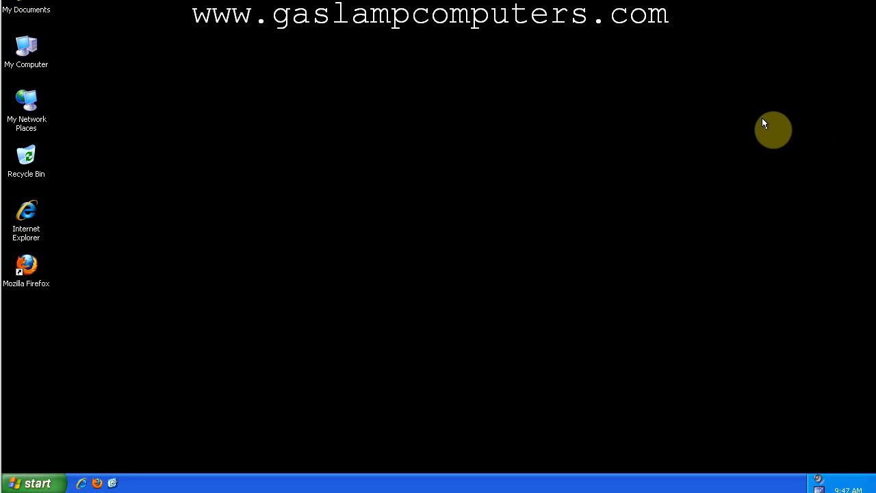
mouse_move(745, 127)
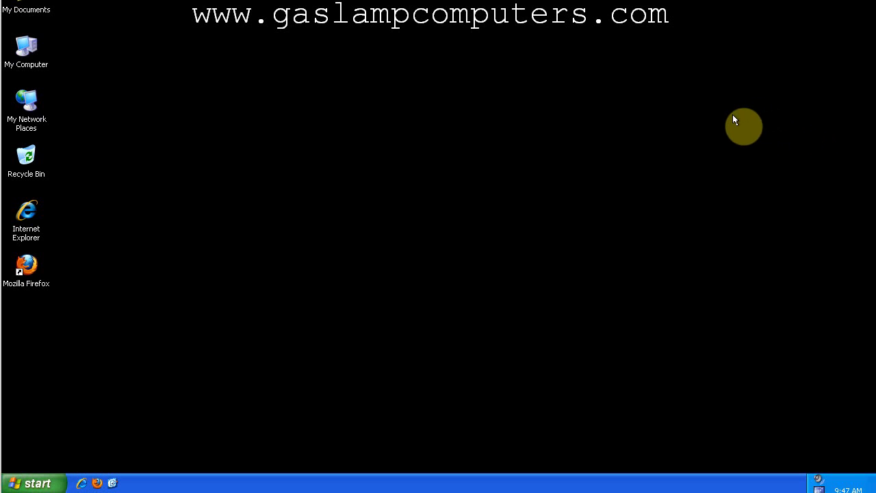
mouse_move(767, 123)
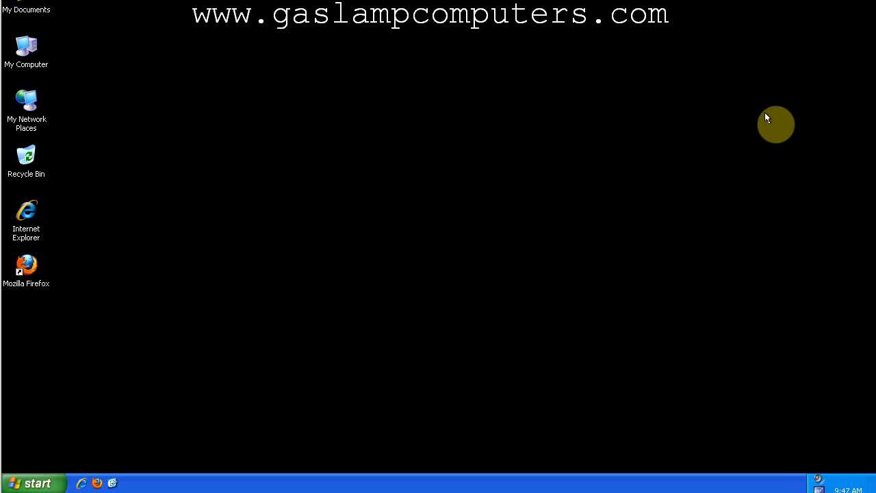
mouse_move(751, 108)
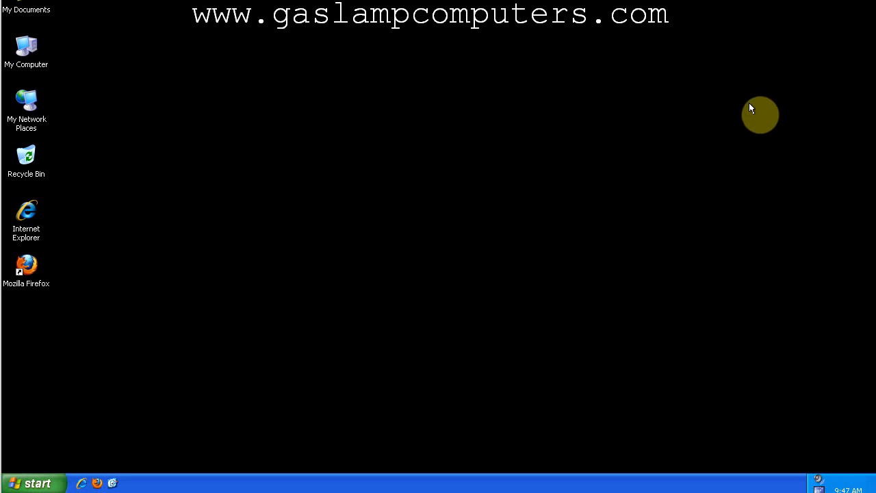
mouse_move(755, 109)
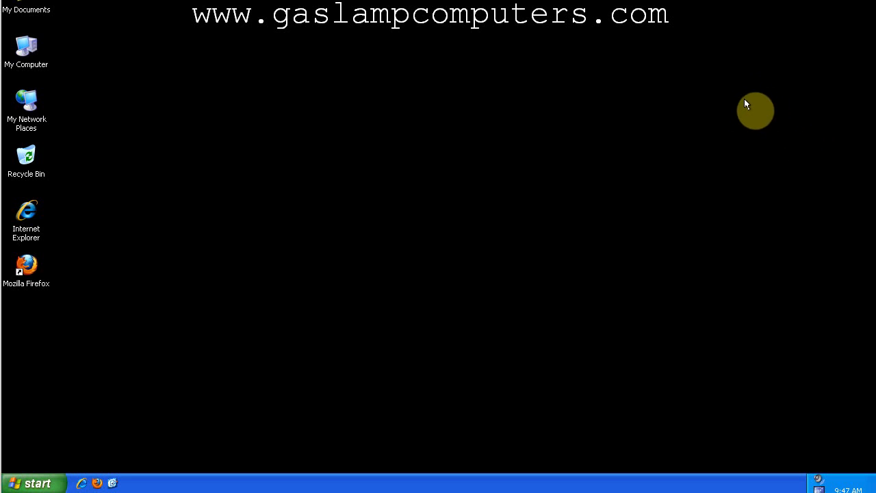
mouse_move(750, 93)
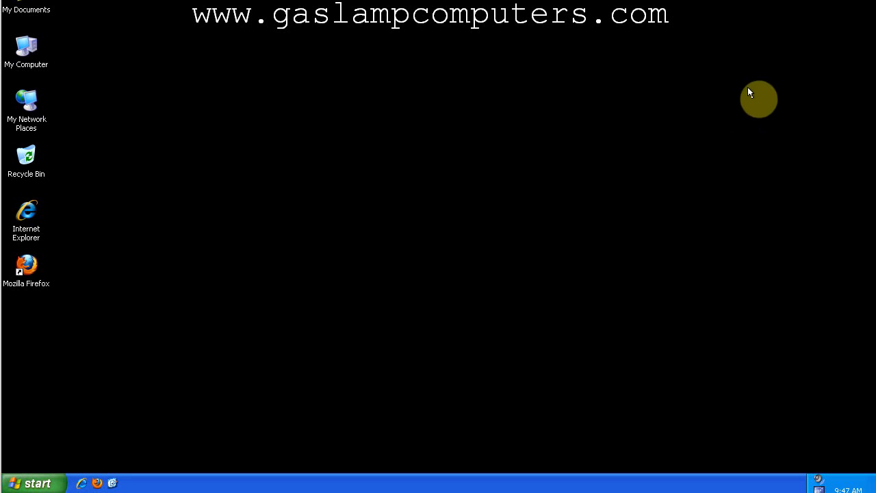
mouse_move(618, 183)
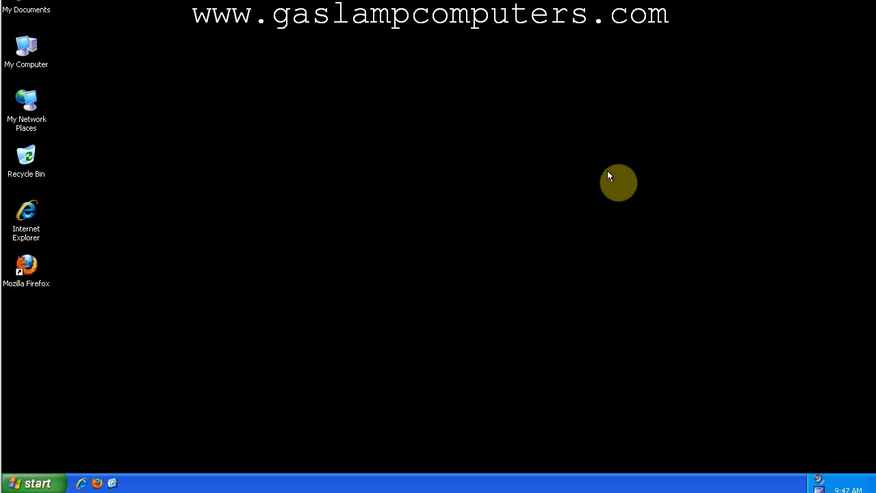
mouse_move(716, 246)
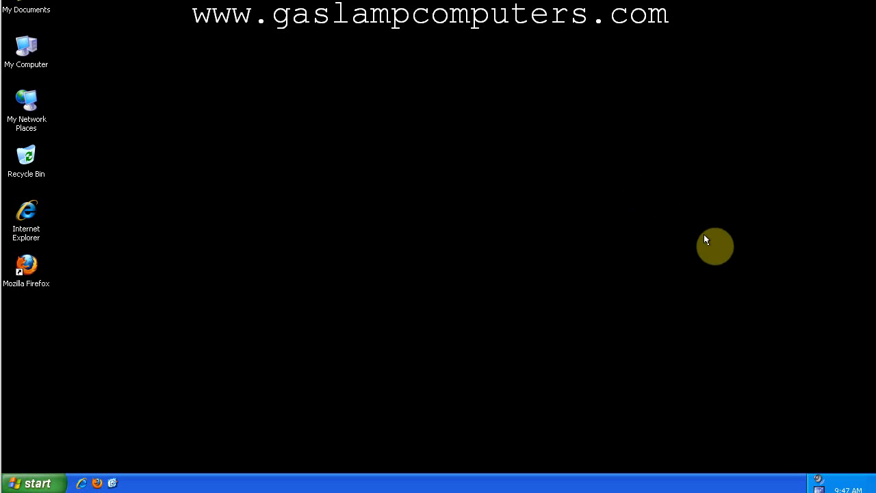
mouse_move(719, 229)
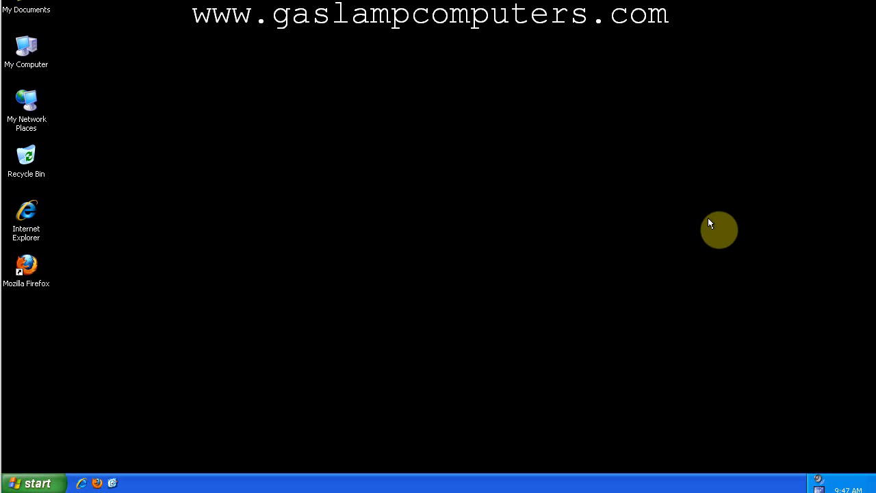
mouse_move(455, 236)
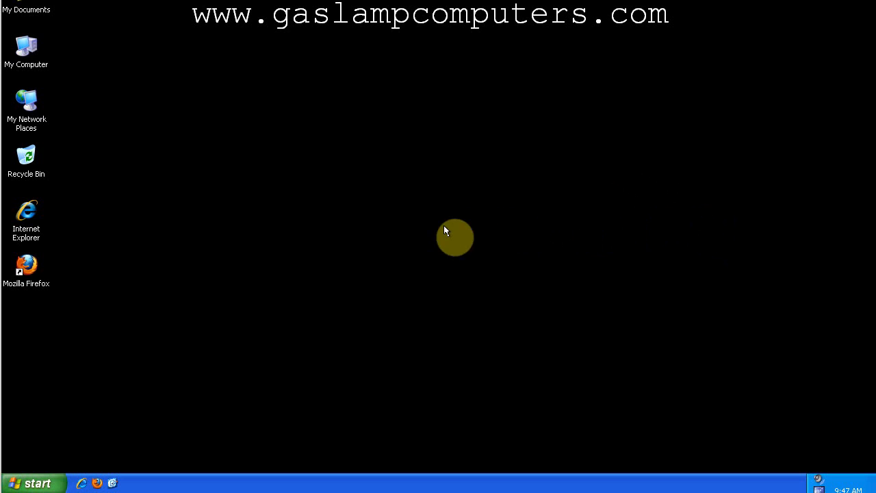
mouse_move(144, 267)
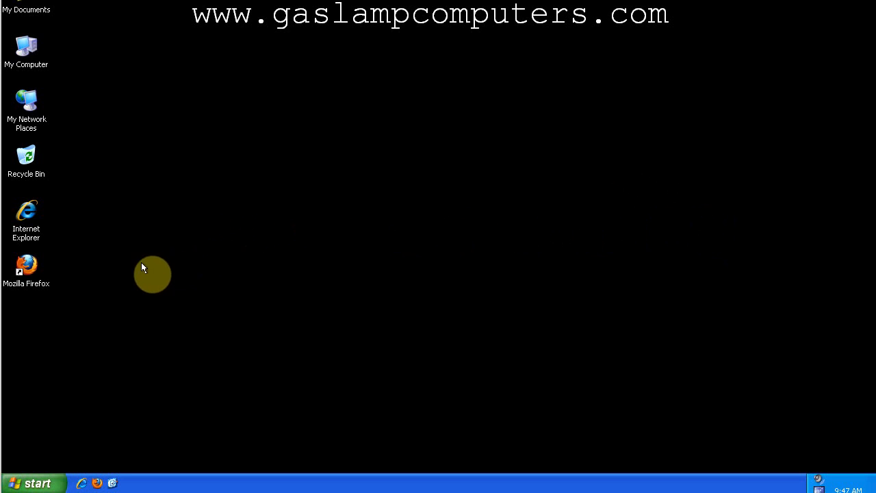
mouse_move(135, 265)
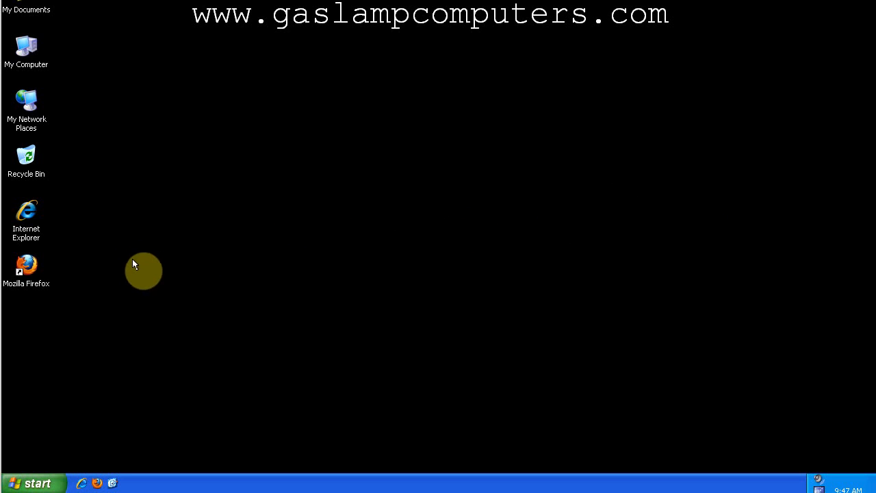
mouse_move(75, 213)
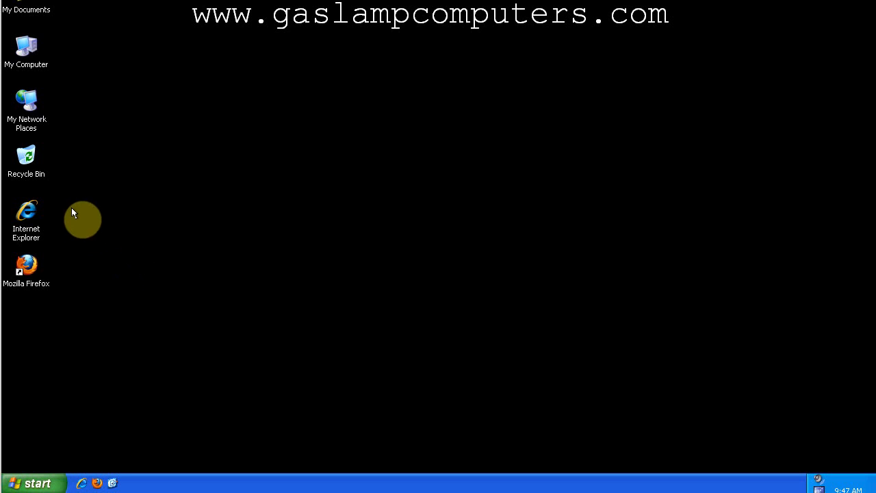
mouse_move(115, 235)
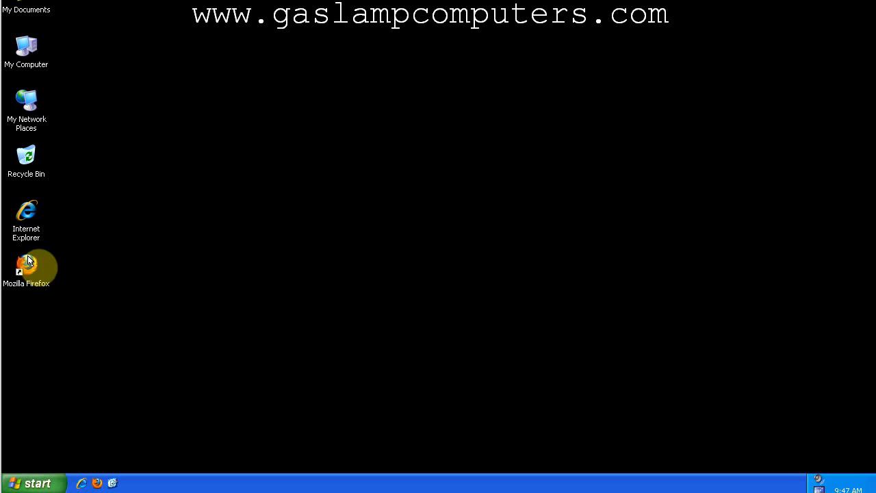
mouse_move(115, 267)
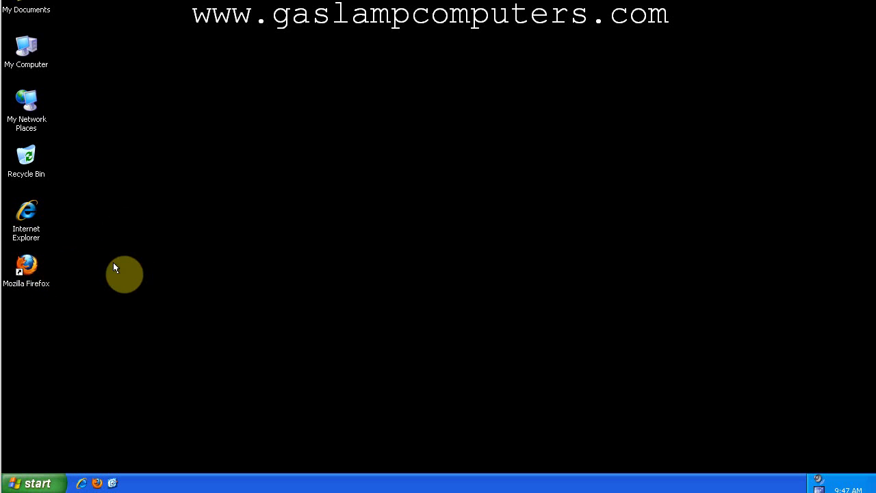
mouse_move(77, 261)
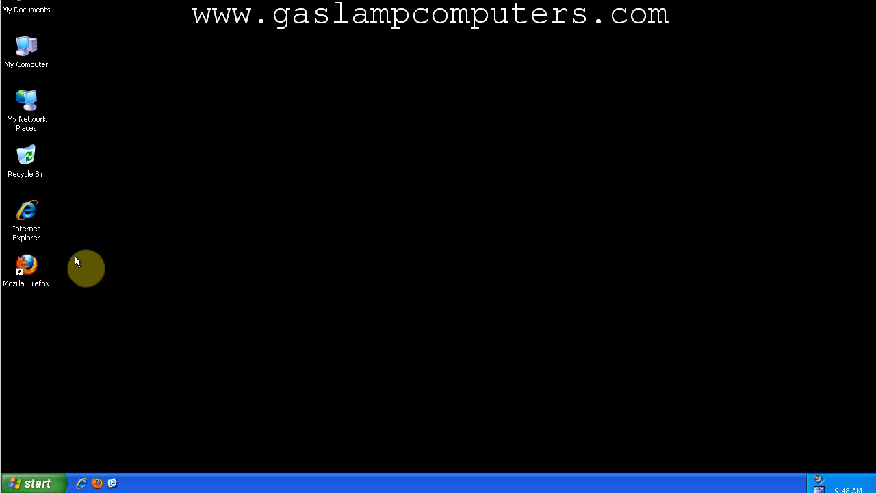
mouse_move(26, 267)
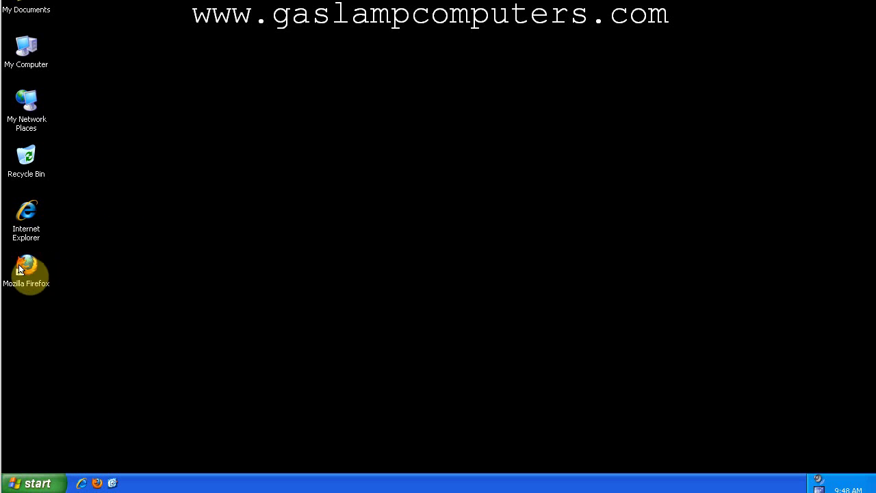
Launch Firefox, go to Gmail from Google, and sign in with the test account.
double_click(26, 272)
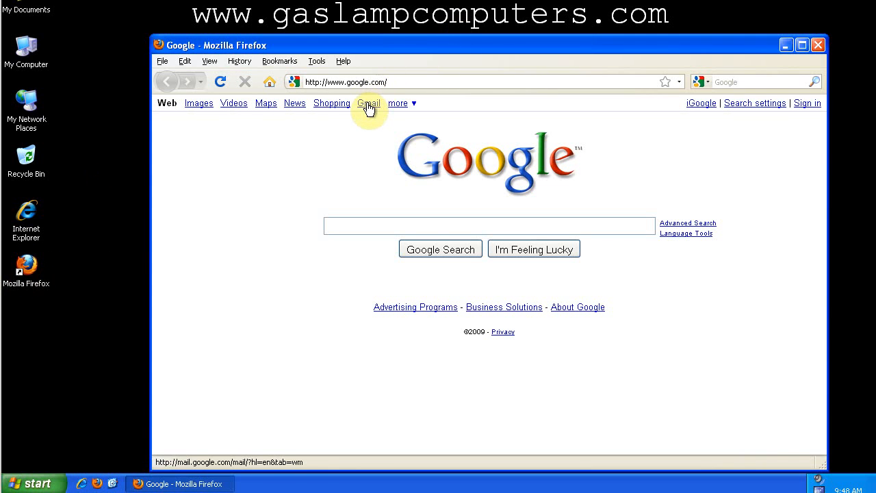
click(369, 103)
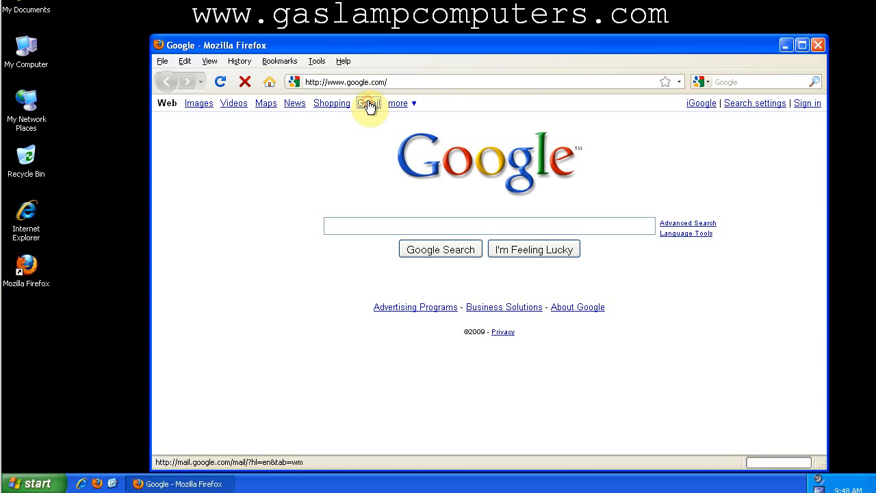
click(368, 102)
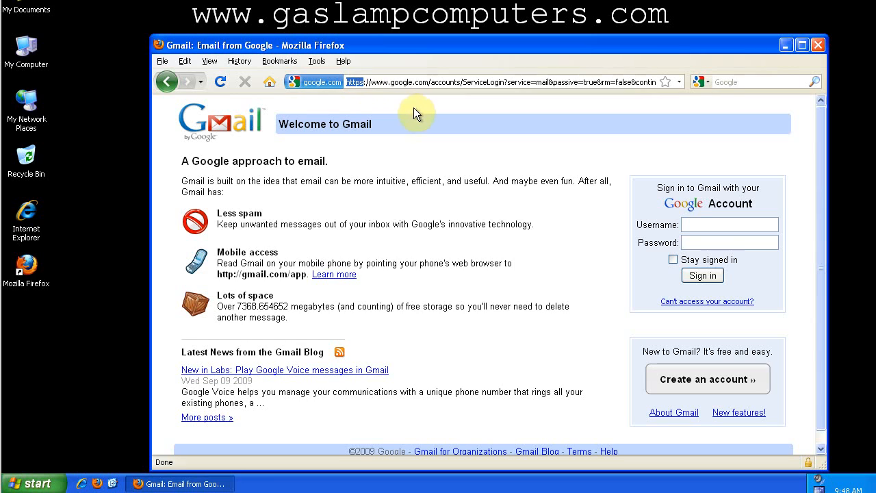
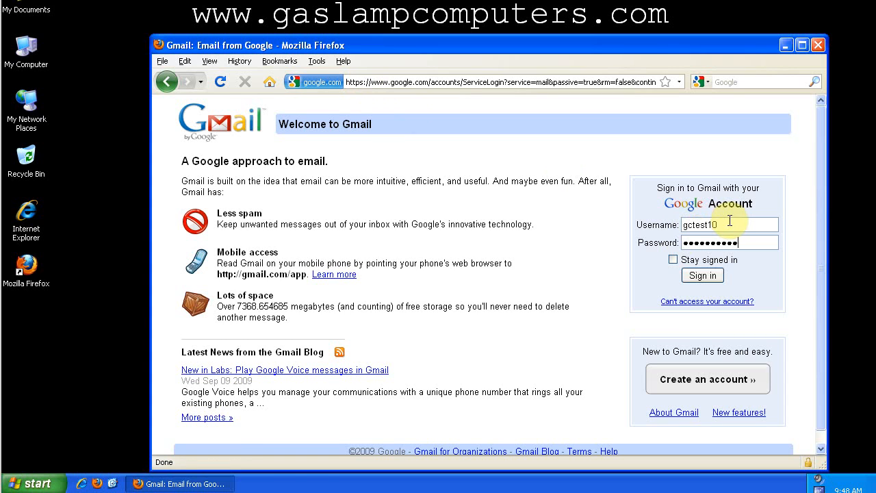
click(702, 275)
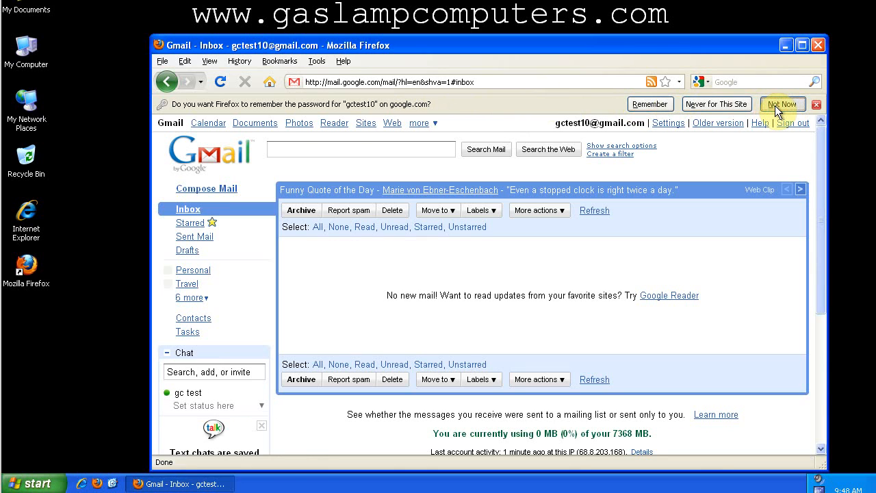
Choose 'Not Now' on Firefox's offer to remember the Gmail password.
click(783, 104)
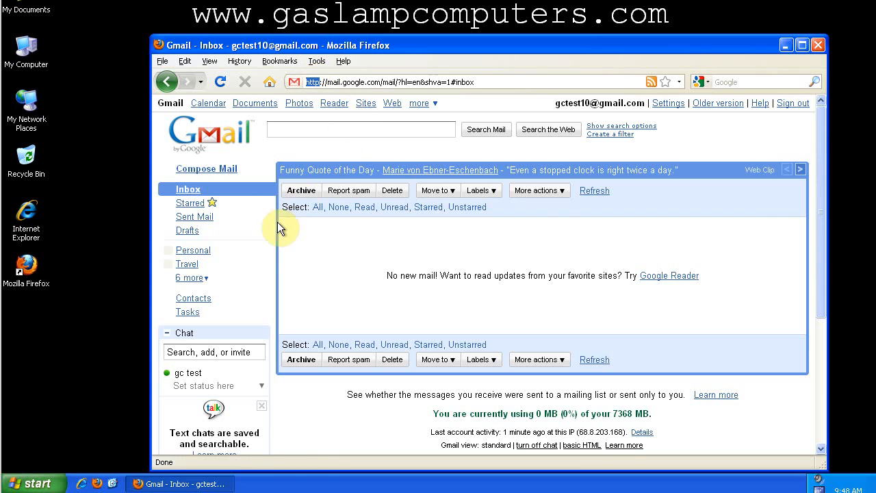
mouse_move(223, 186)
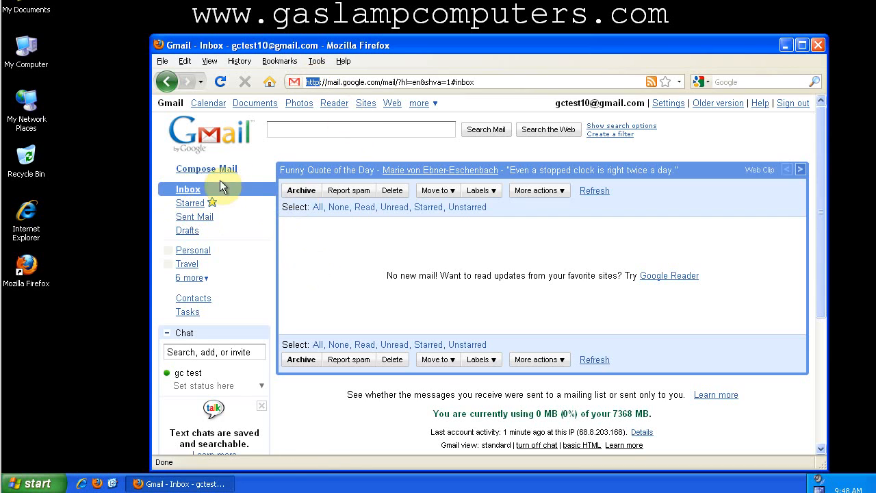
mouse_move(389, 289)
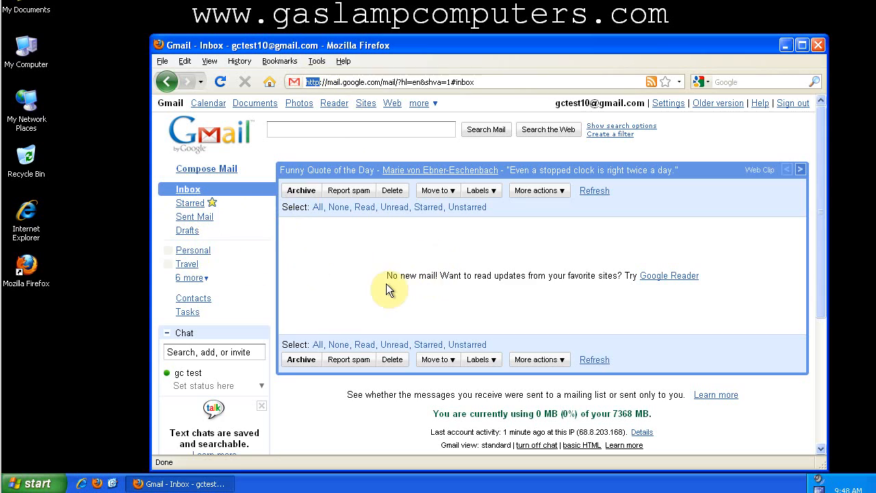
mouse_move(375, 281)
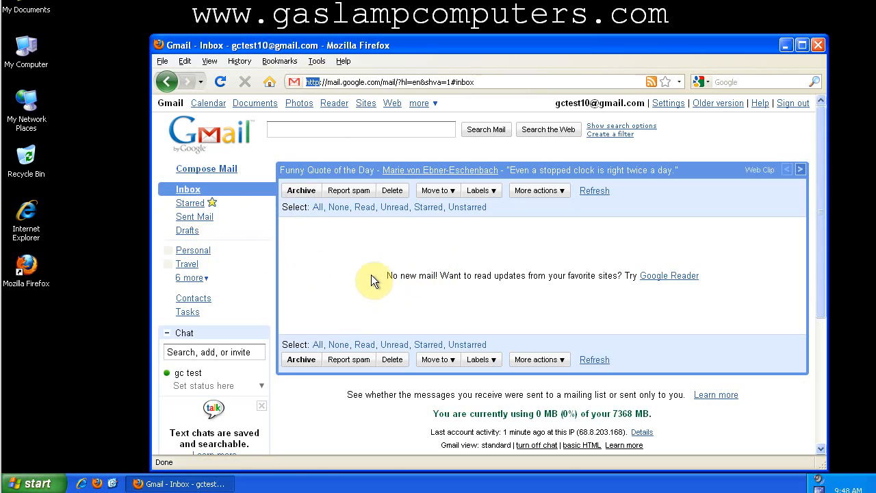
mouse_move(408, 256)
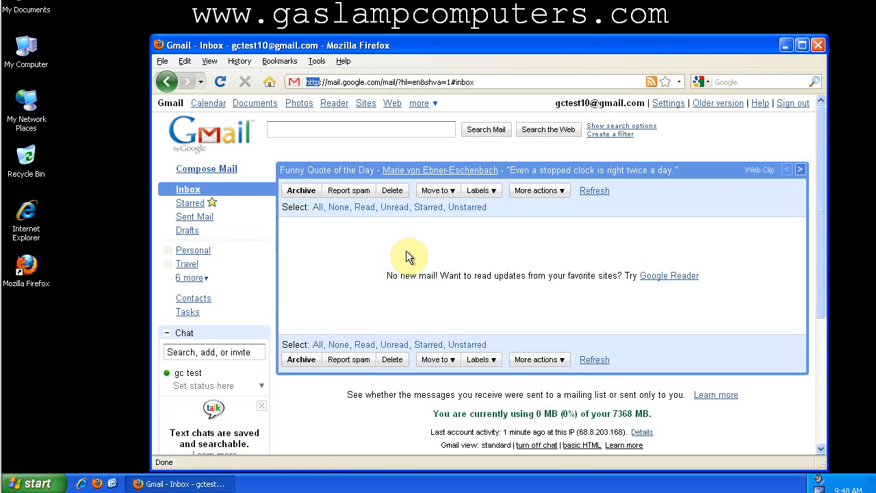
mouse_move(657, 150)
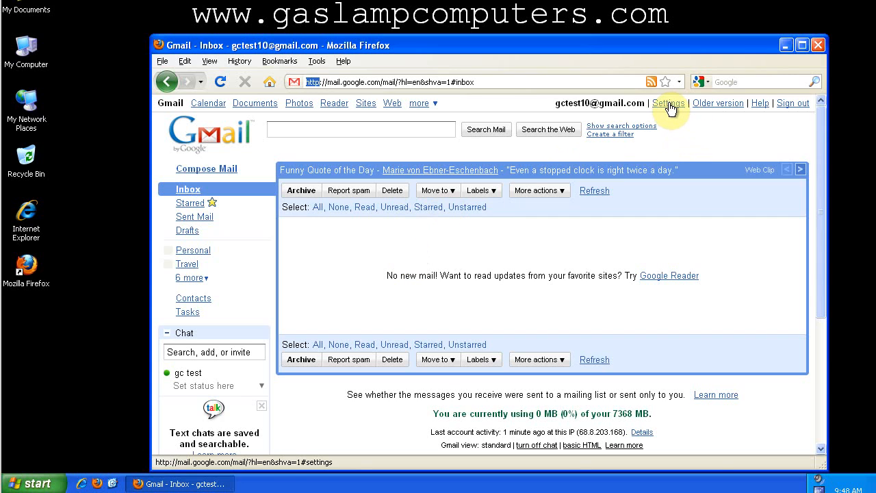
Select 'Always use https' under Browser connection in Gmail's General settings and save.
click(669, 103)
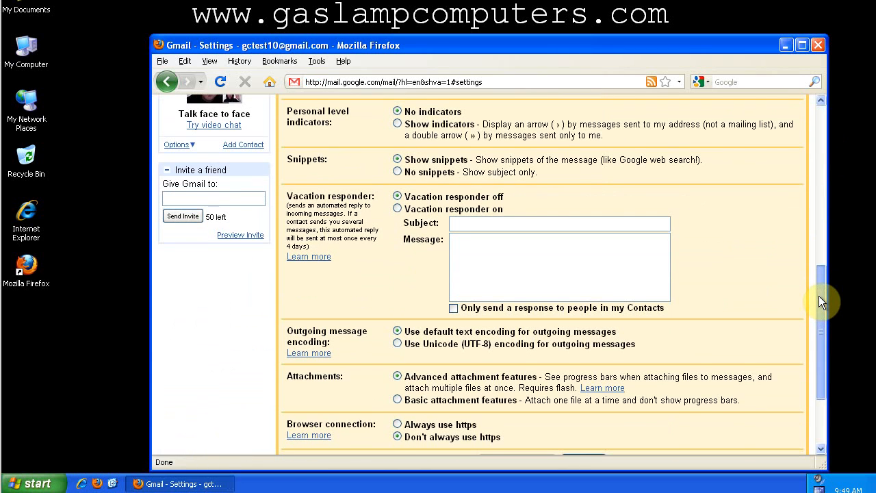
scroll(down, 3)
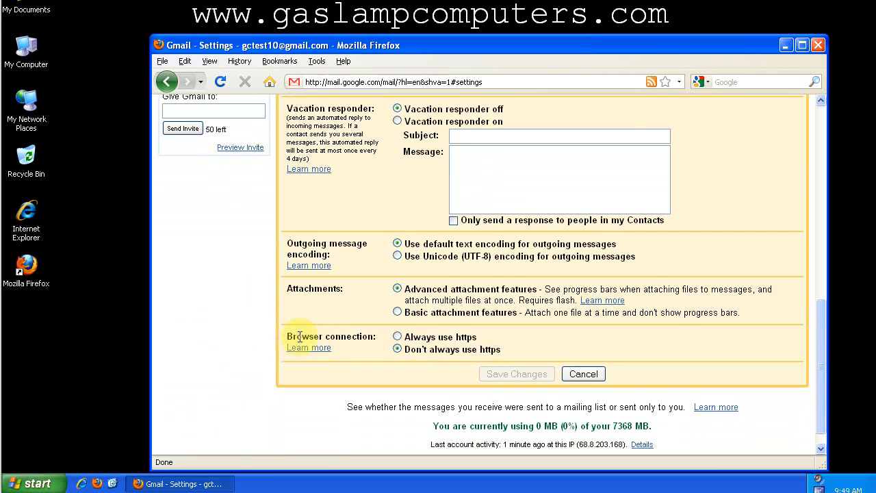
click(397, 337)
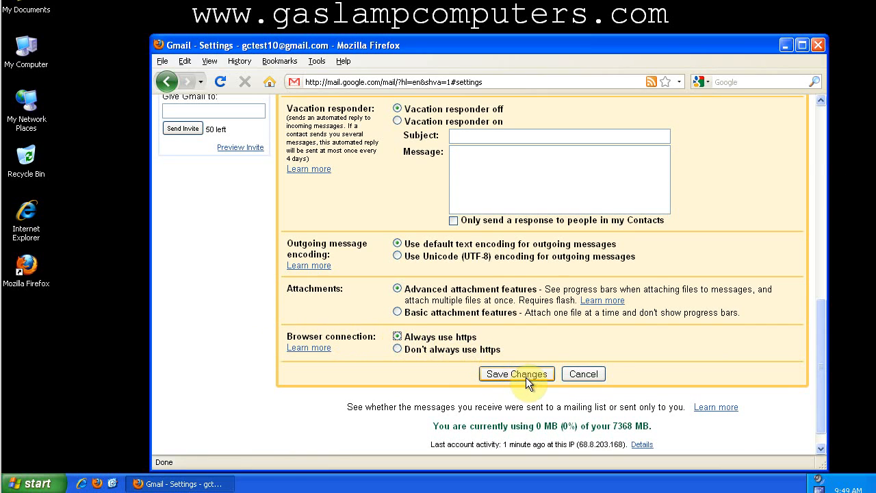
click(516, 374)
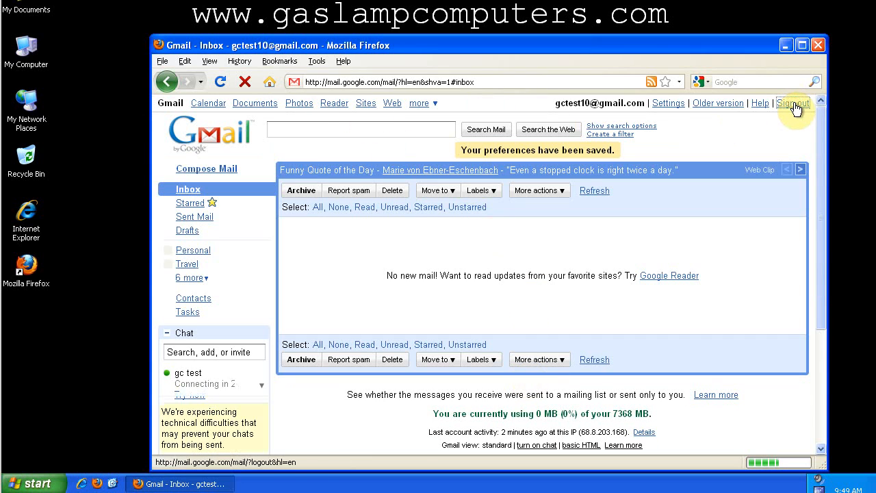
click(793, 103)
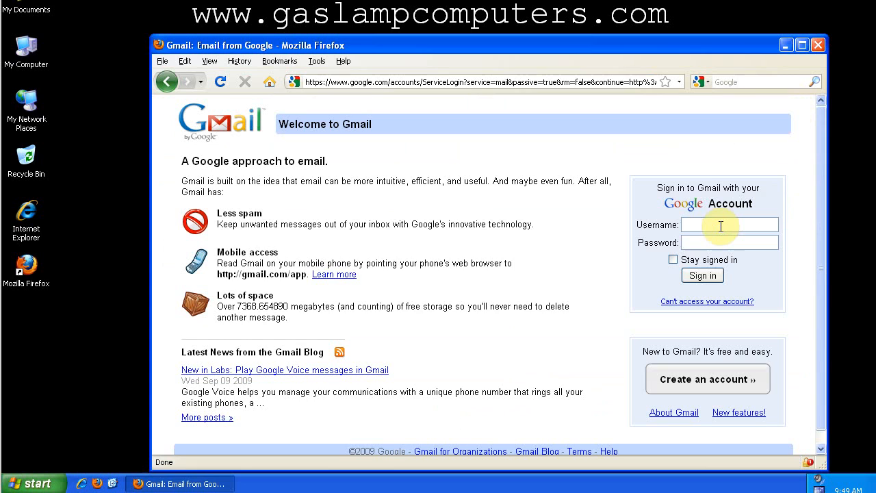
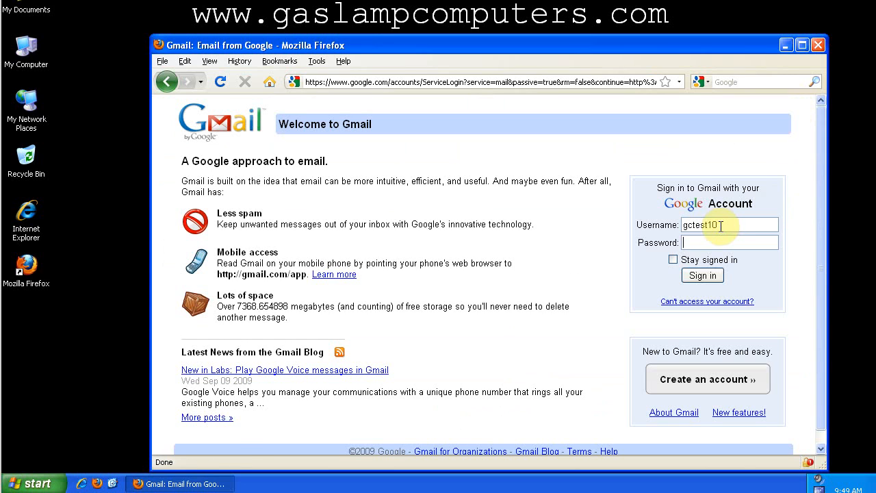
text(password)
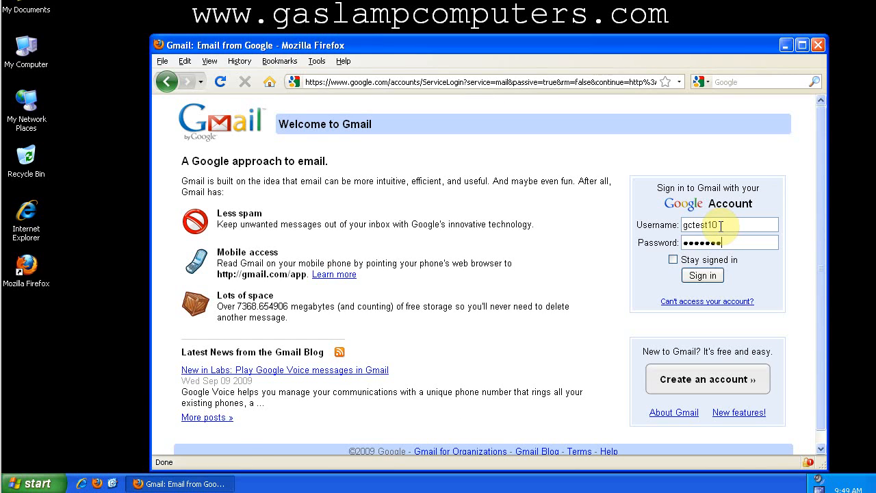
click(703, 275)
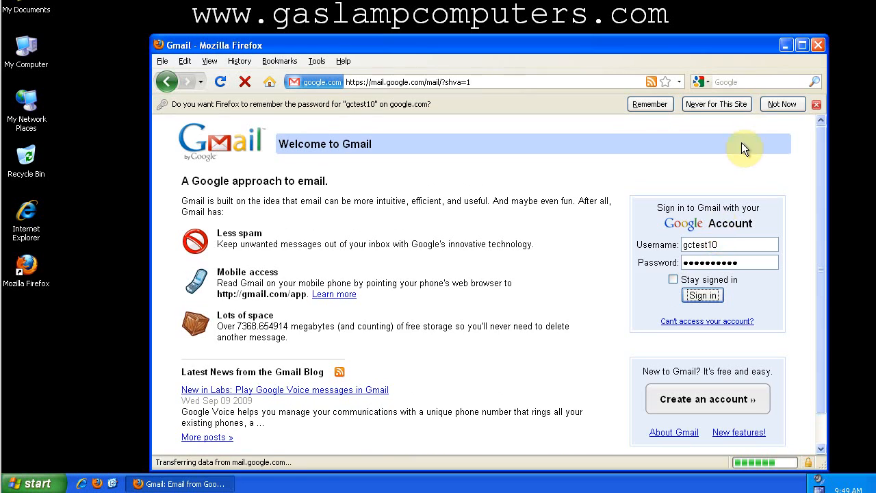
click(702, 295)
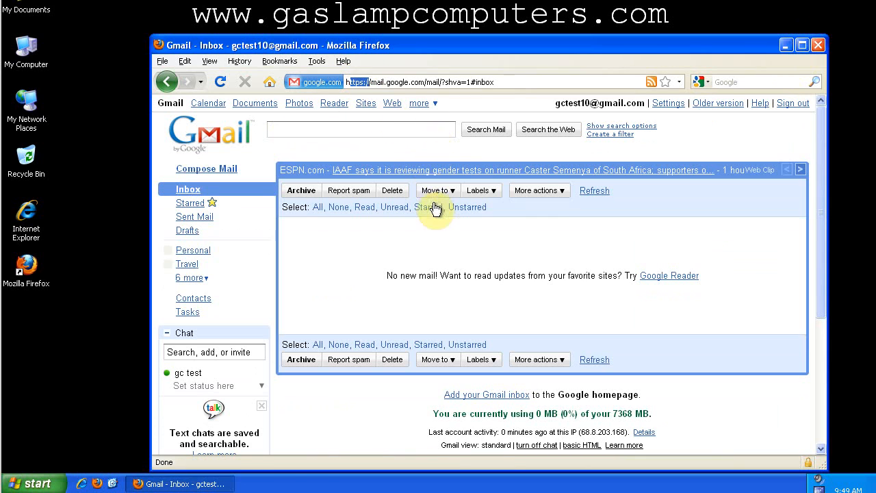
mouse_move(508, 232)
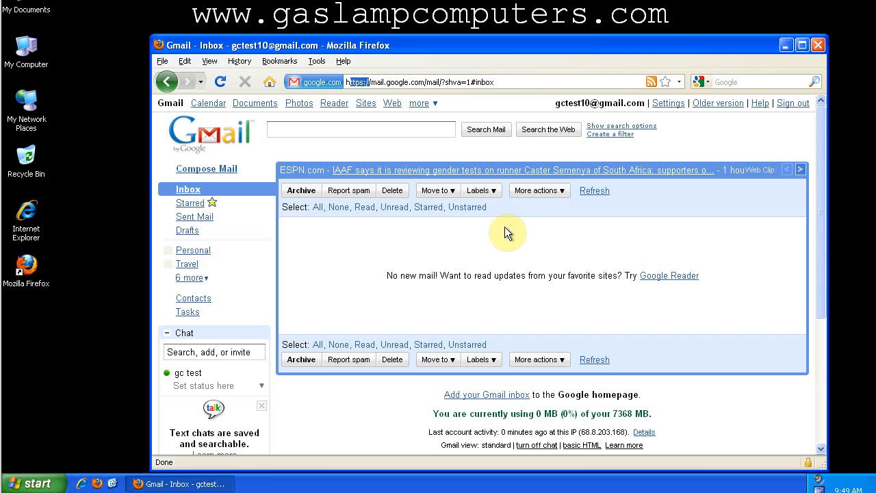
mouse_move(527, 240)
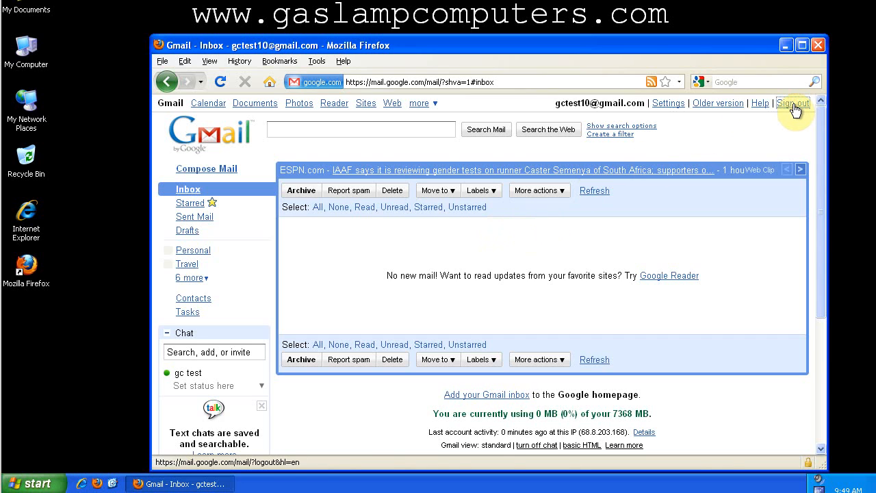
Sign out, sign back in, let Firefox remember the password, then sign out again.
click(793, 102)
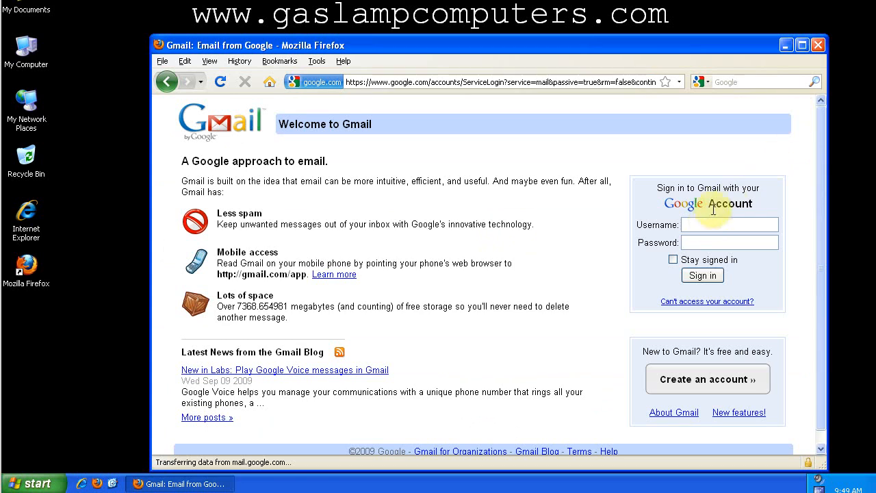
mouse_move(722, 202)
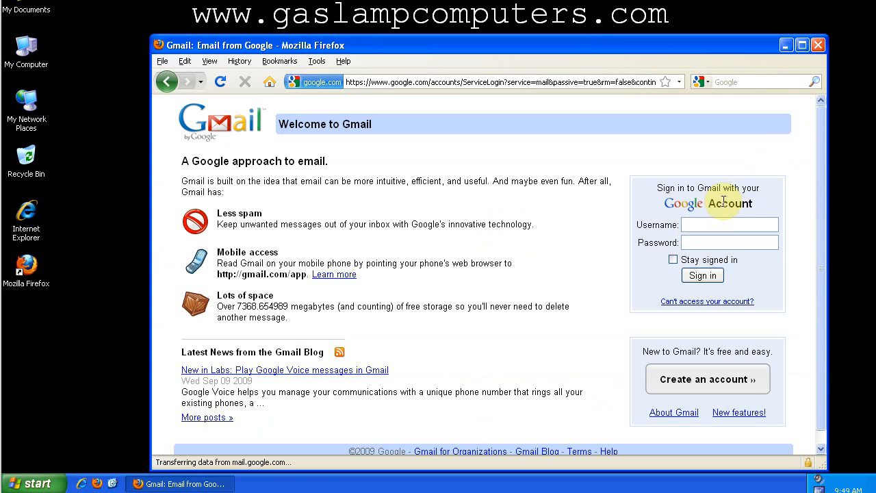
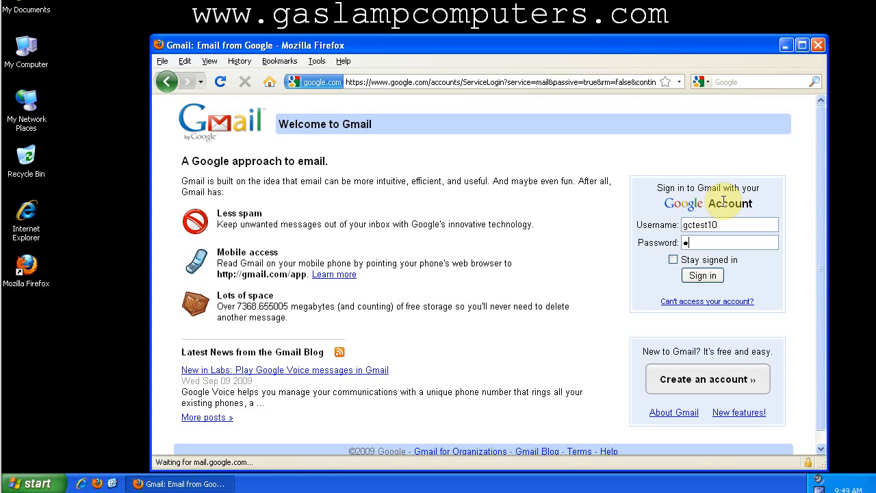
text(password)
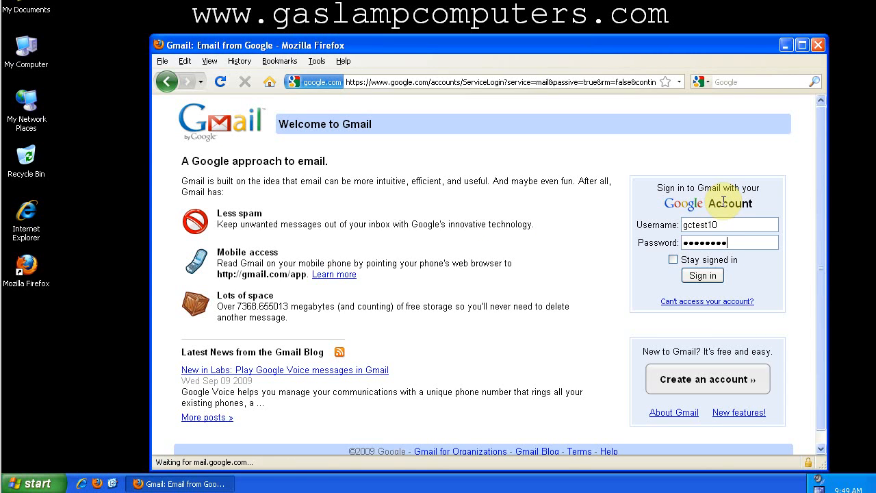
click(702, 275)
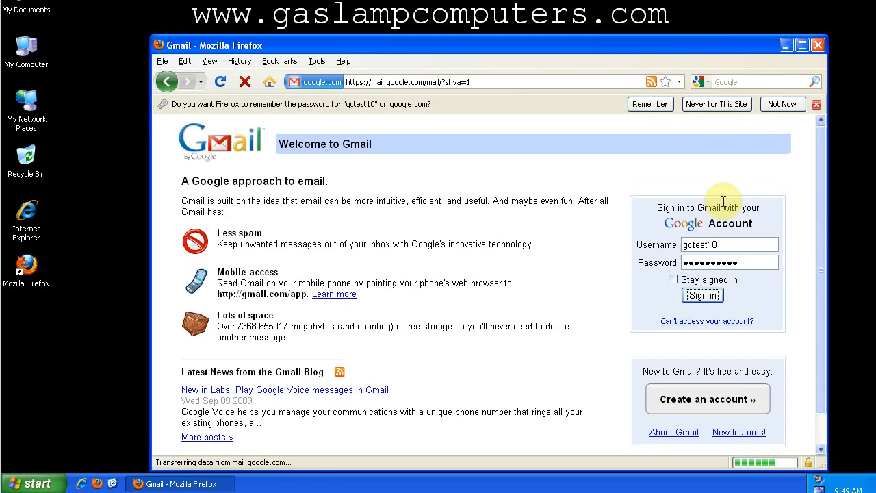
click(702, 294)
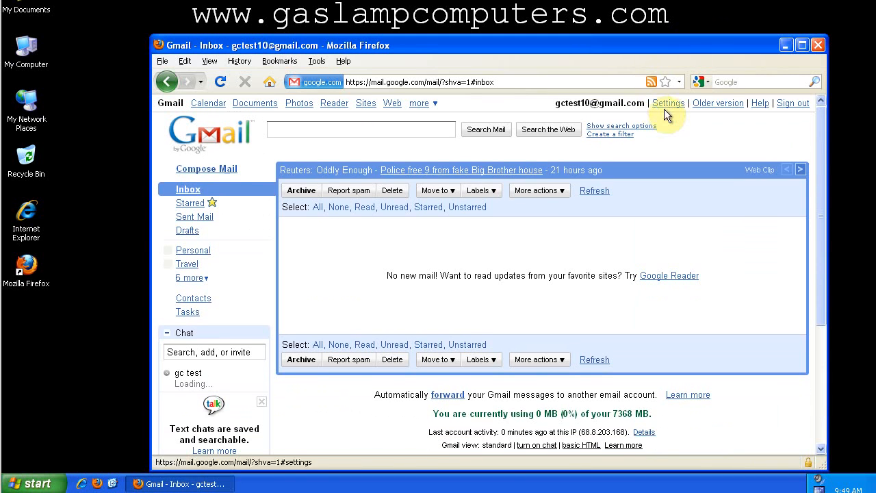
mouse_move(793, 102)
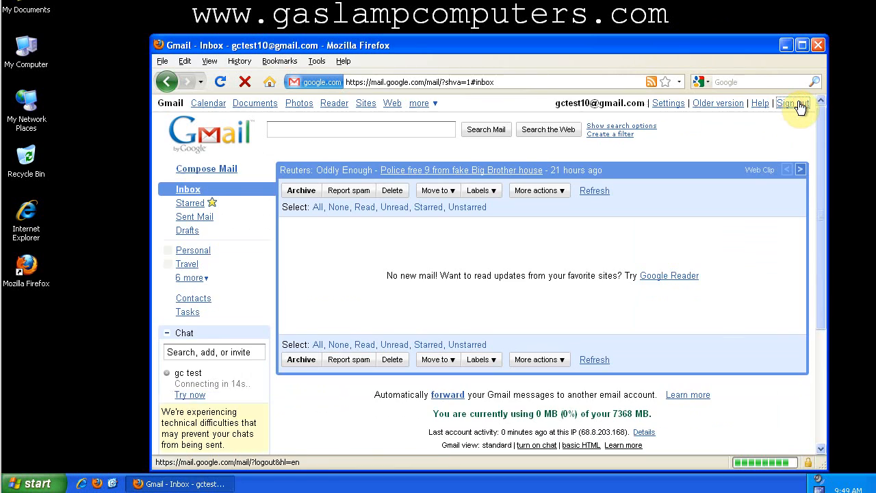
click(792, 102)
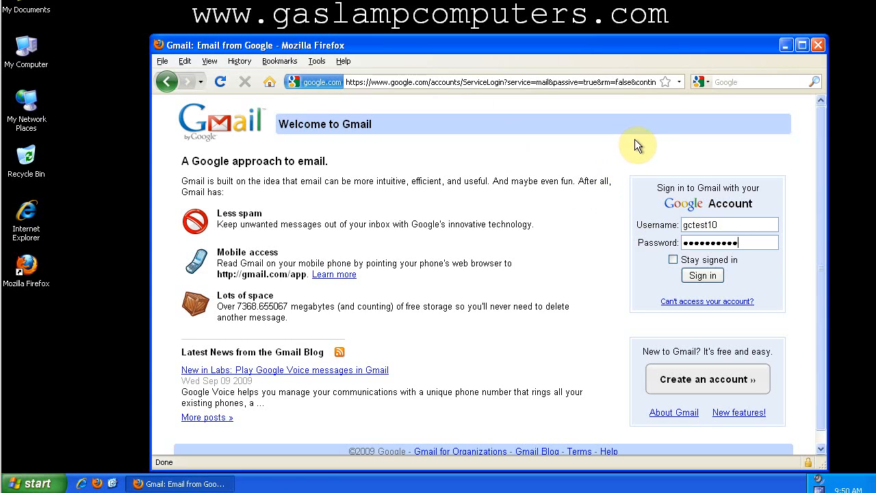
mouse_move(751, 206)
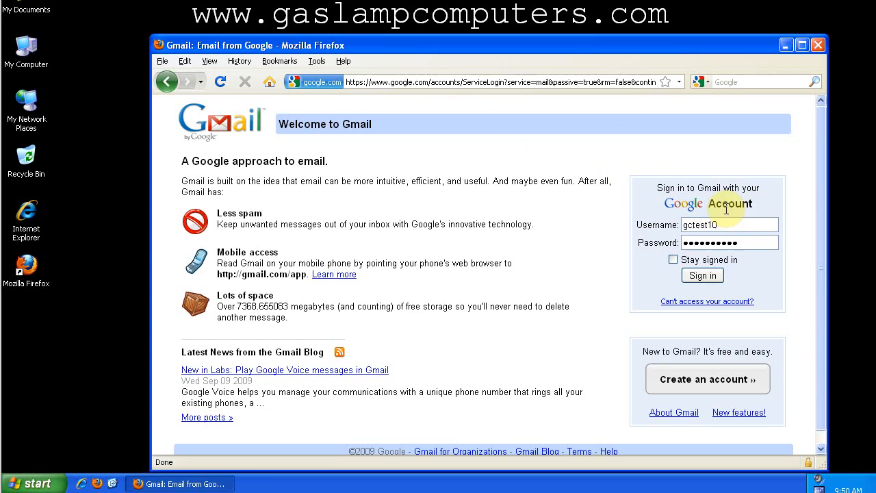
mouse_move(731, 181)
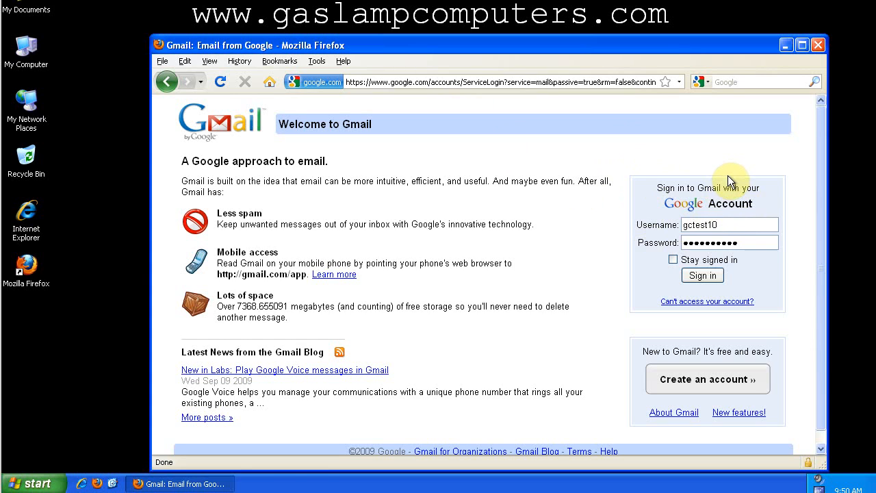
mouse_move(729, 203)
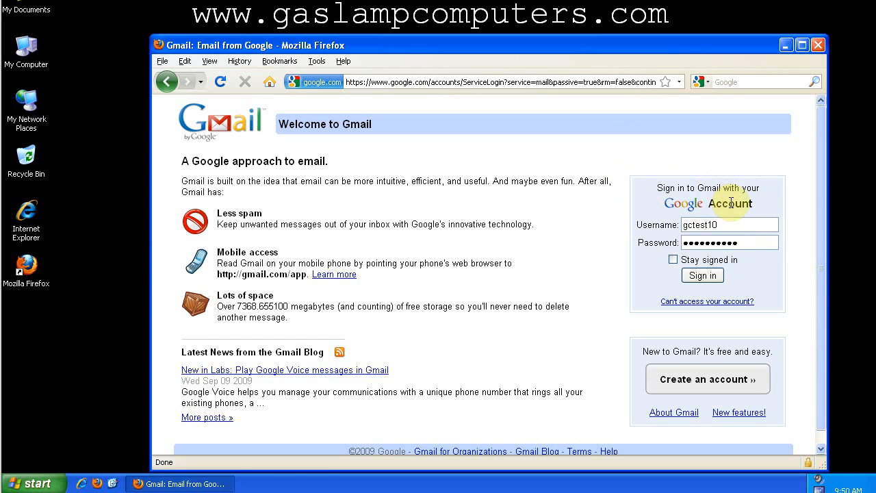
mouse_move(279, 61)
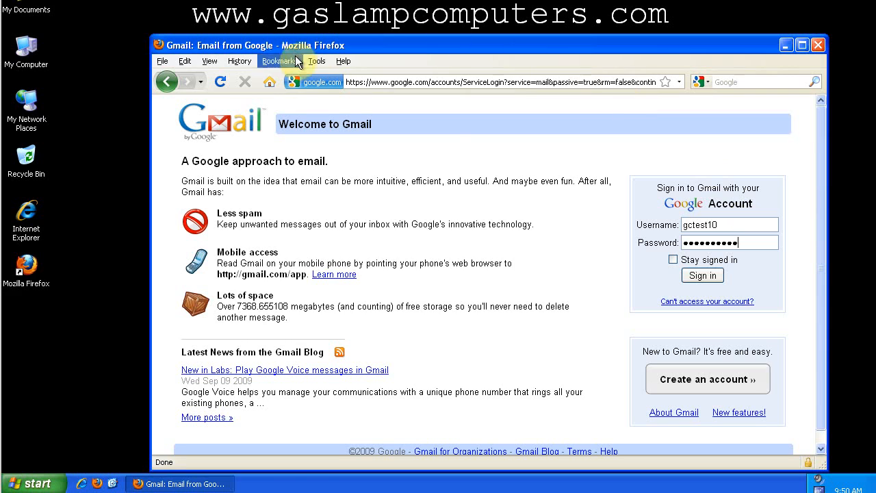
Set a master password in Firefox's Options > Security, confirm it, and close Firefox.
click(317, 61)
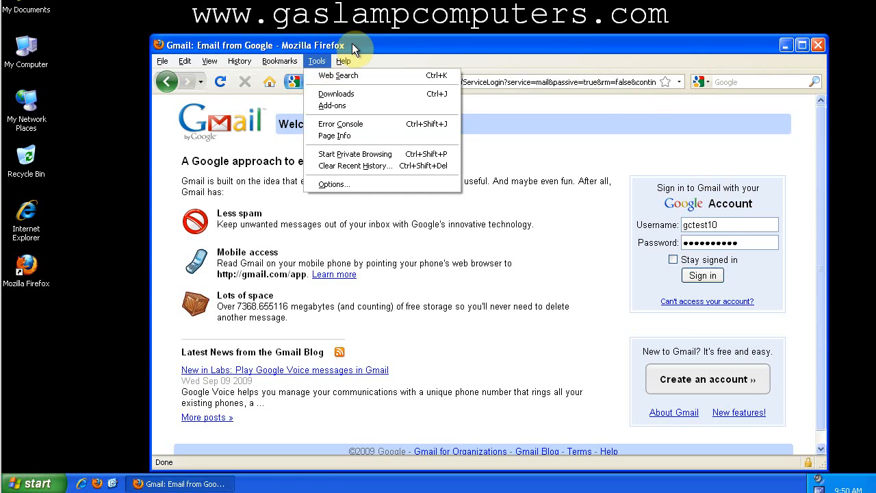
mouse_move(354, 34)
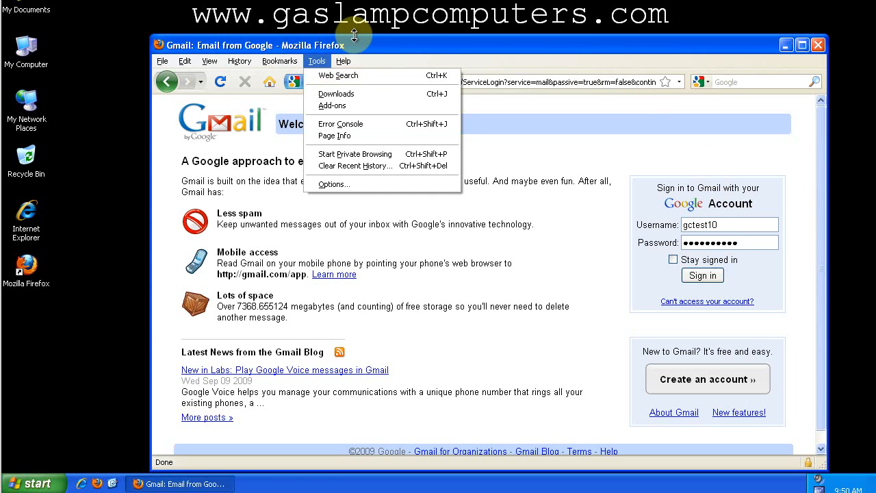
mouse_move(334, 183)
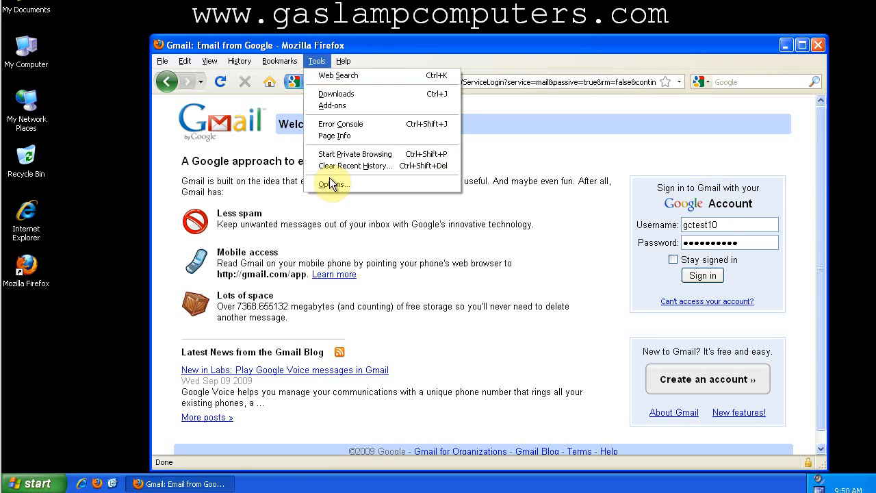
mouse_move(812, 5)
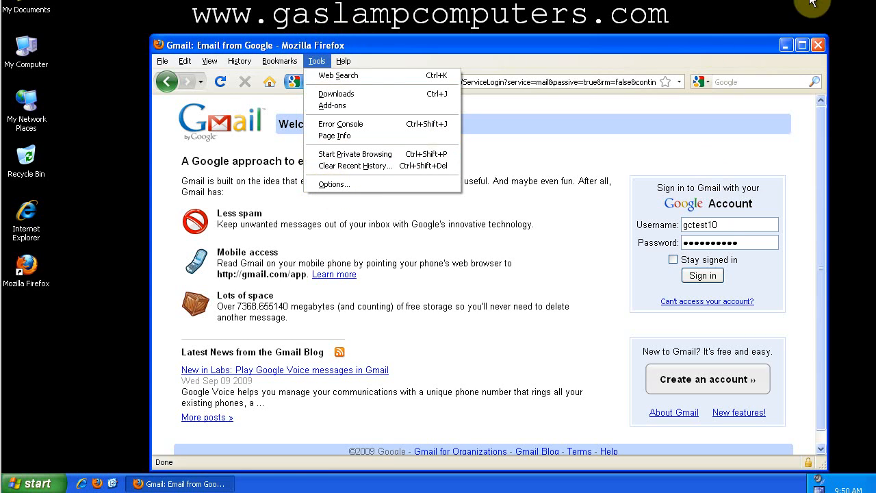
mouse_move(319, 53)
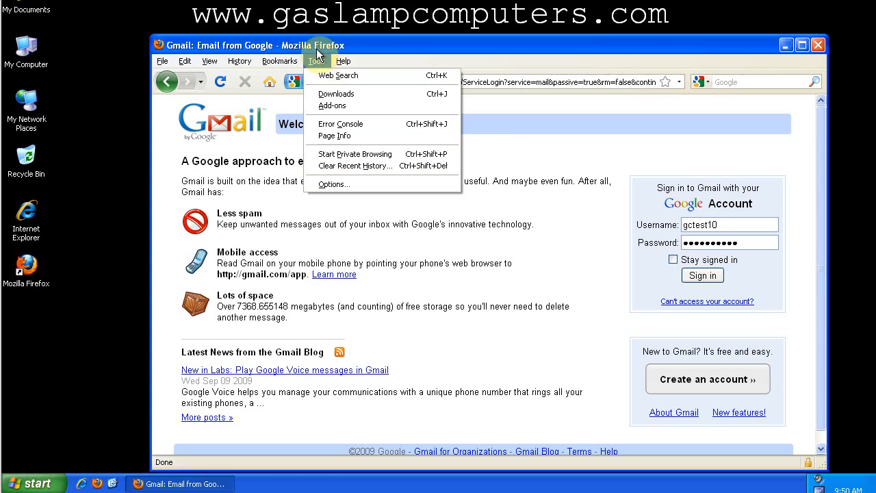
click(334, 184)
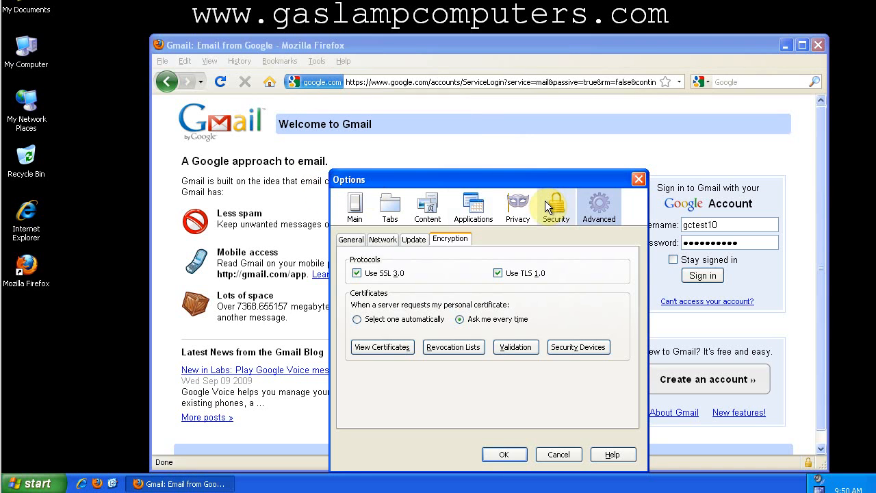
click(517, 205)
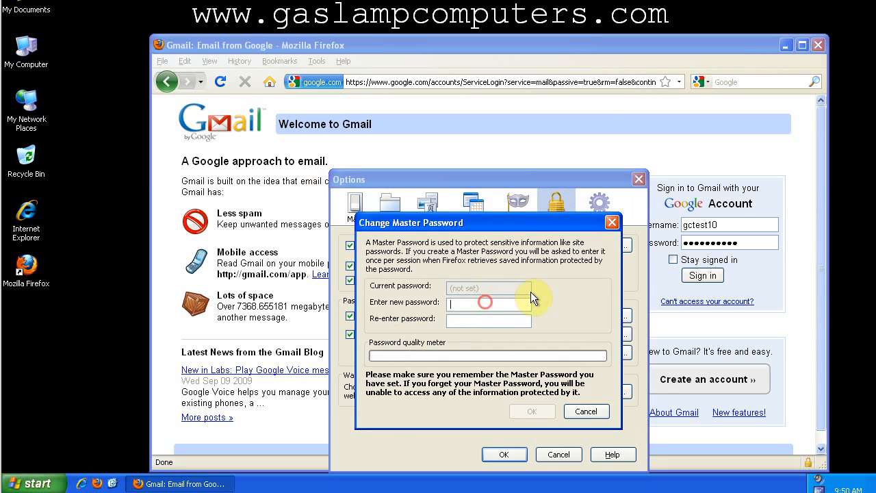
text(•)
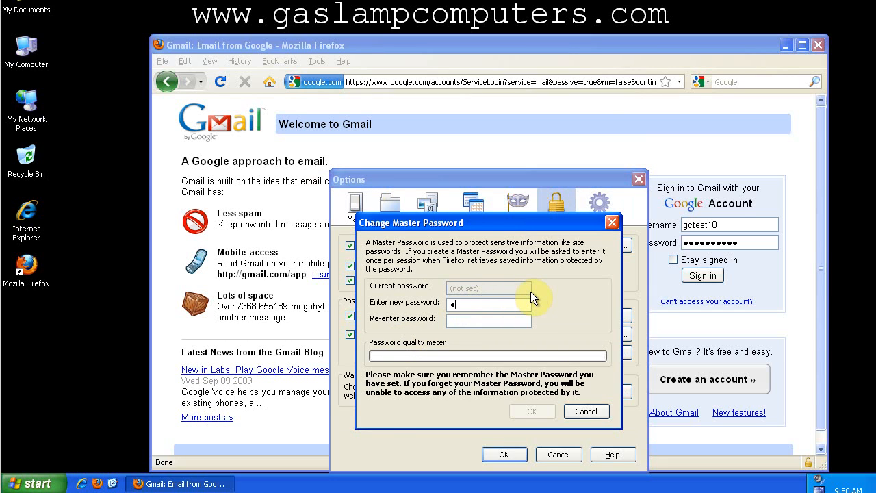
key(Backspace)
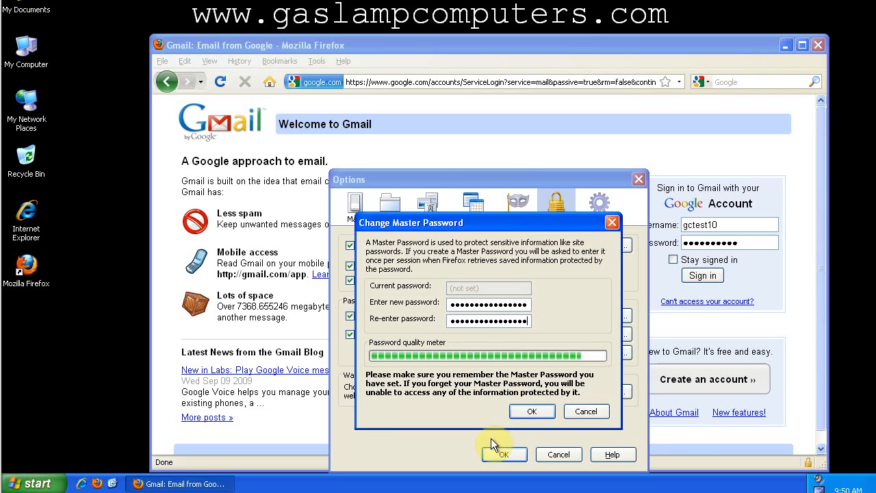
click(532, 411)
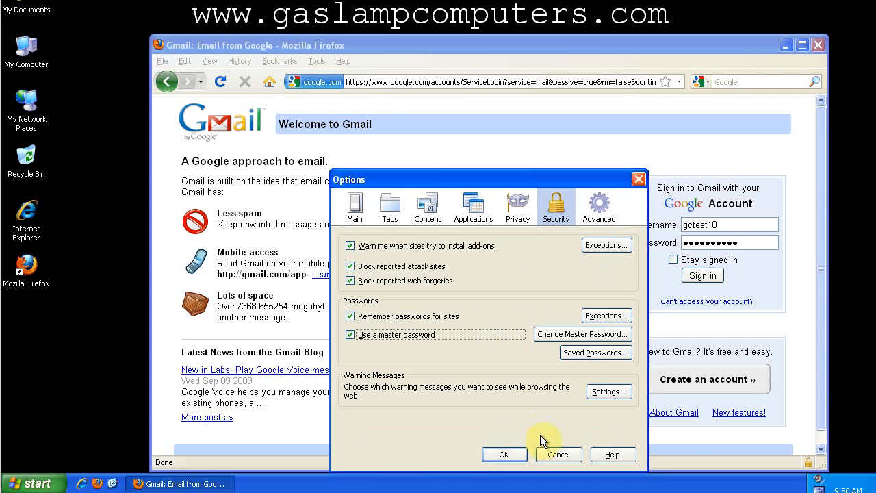
click(820, 43)
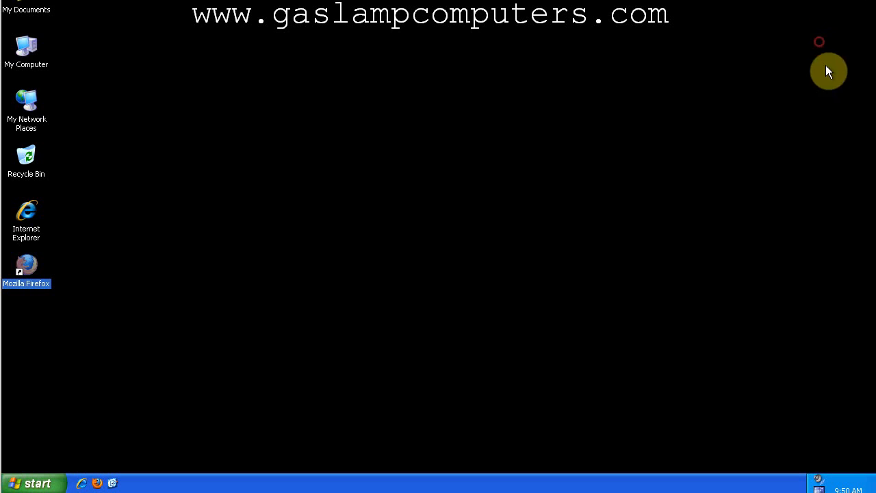
mouse_move(103, 483)
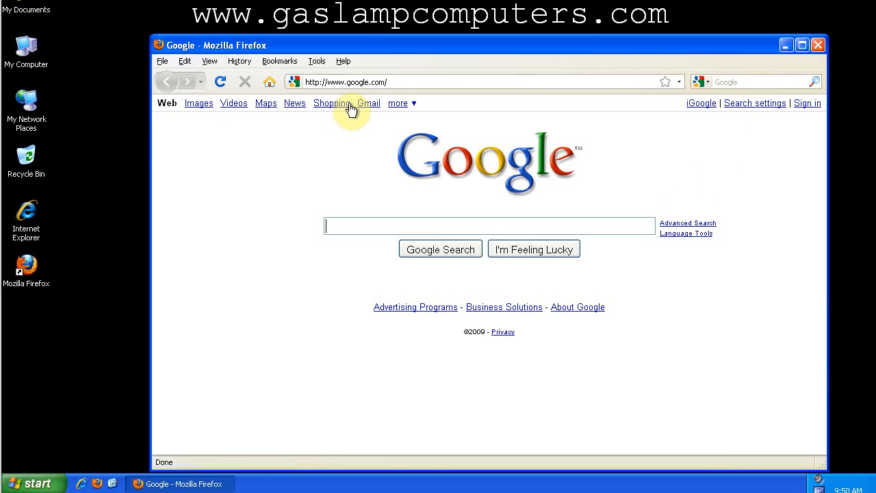
Open Gmail from Google and enter the master password at the Password Required prompt.
click(368, 103)
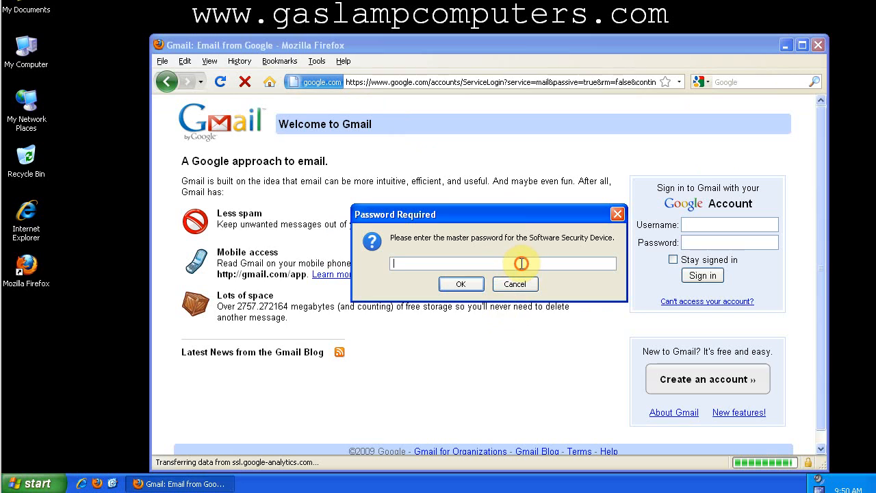
text(•••••)
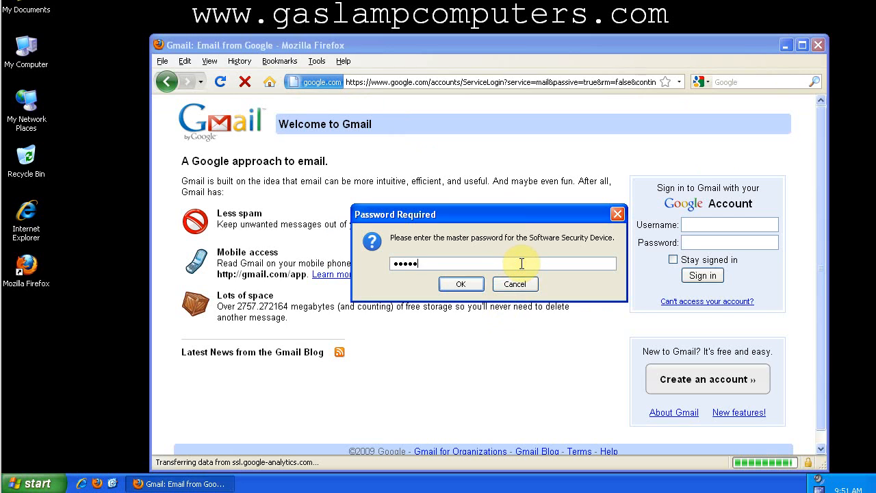
text(password)
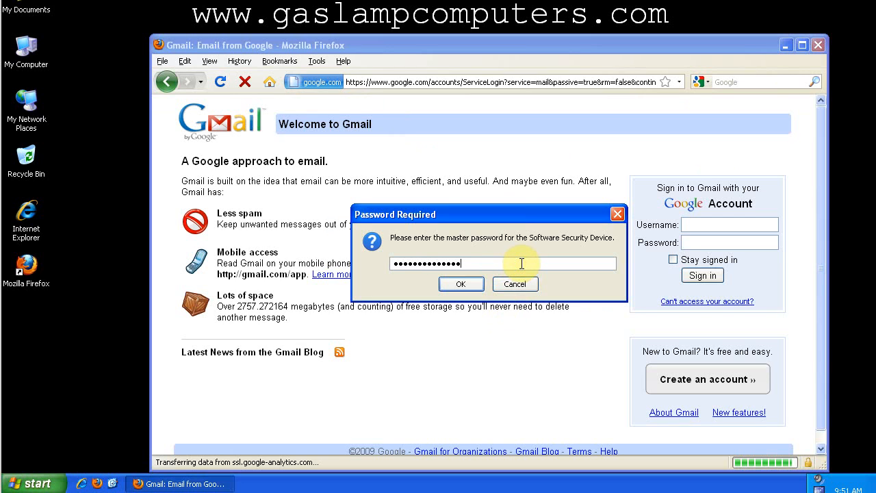
click(461, 284)
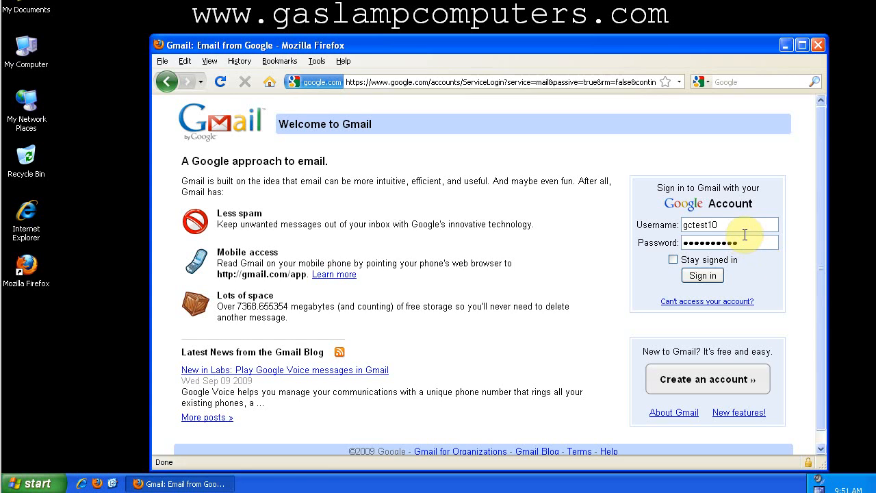
mouse_move(745, 256)
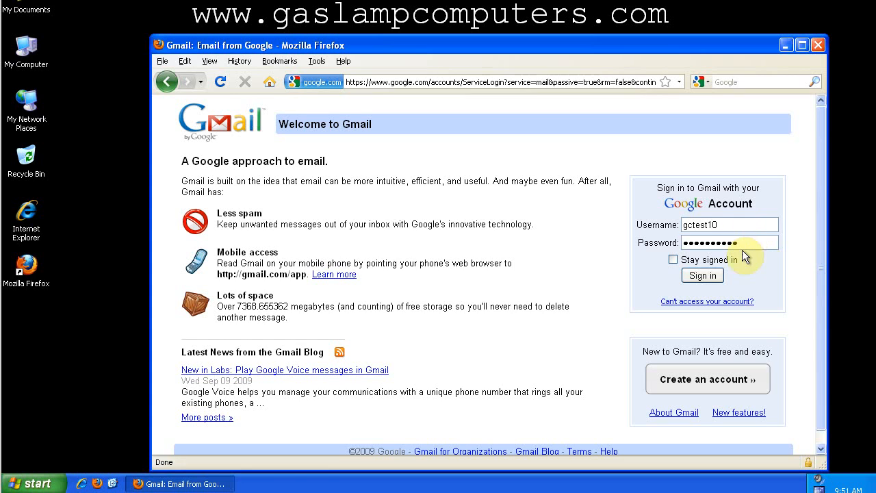
mouse_move(594, 267)
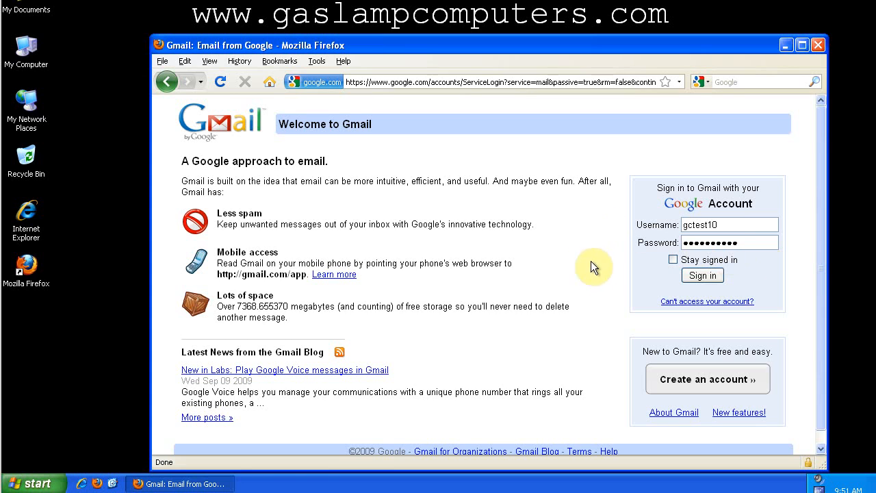
mouse_move(103, 483)
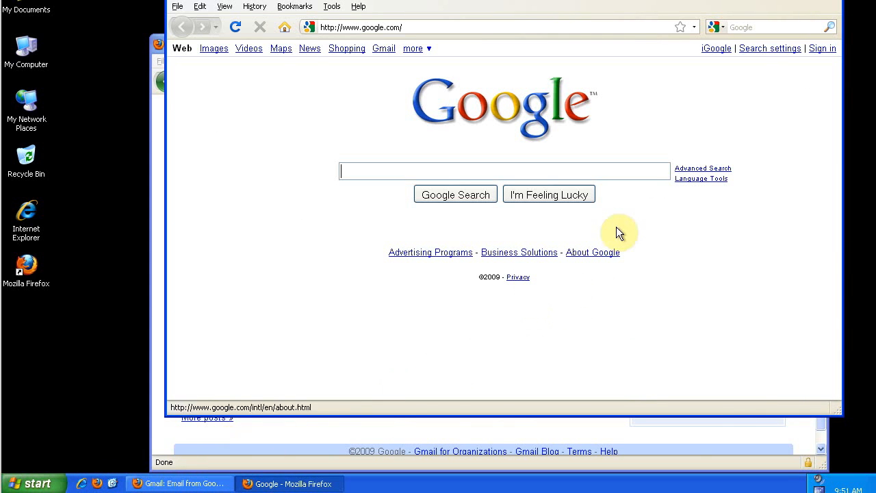
mouse_move(513, 101)
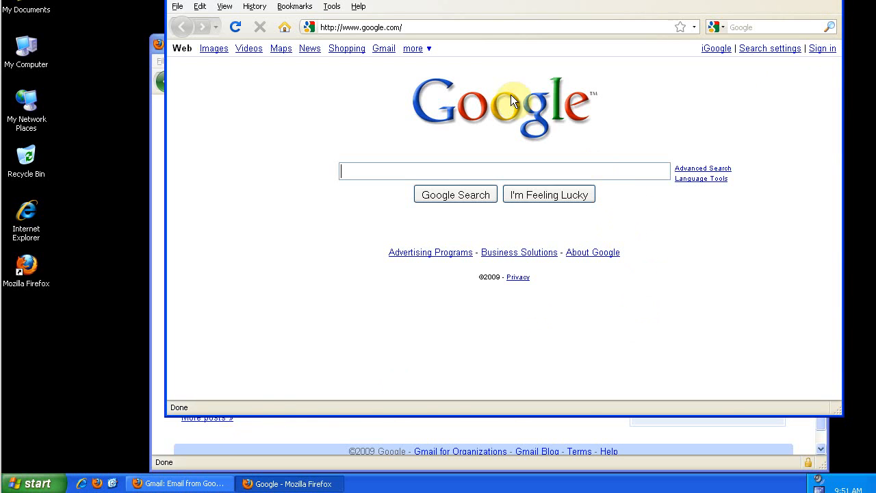
Close the browser windows, reopen Gmail, and enter the master password again.
click(383, 47)
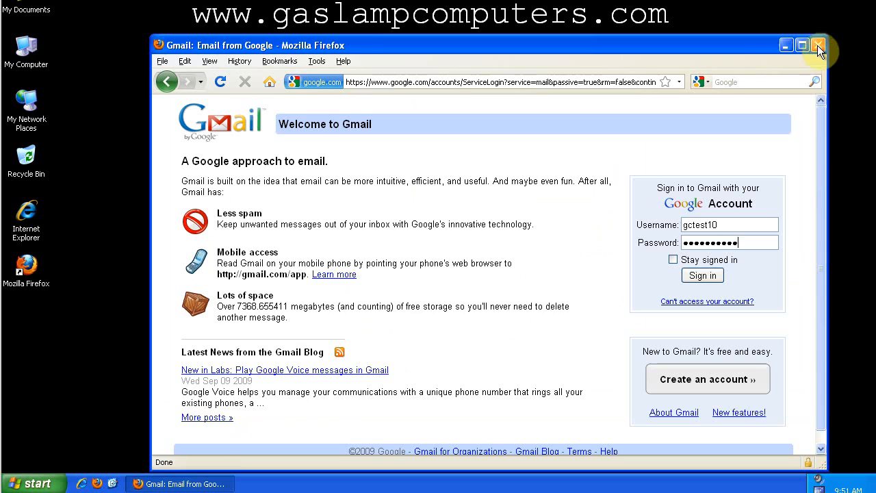
click(819, 45)
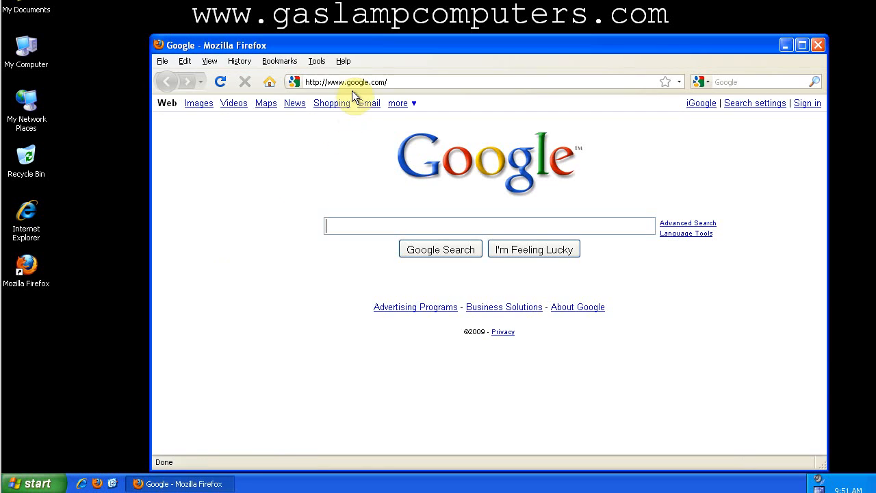
click(370, 102)
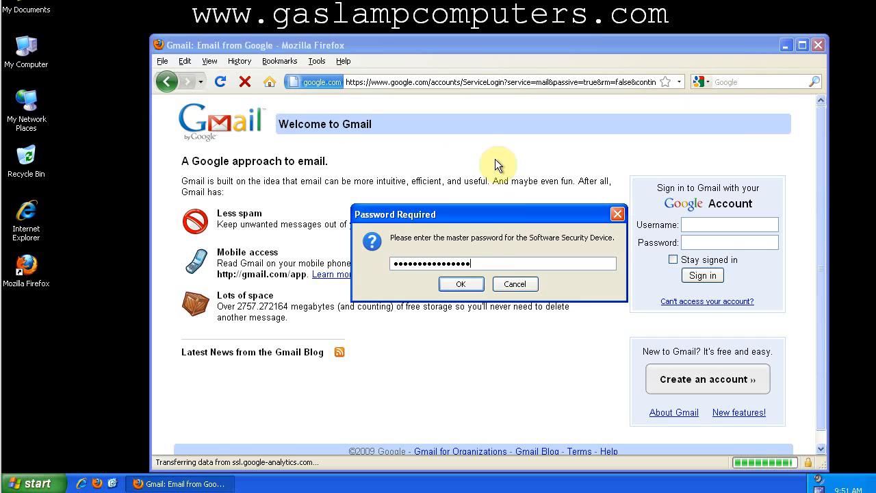
click(461, 283)
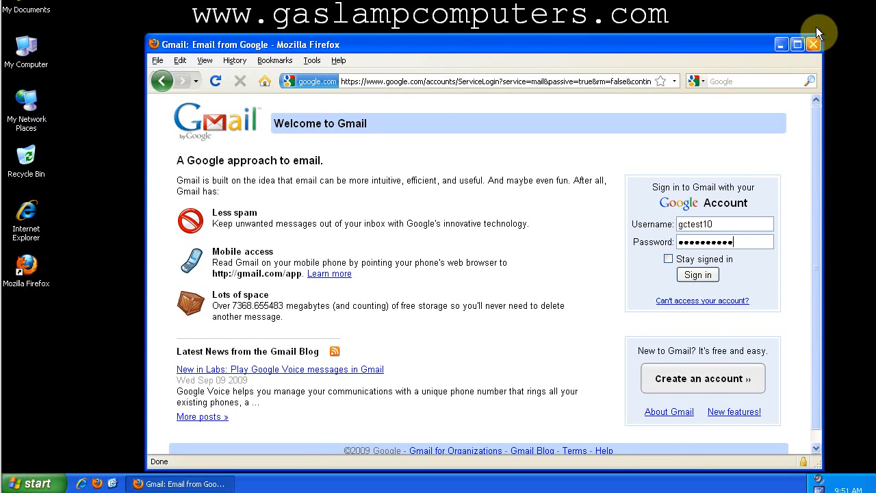
mouse_move(814, 44)
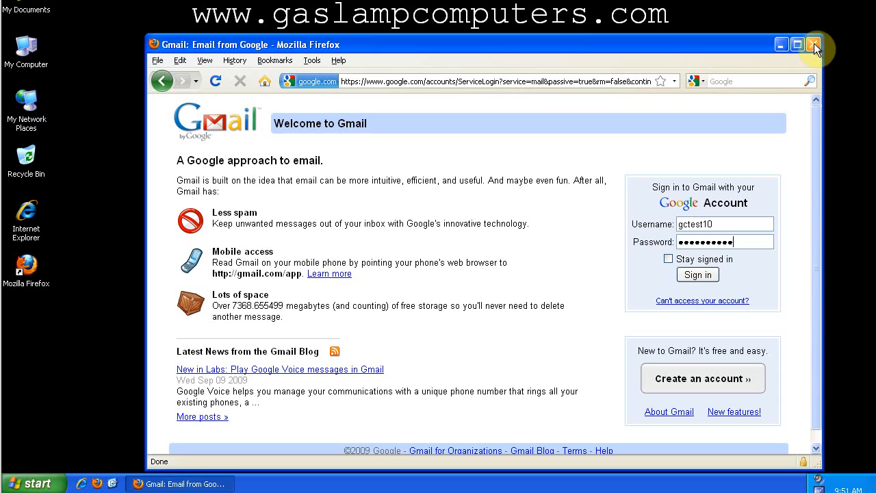
mouse_move(803, 123)
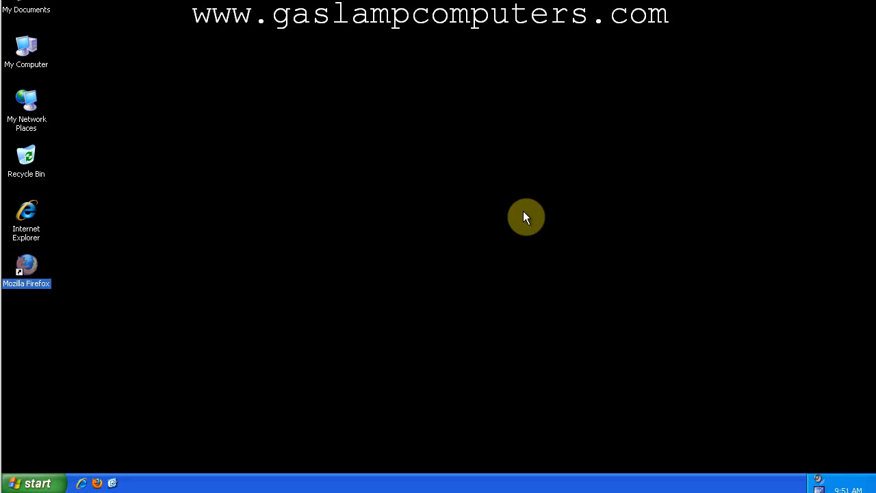
mouse_move(38, 269)
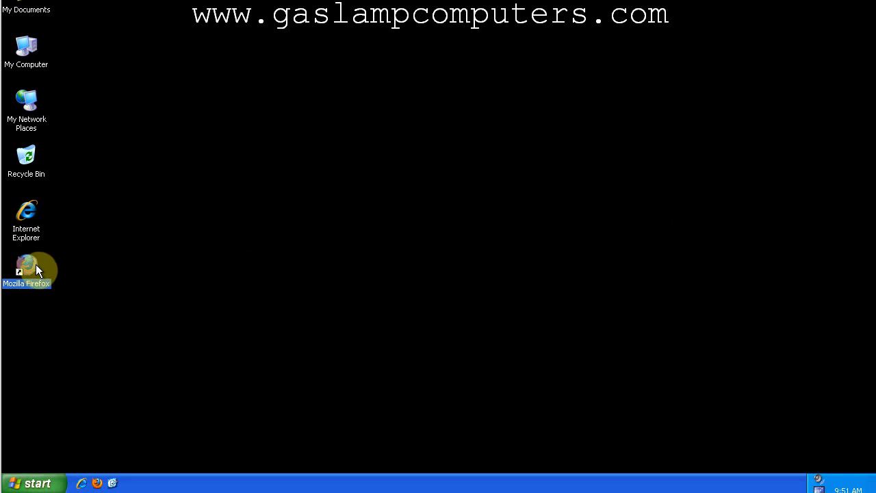
mouse_move(82, 263)
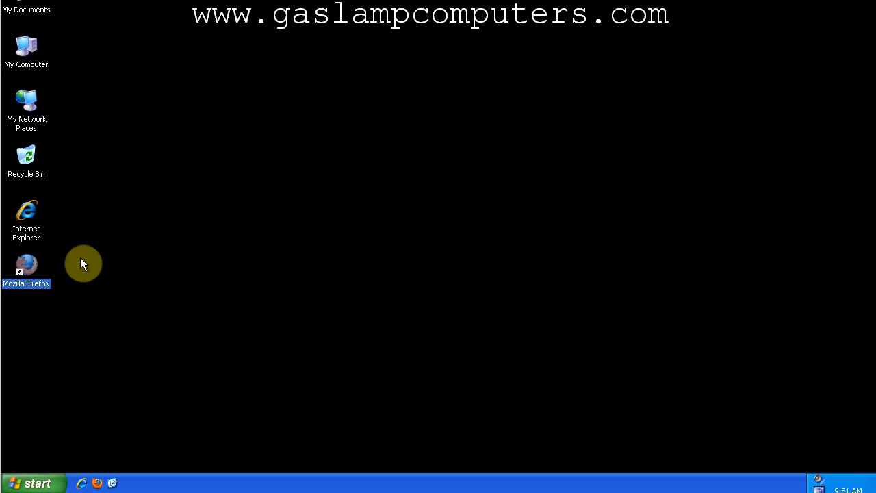
mouse_move(30, 266)
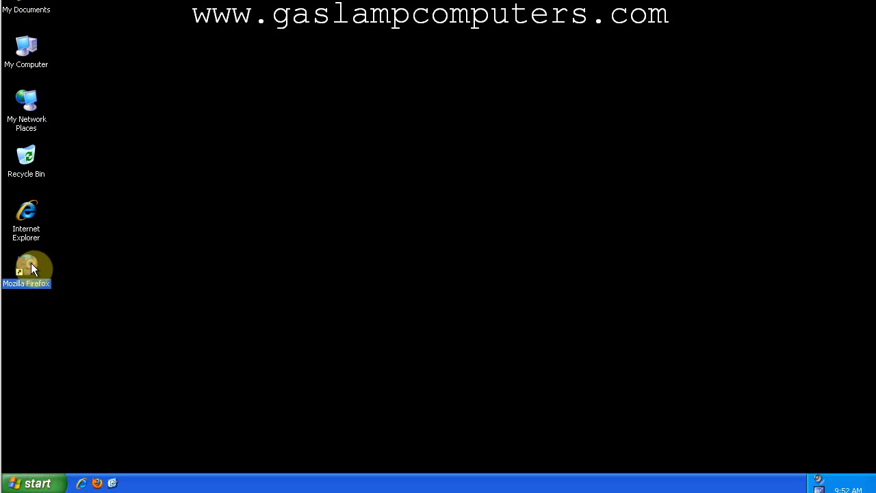
Google 'thunderbird', download it from the official site, and clear the Downloads list.
double_click(26, 267)
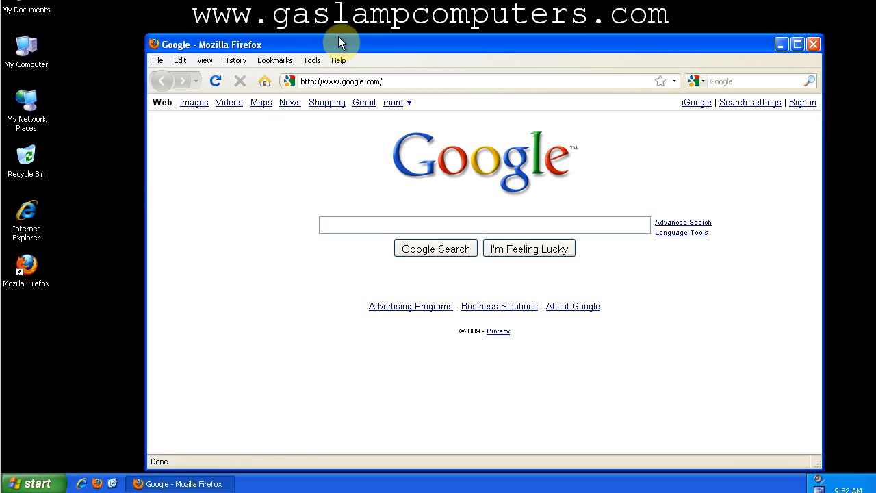
click(340, 82)
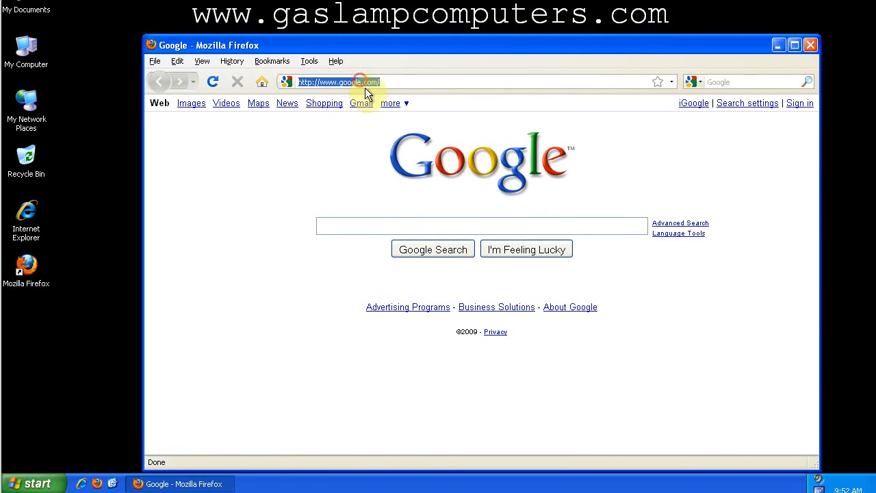
text(thu)
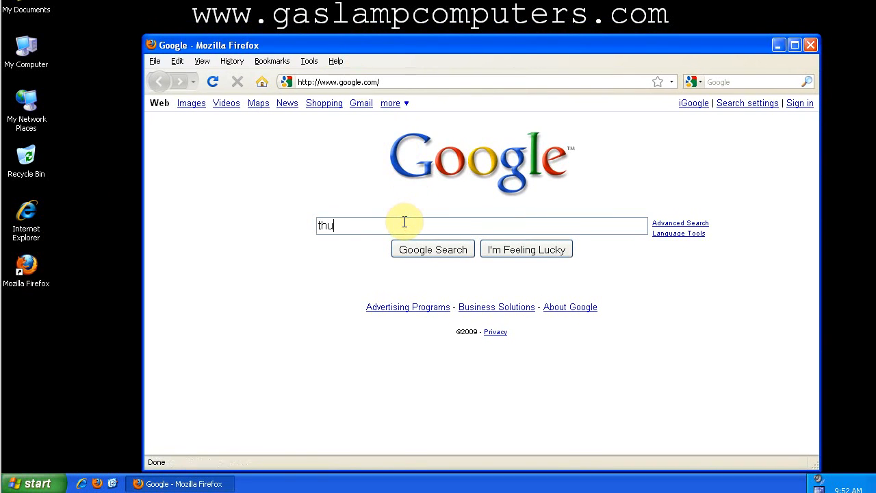
click(432, 248)
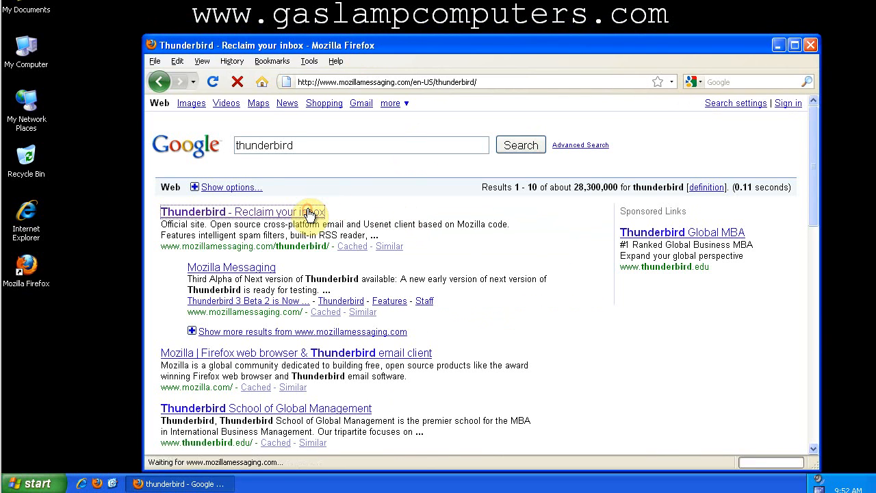
click(228, 211)
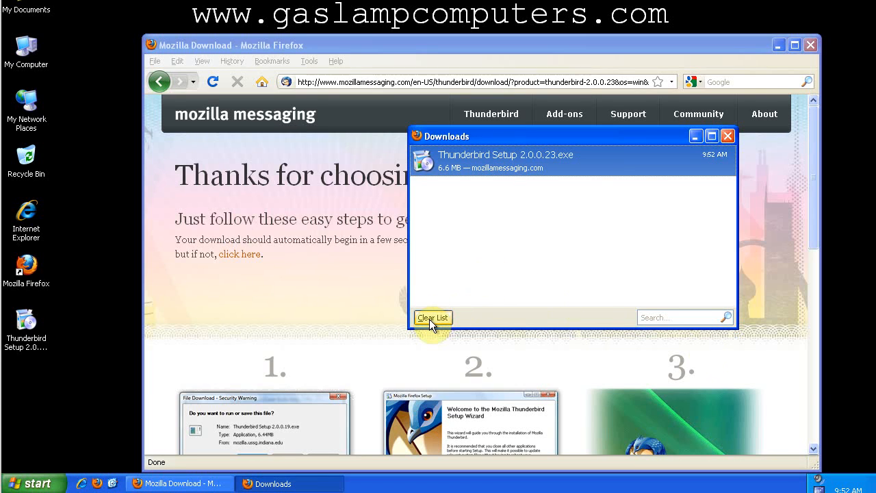
click(433, 317)
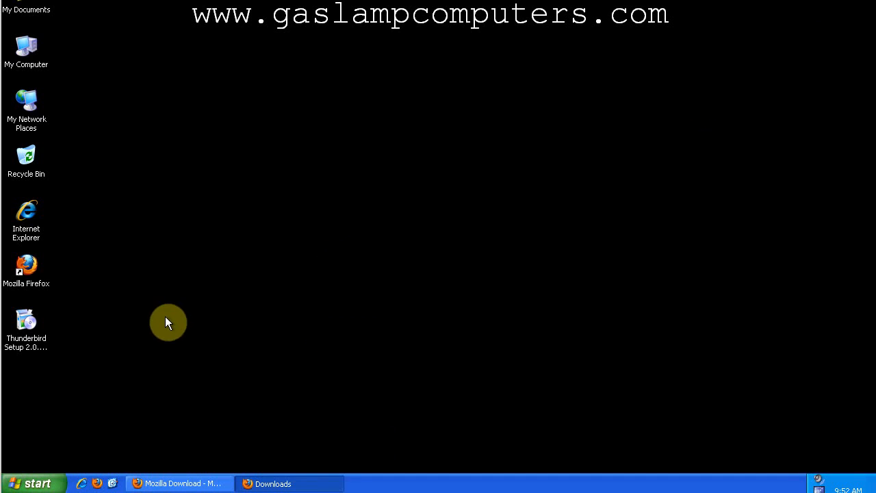
Run the Thunderbird setup file from the desktop and allow it to start.
double_click(26, 322)
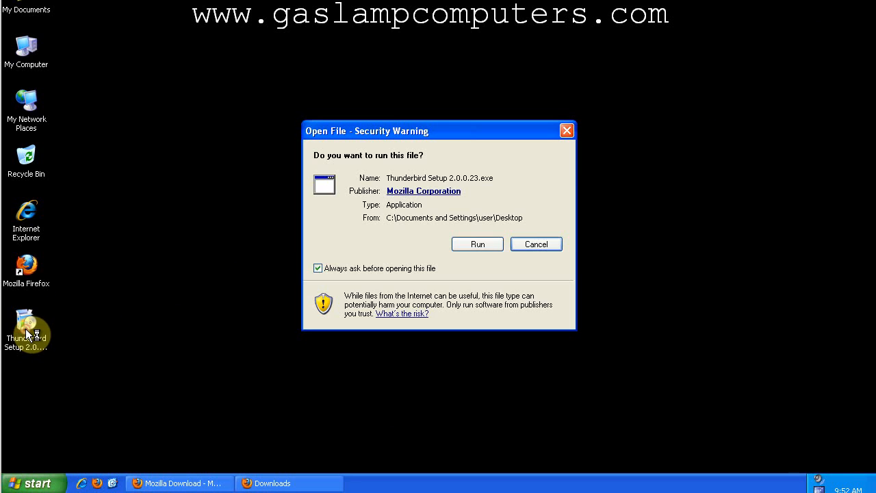
click(477, 244)
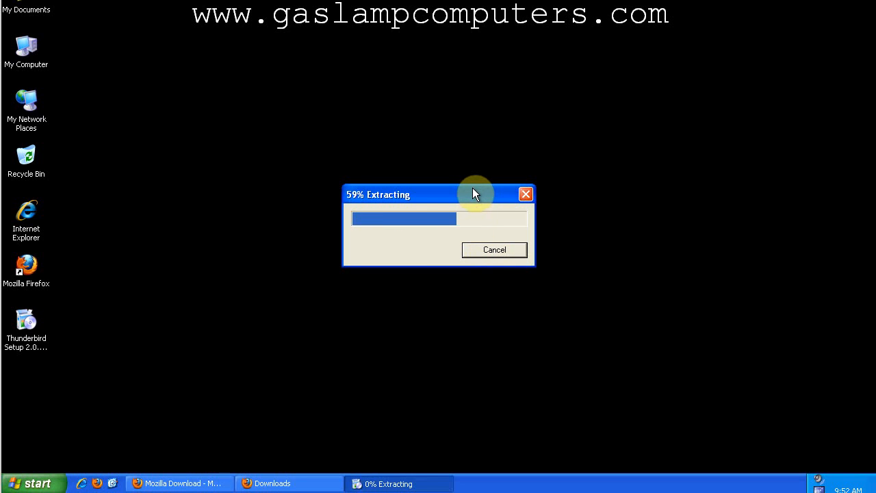
click(526, 194)
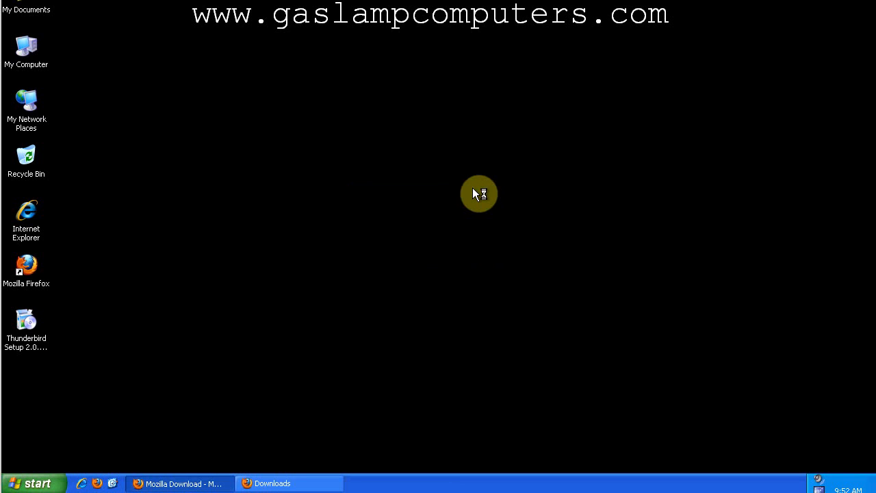
double_click(26, 318)
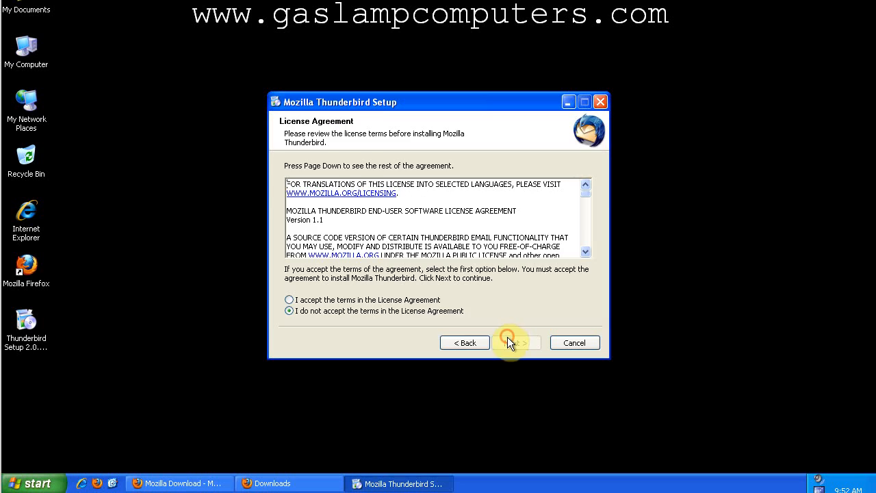
Accept the license, install with the Standard setup type, and finish with Launch checked.
click(289, 300)
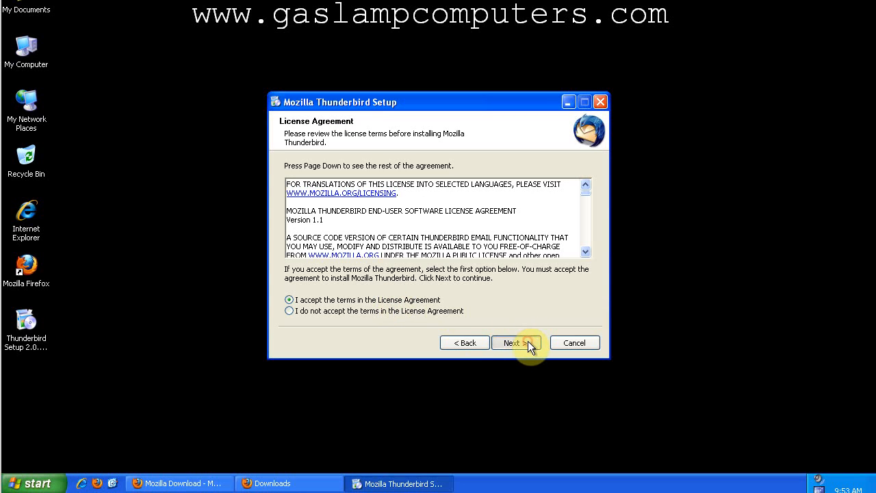
click(516, 342)
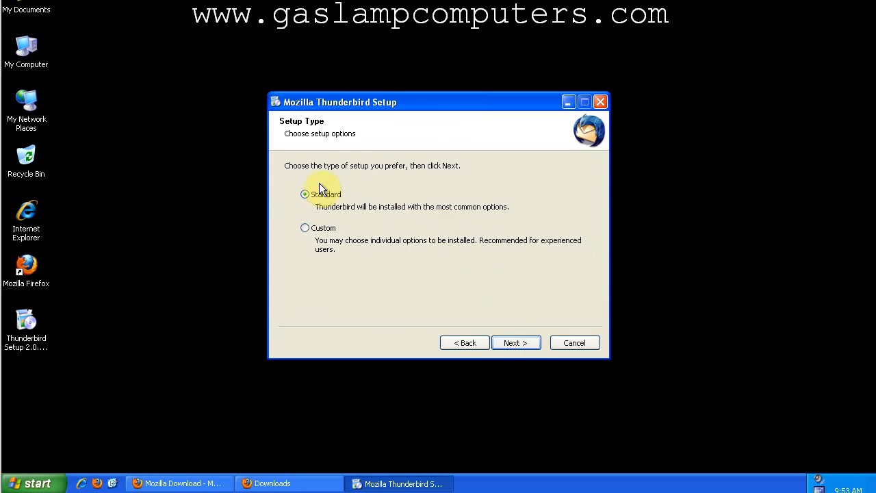
click(515, 343)
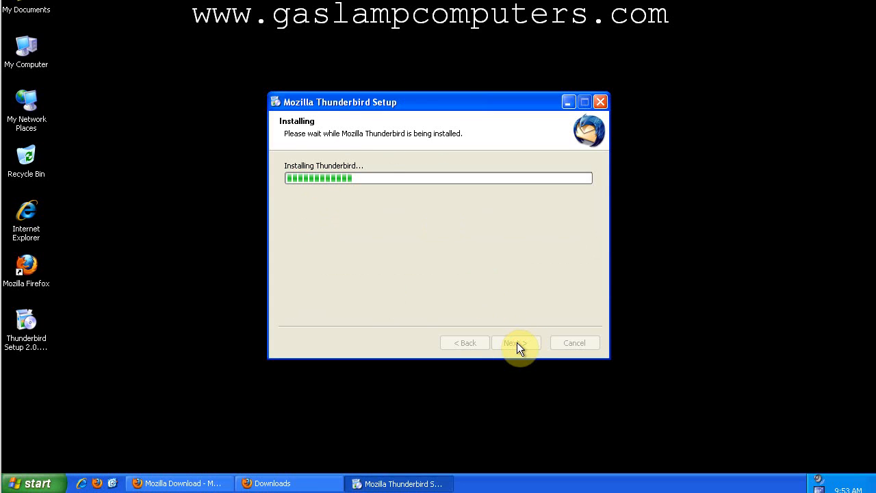
mouse_move(568, 332)
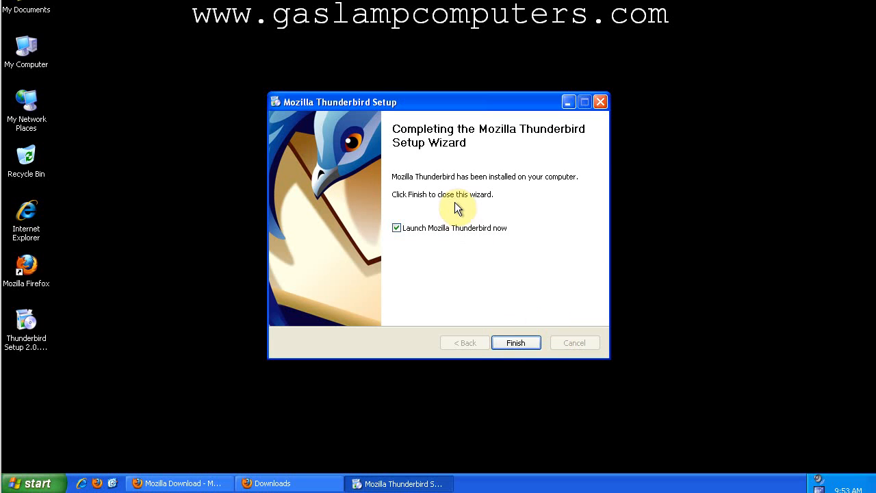
click(516, 343)
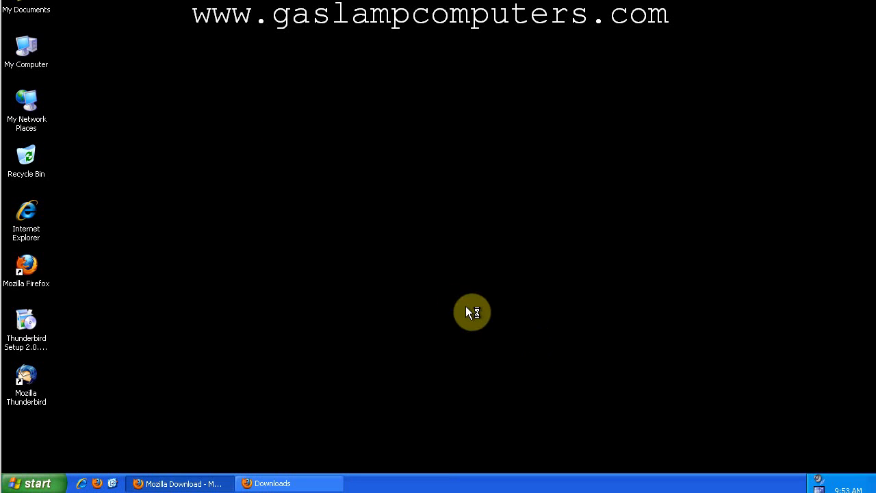
mouse_move(875, 248)
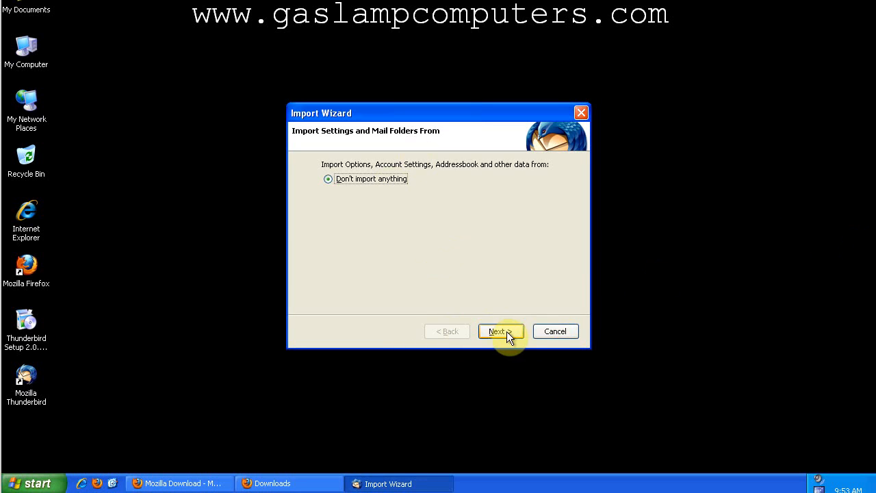
mouse_move(366, 163)
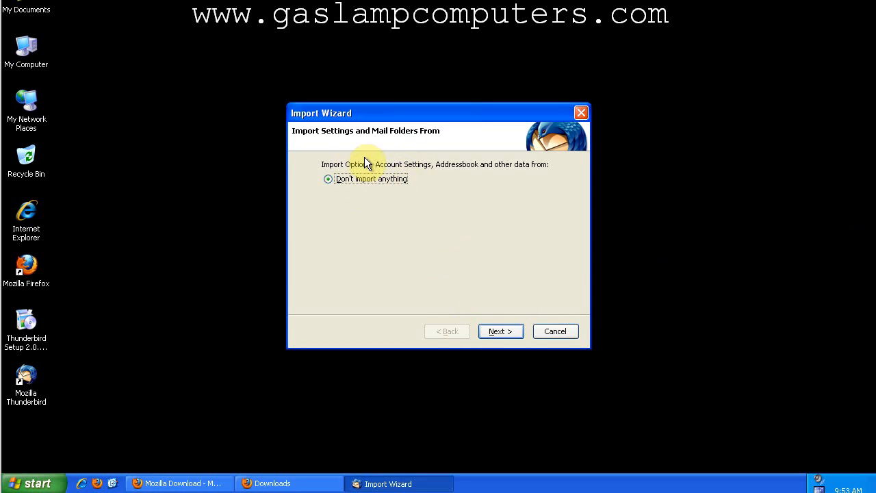
mouse_move(501, 331)
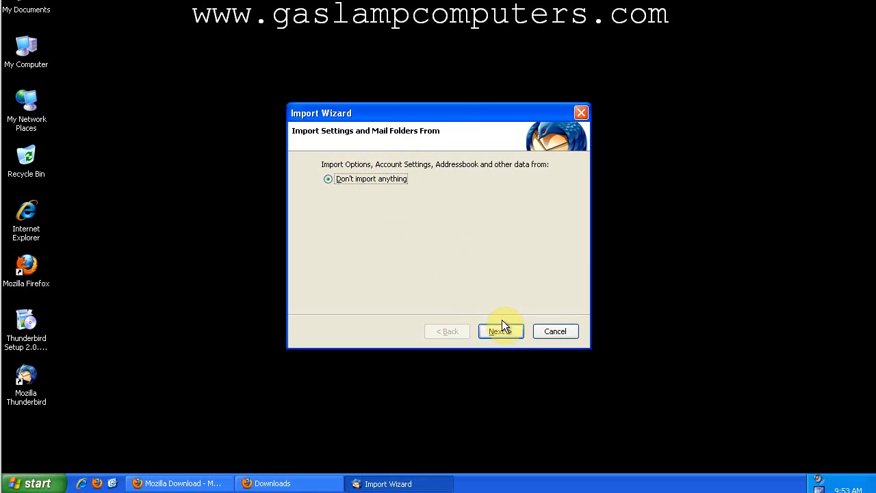
Keep 'Don't import anything' in Thunderbird's Import Wizard and continue.
click(500, 332)
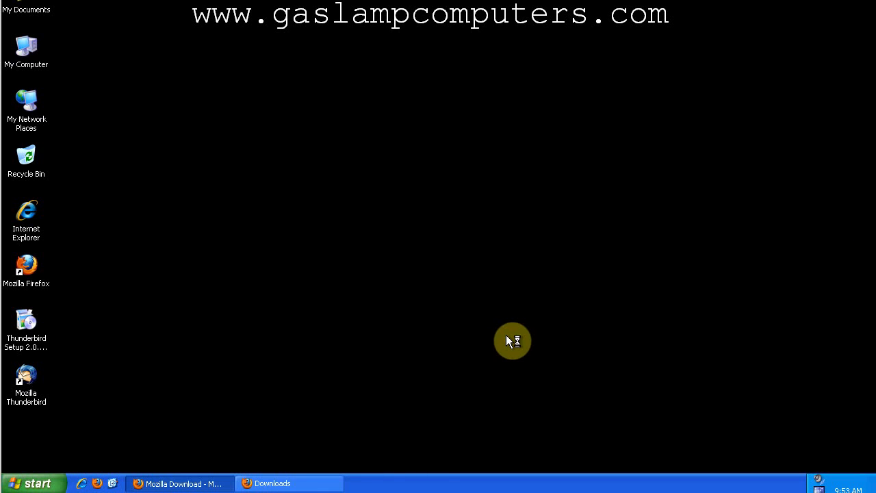
double_click(26, 375)
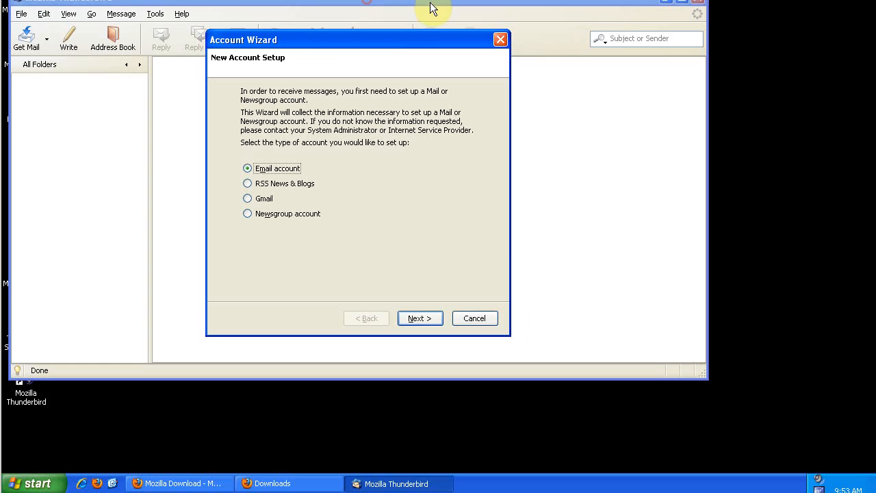
mouse_move(318, 191)
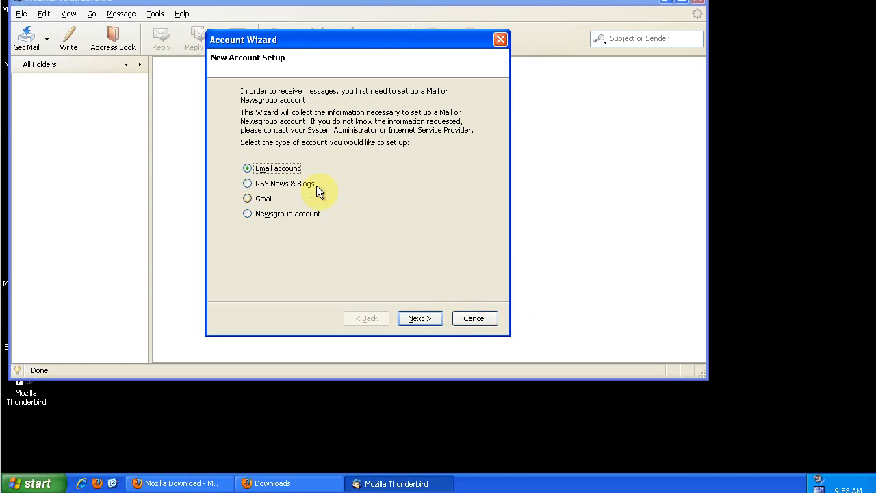
mouse_move(266, 205)
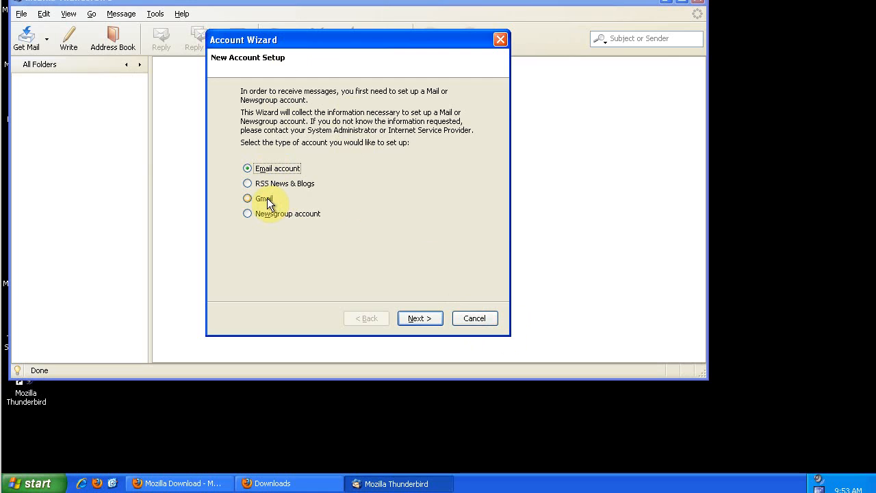
click(247, 199)
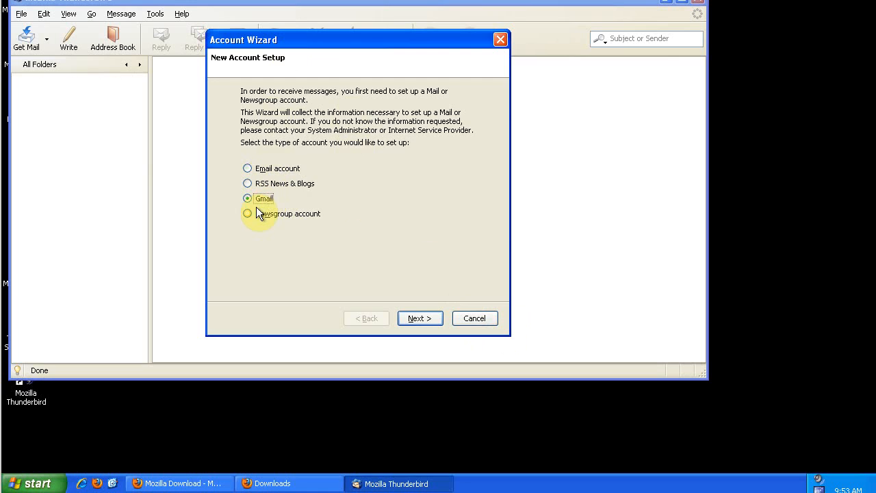
mouse_move(428, 291)
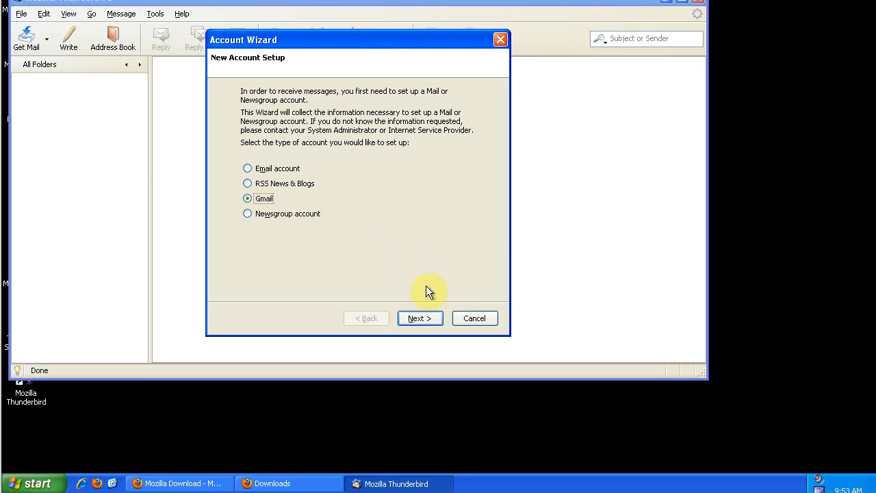
click(420, 318)
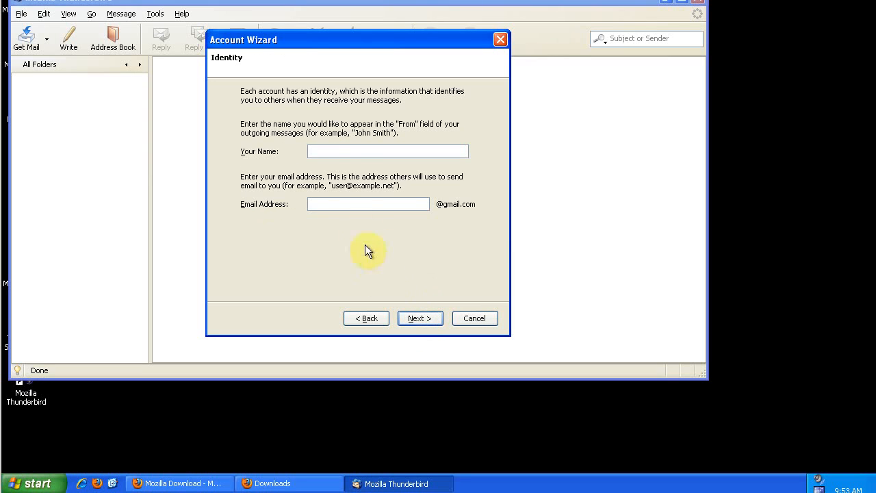
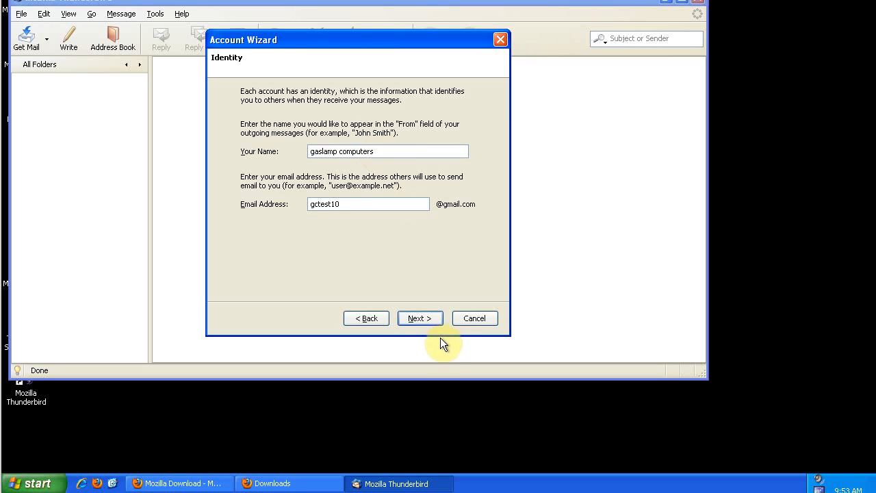
click(420, 318)
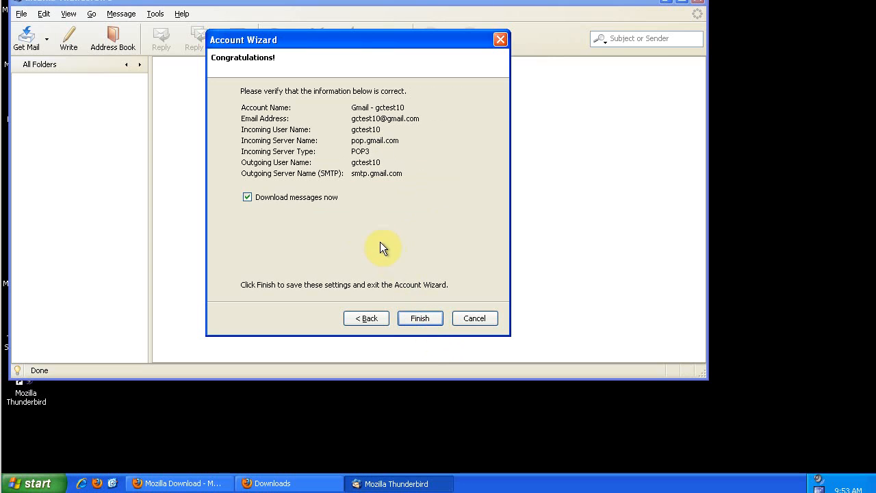
mouse_move(420, 318)
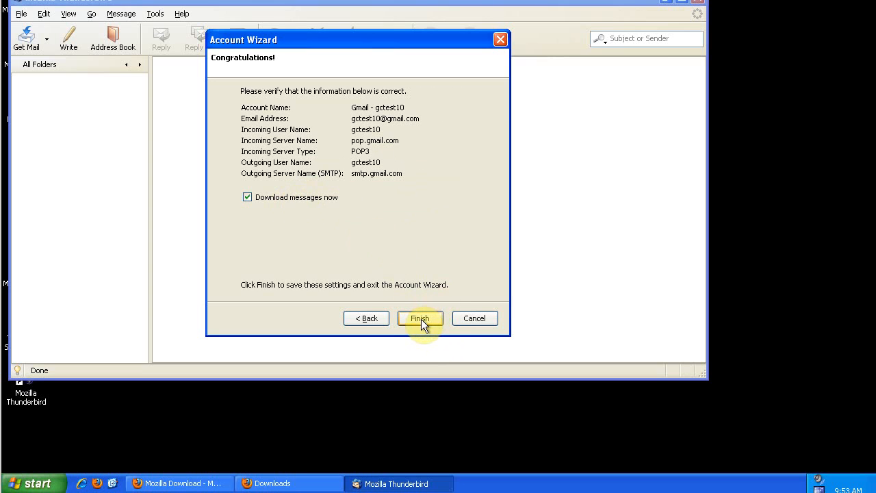
click(420, 318)
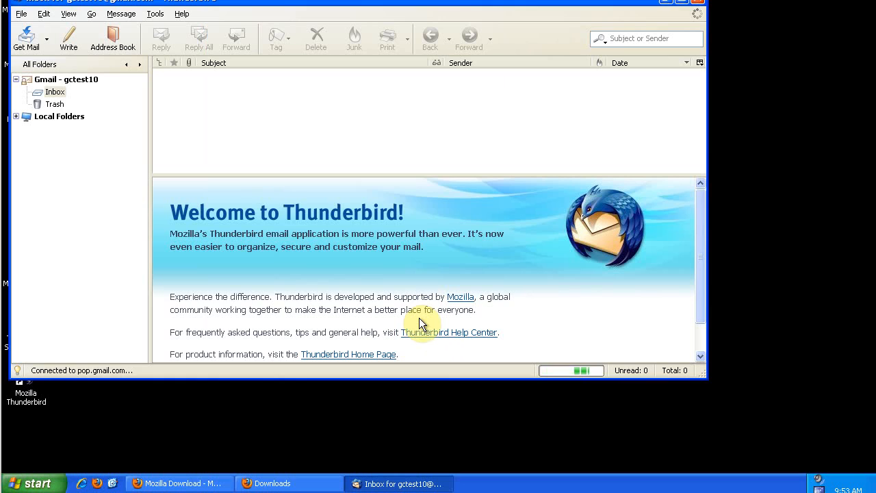
Enter the Gmail password with 'remember password' checked, then dismiss the saving-passwords warning.
click(26, 38)
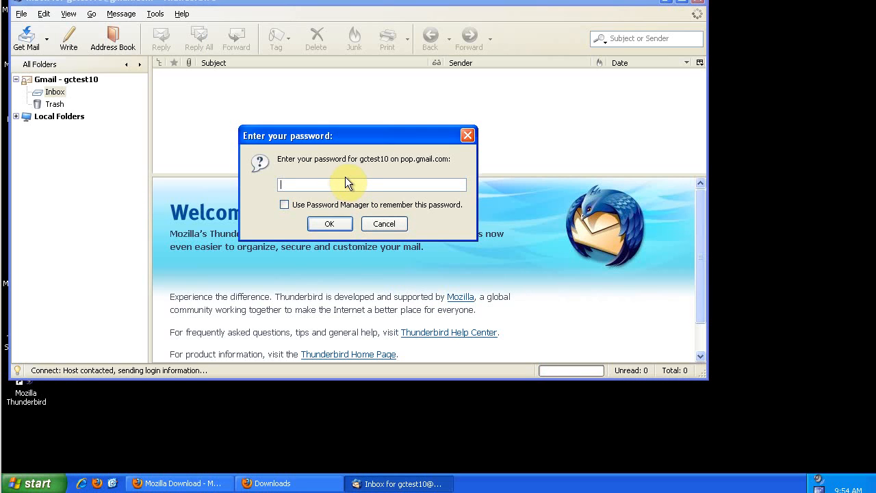
text(***)
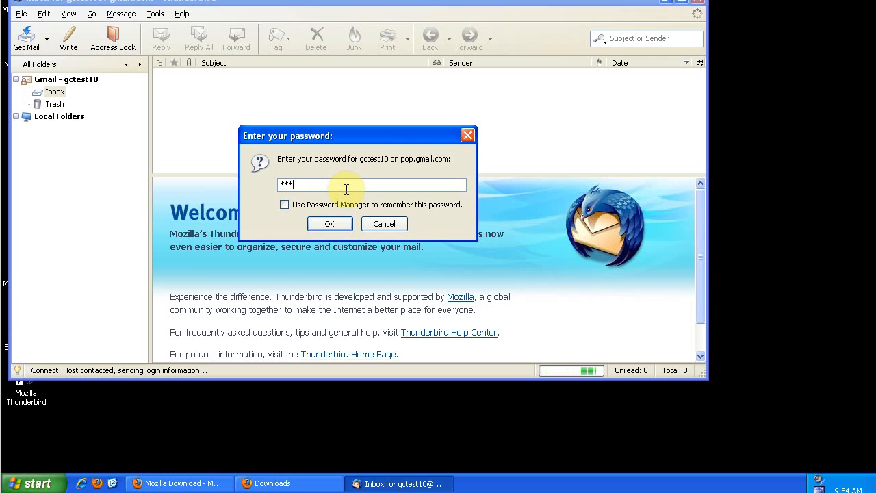
text(****)
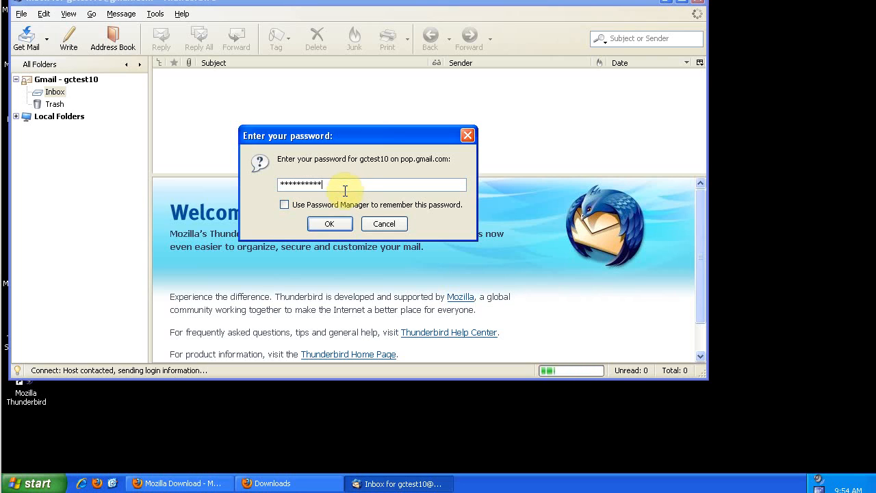
click(284, 205)
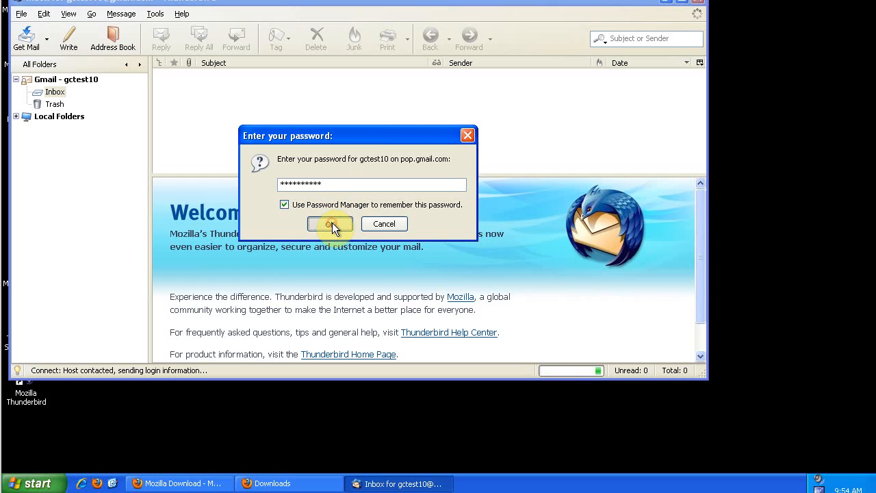
click(331, 224)
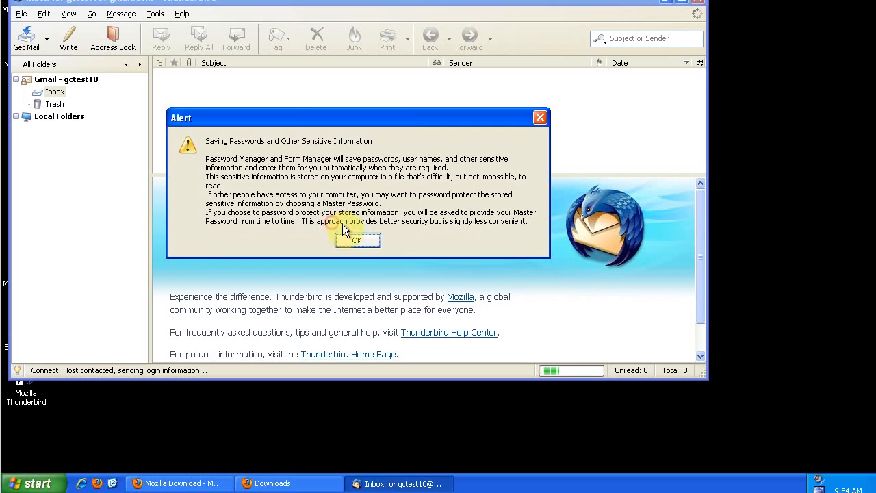
mouse_move(362, 187)
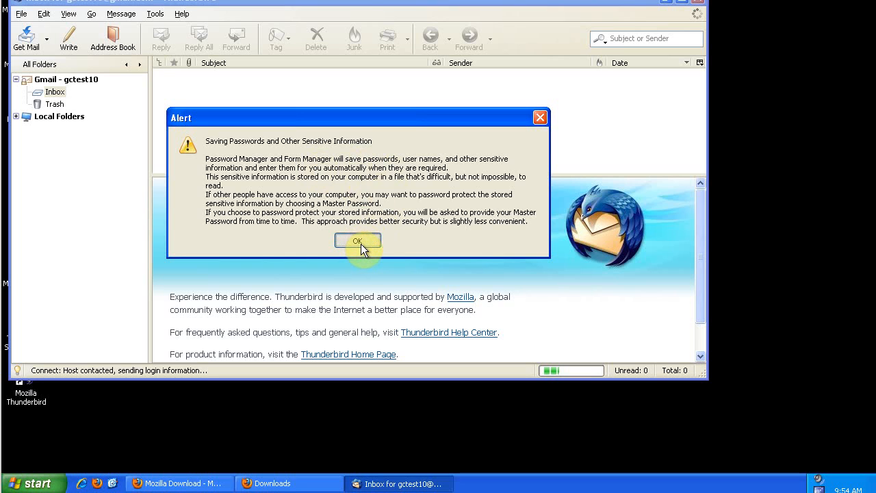
click(357, 241)
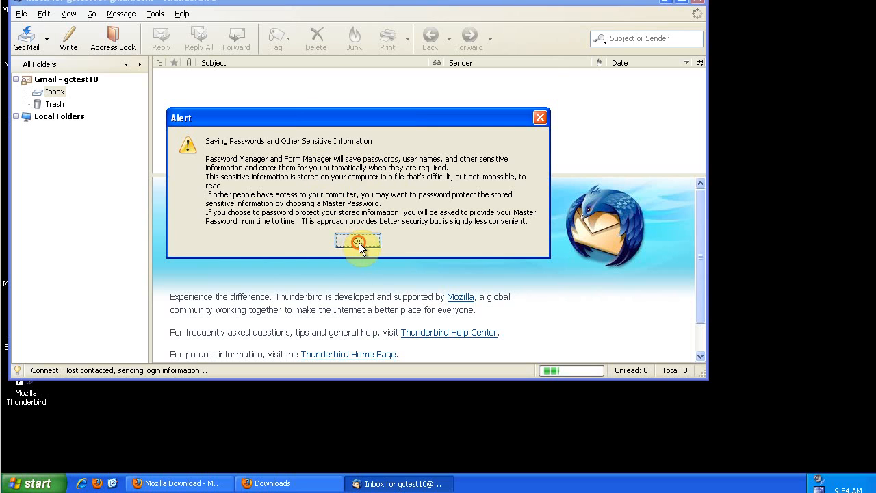
click(358, 241)
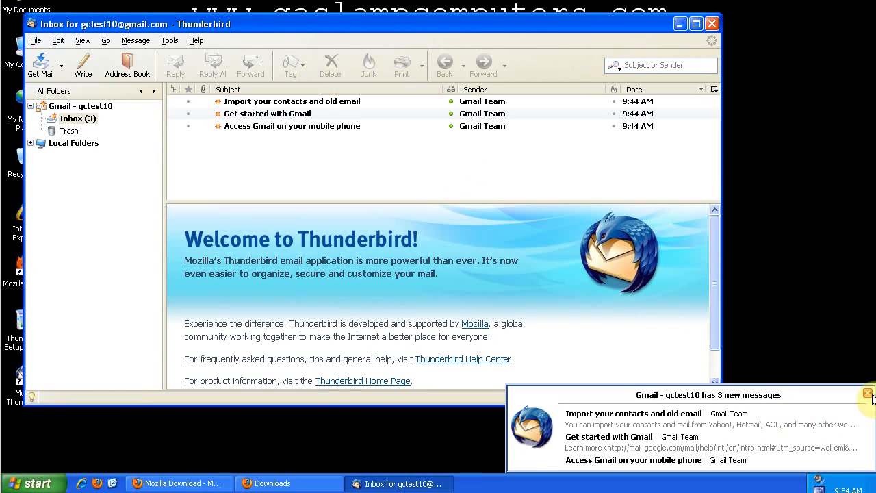
Close the new-messages notice and bring the Firefox window to the front.
click(869, 394)
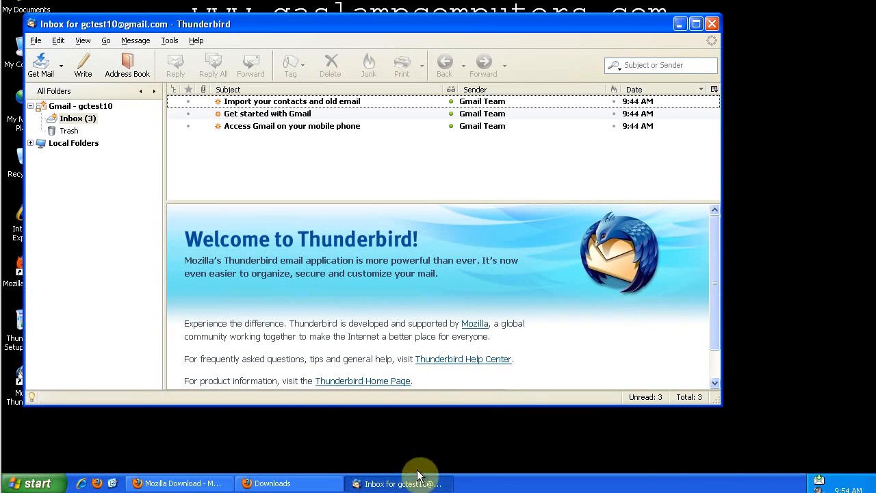
click(111, 483)
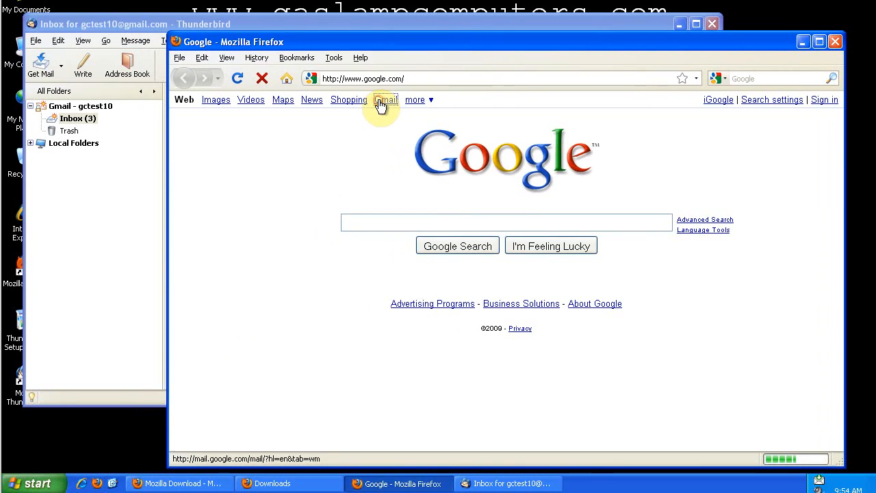
Go to Gmail, unlock with the master password, sign in, and open Settings.
click(385, 100)
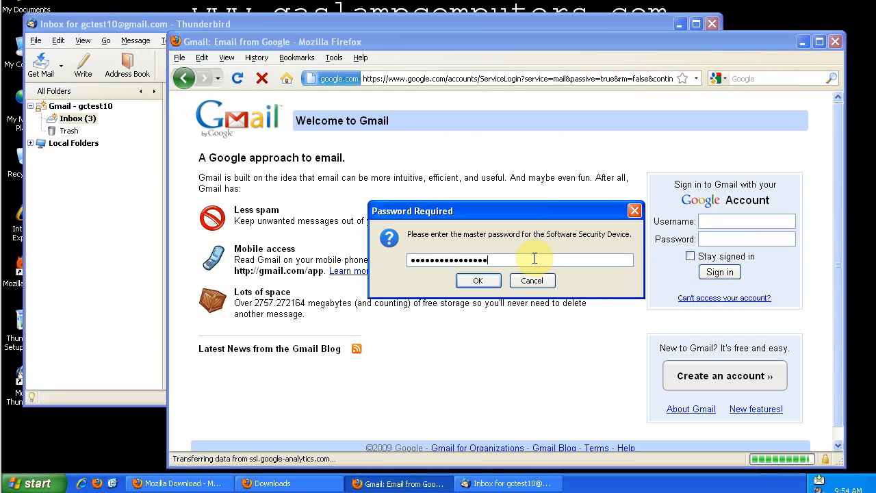
click(477, 280)
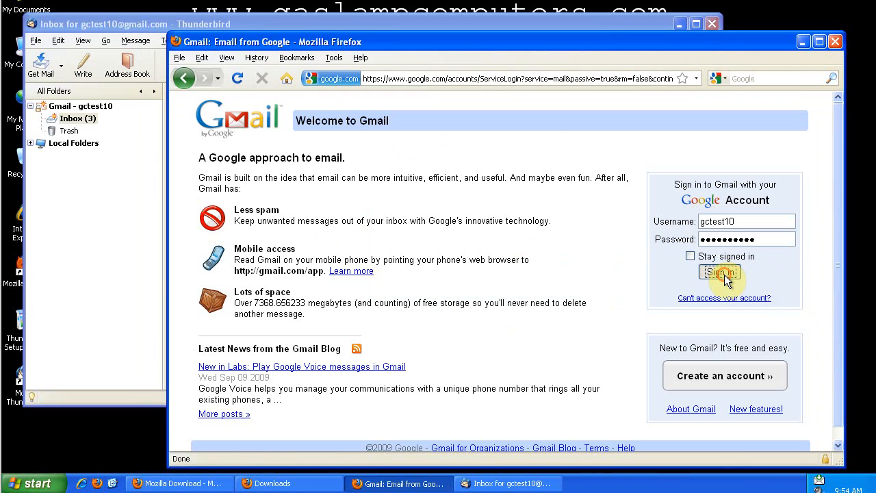
click(719, 272)
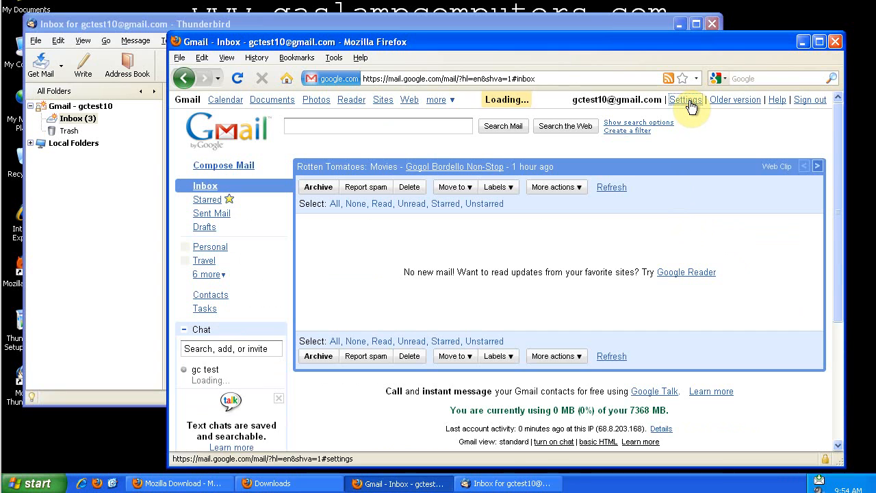
click(686, 100)
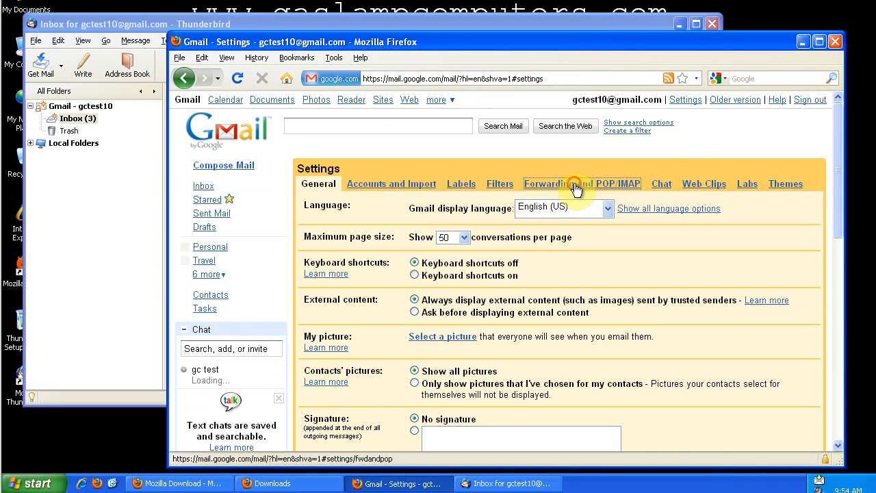
Check Forwarding and POP/IMAP shows POP enabled, then open POP configuration instructions.
click(581, 184)
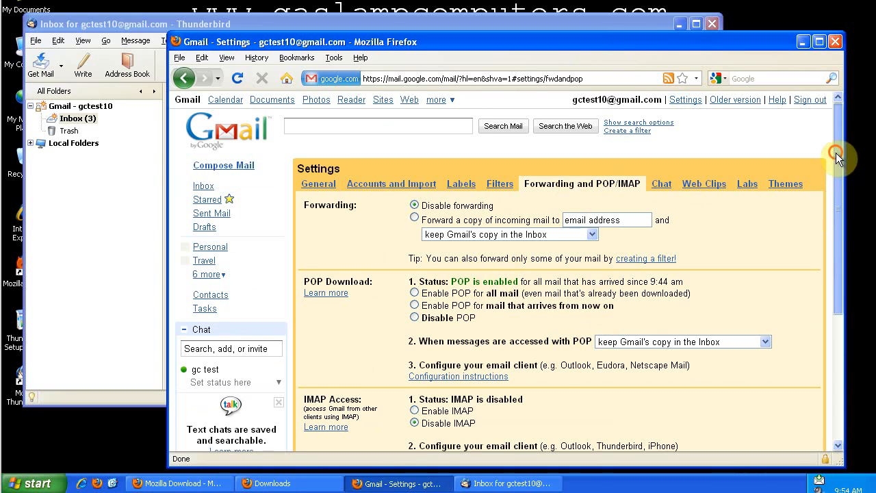
scroll(down, 3)
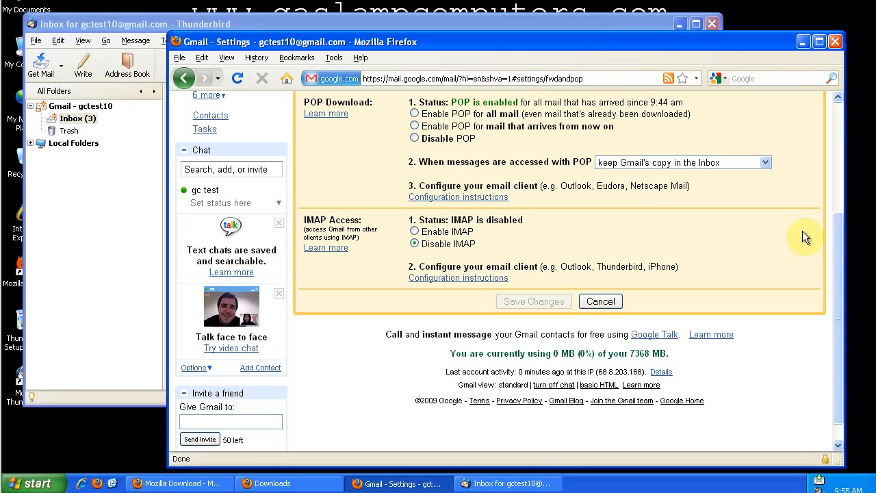
scroll(up, 3)
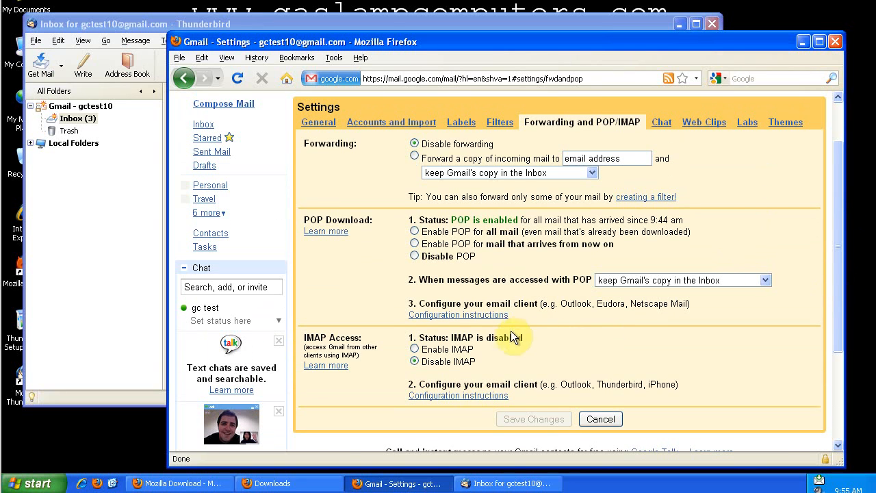
click(458, 315)
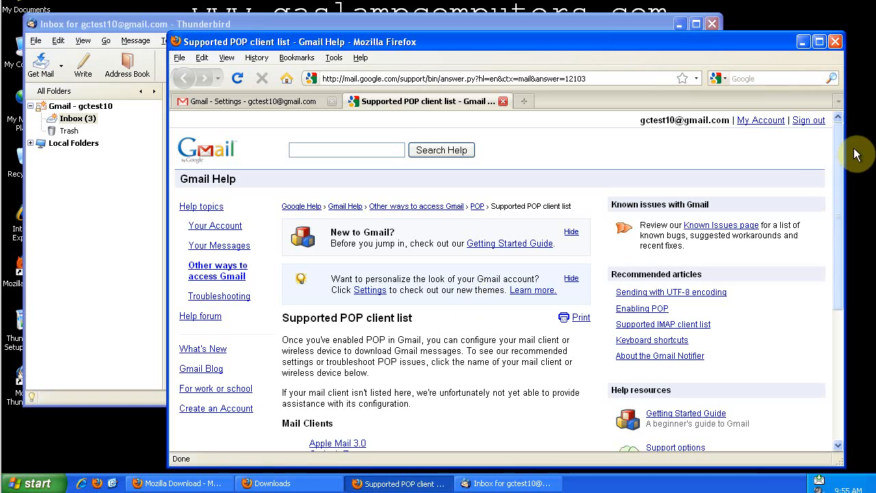
Open the Thunderbird 2.0 help page and its Getting Started configuration instructions.
scroll(down, 3)
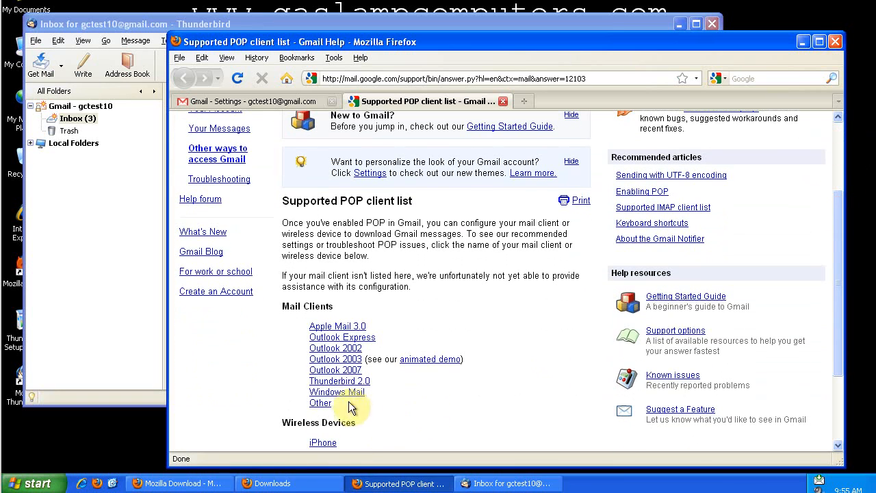
click(338, 380)
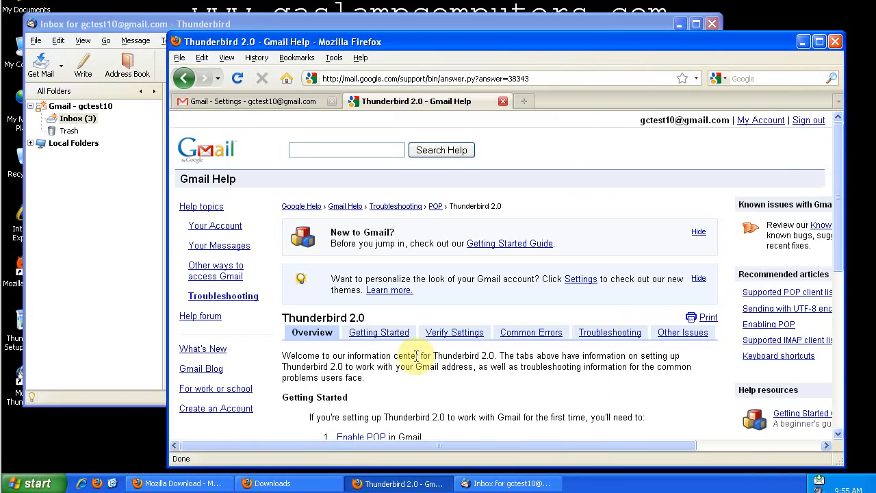
scroll(down, 3)
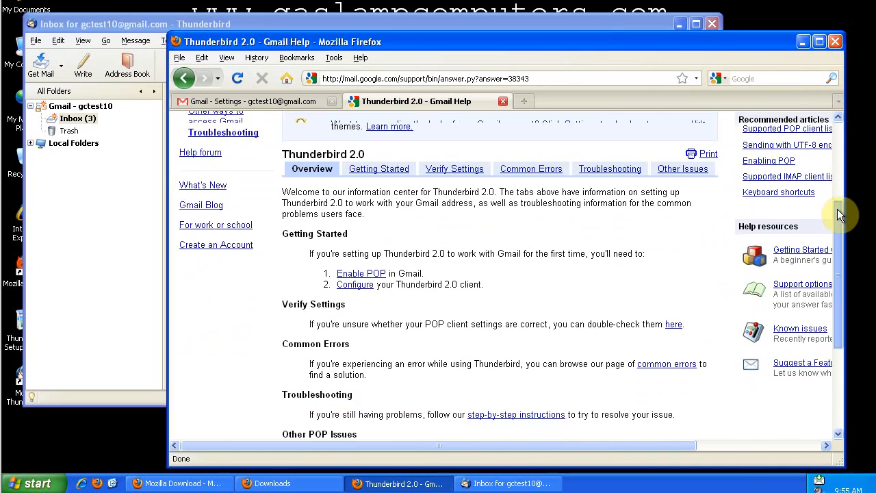
scroll(down, 3)
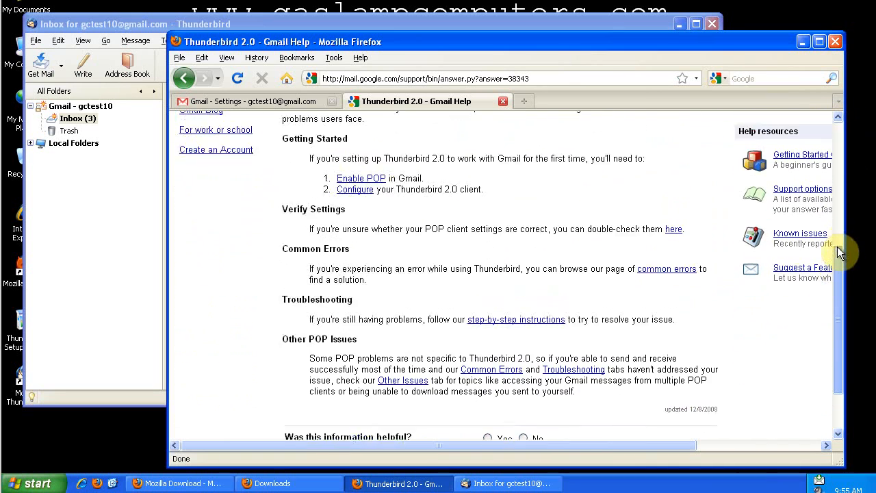
scroll(up, 3)
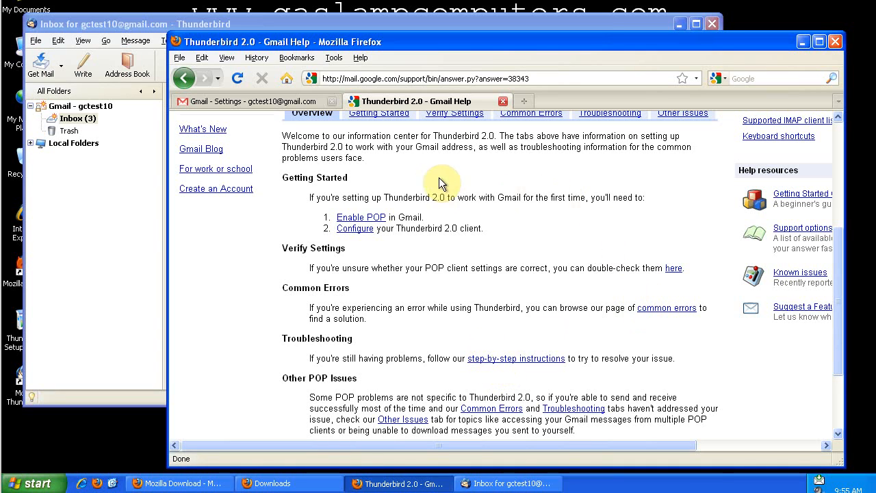
mouse_move(379, 113)
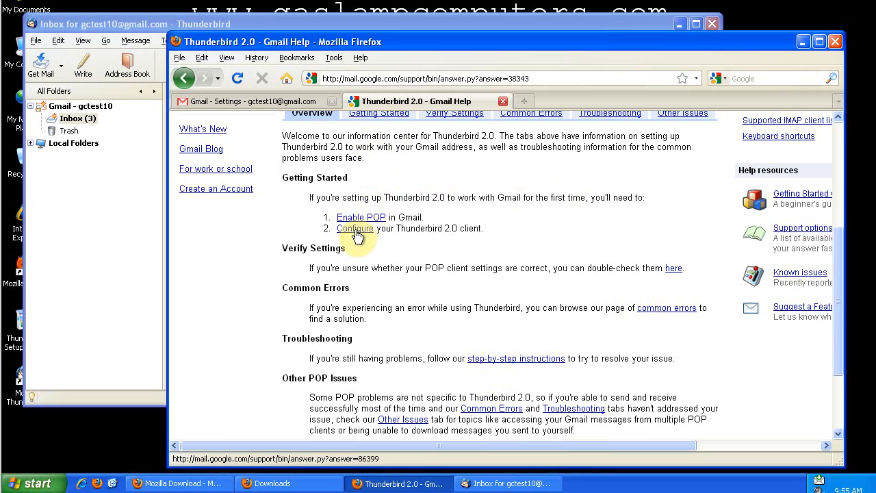
click(354, 228)
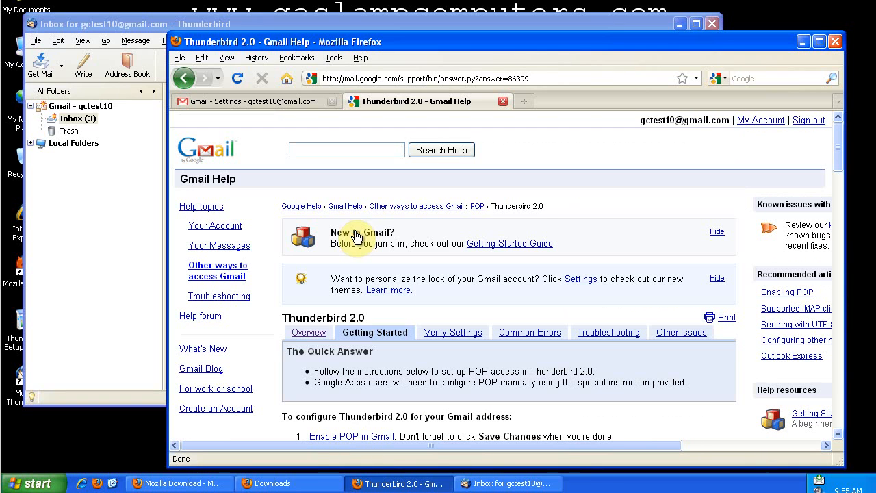
scroll(down, 3)
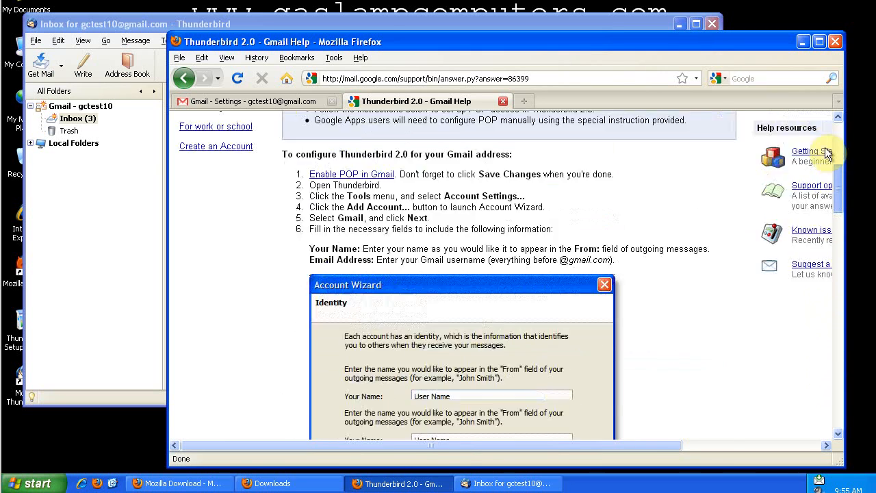
click(603, 284)
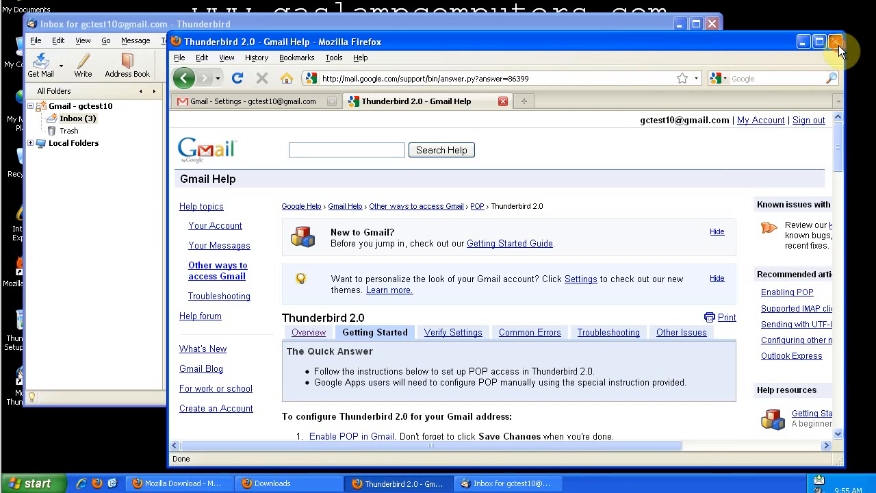
Uncheck 'Leave messages on server' in the Gmail account's Server Settings and save.
click(836, 41)
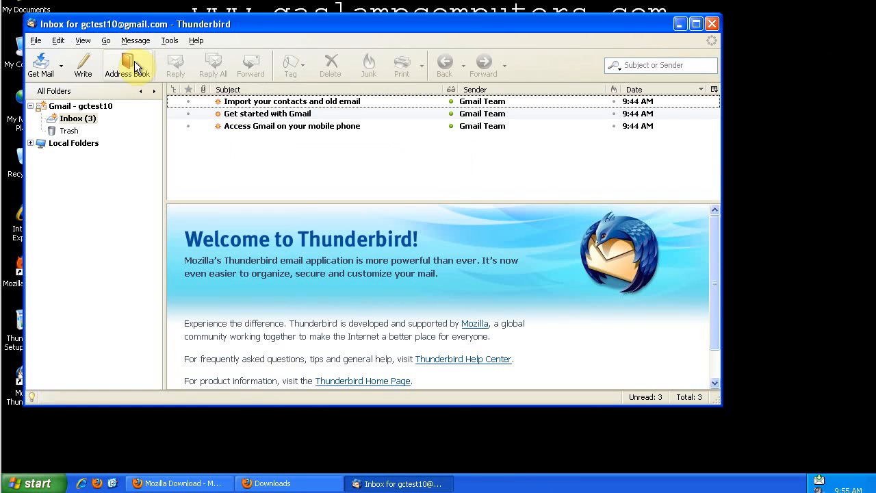
click(169, 40)
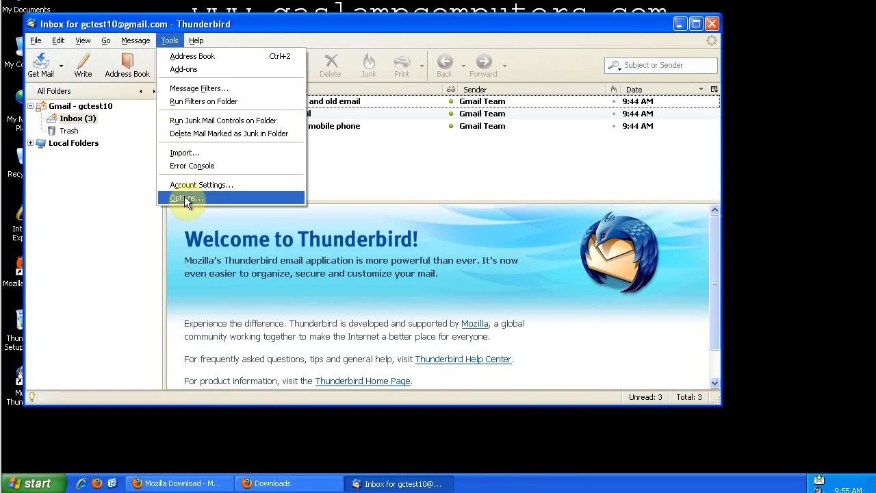
click(201, 185)
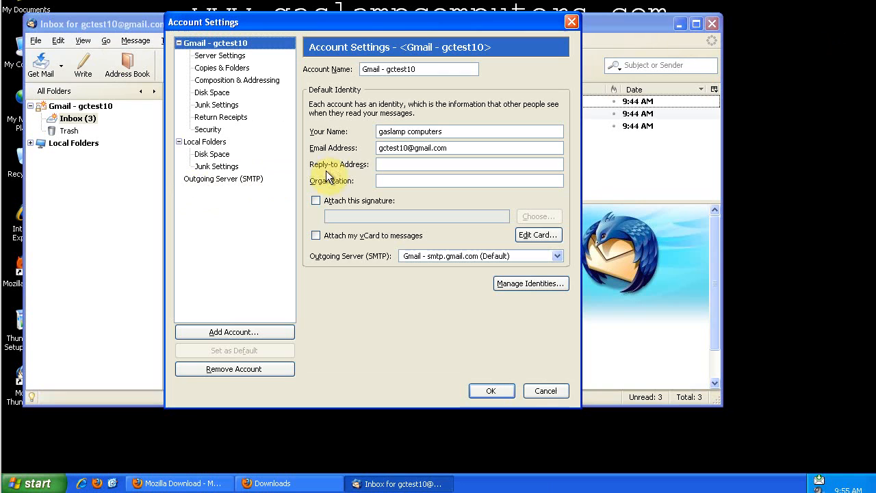
click(220, 56)
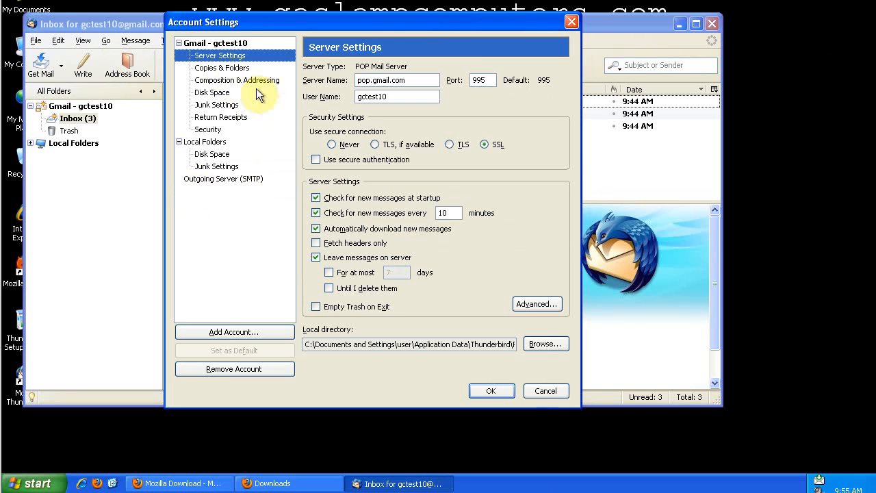
mouse_move(349, 266)
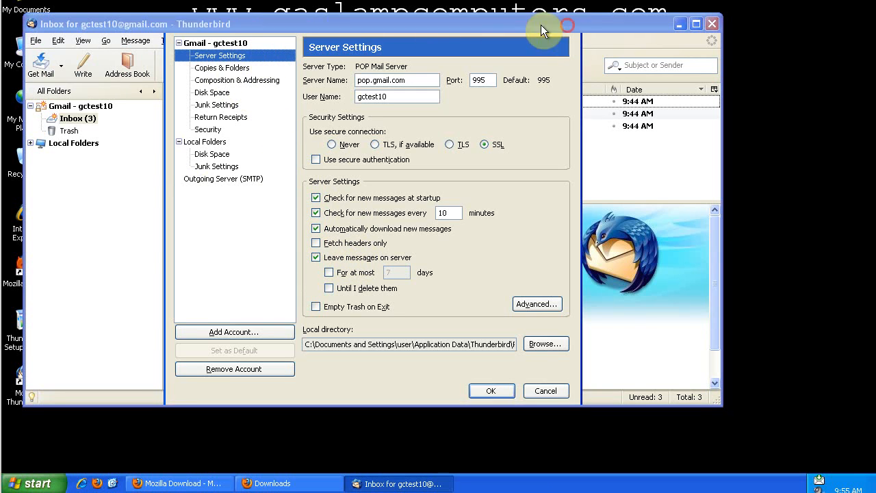
click(170, 40)
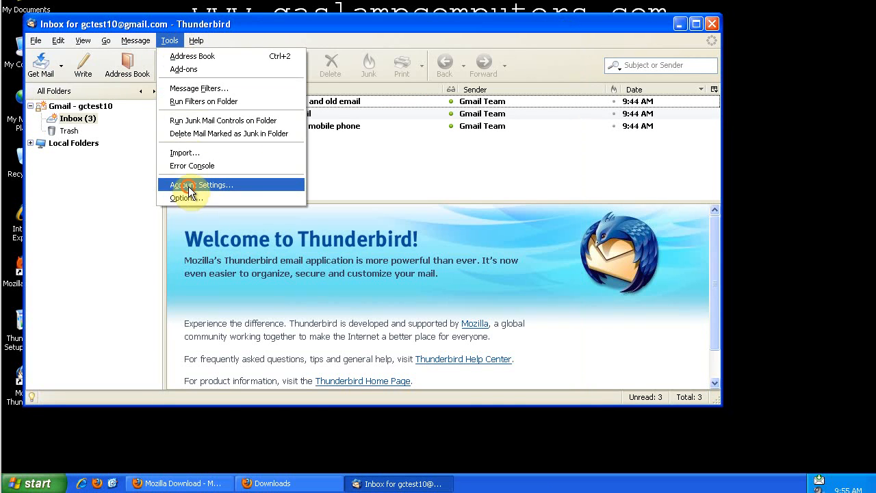
click(201, 184)
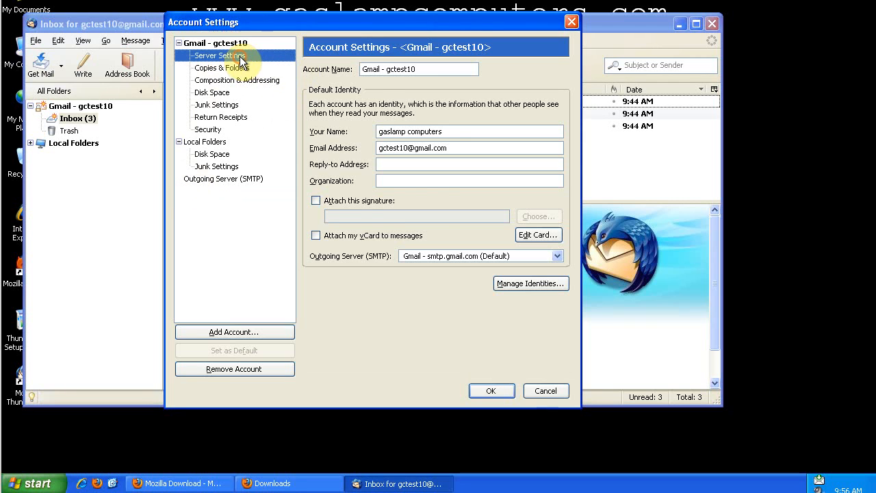
click(219, 55)
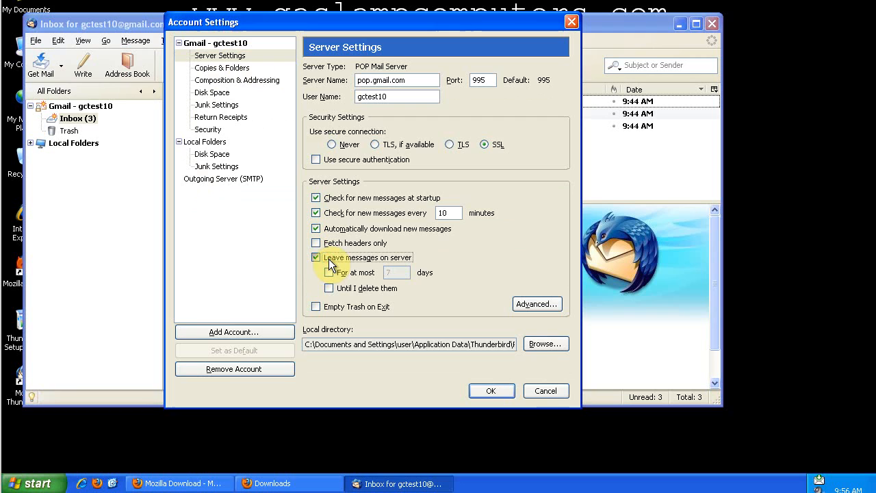
click(315, 257)
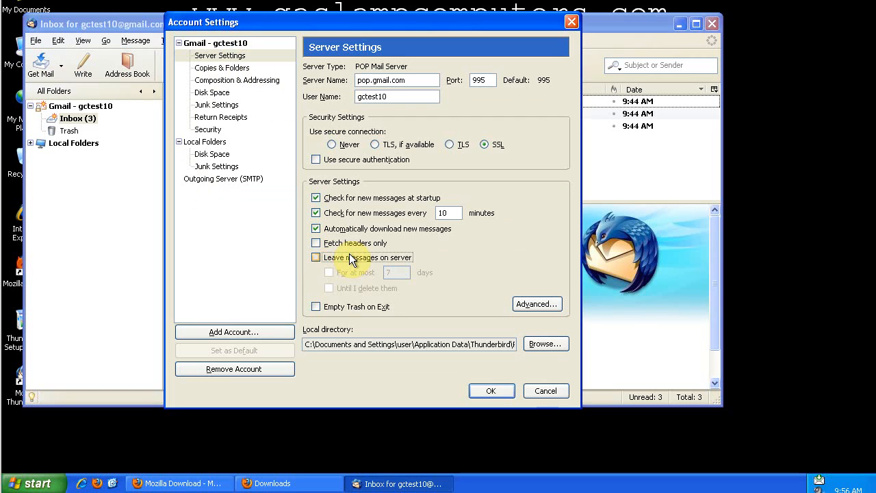
mouse_move(387, 262)
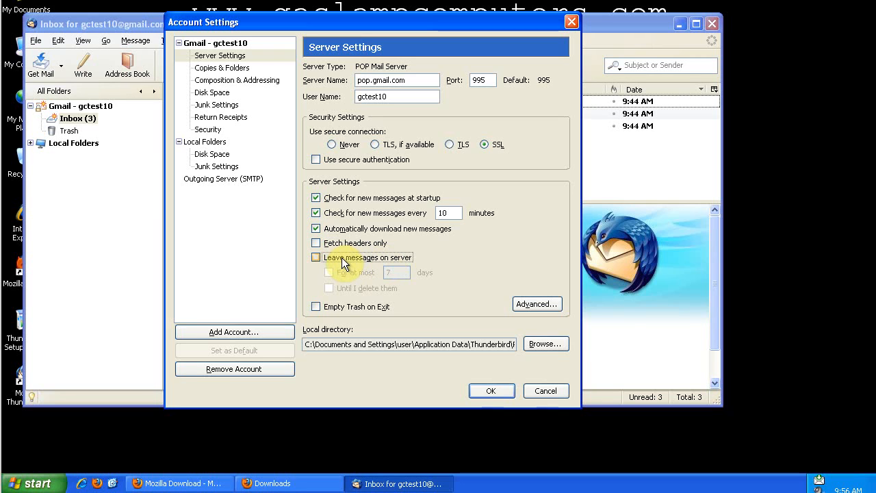
mouse_move(284, 174)
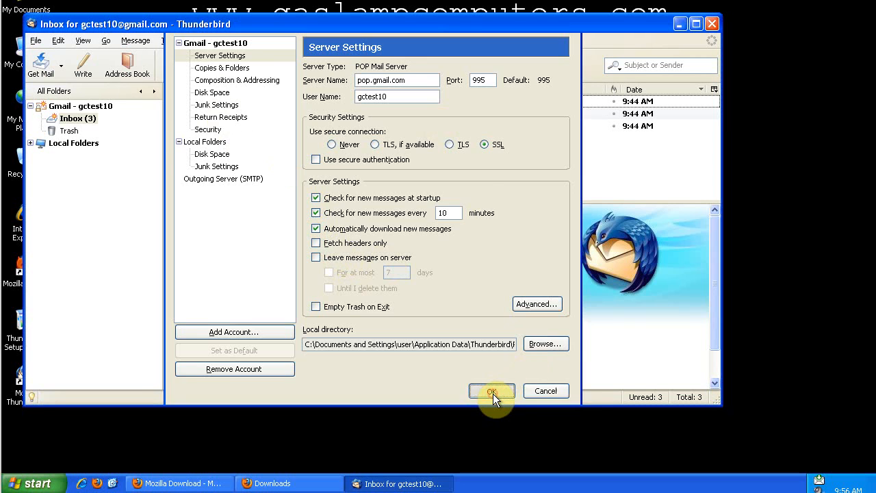
click(491, 391)
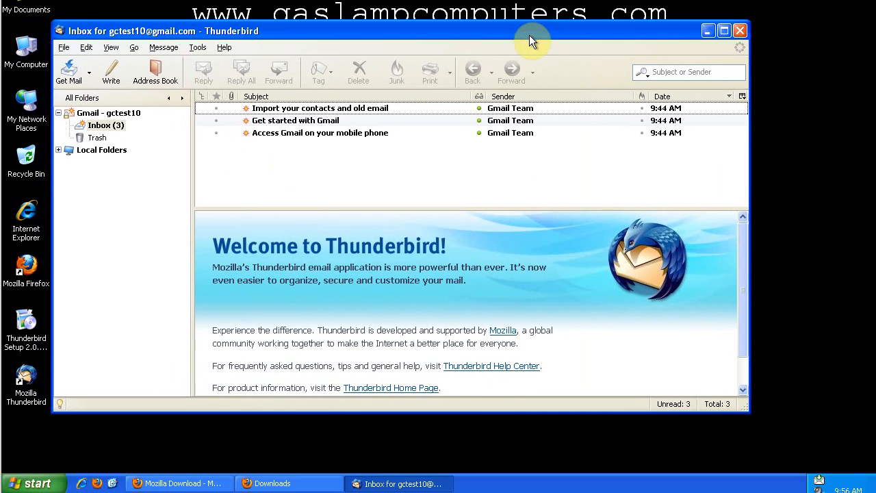
mouse_move(477, 114)
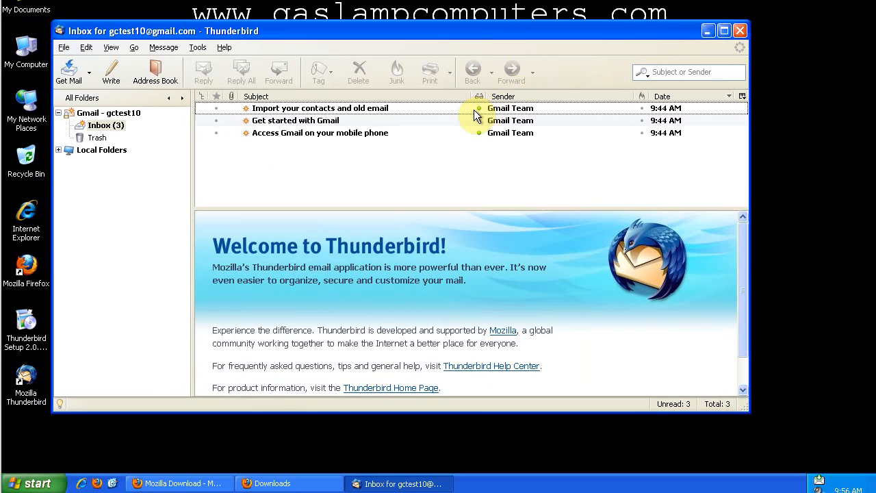
mouse_move(413, 109)
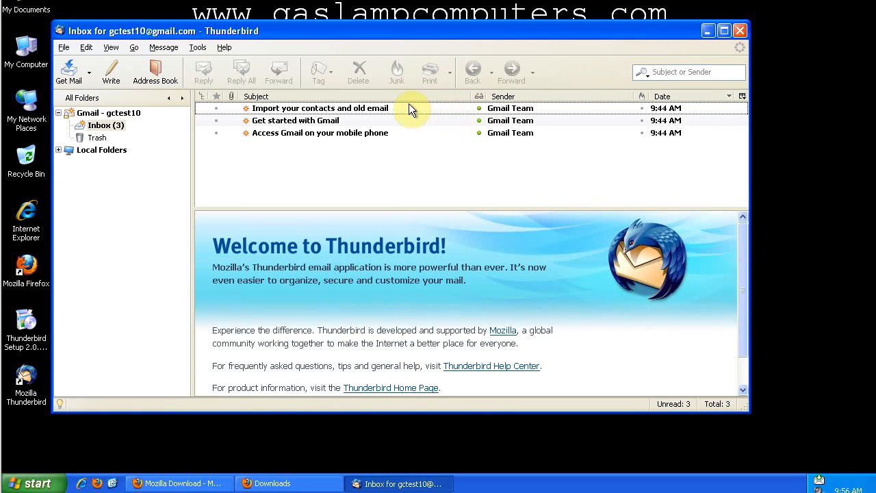
mouse_move(421, 103)
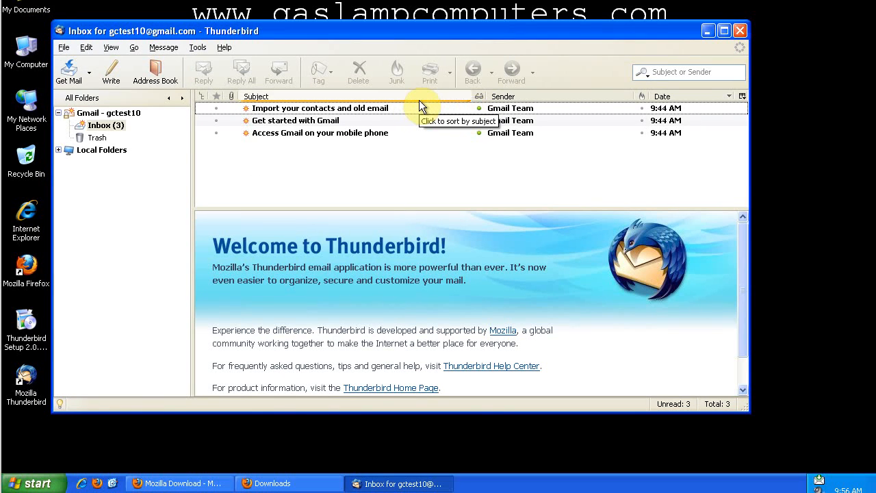
Set a master password under Options > Privacy > Passwords, entering it twice.
click(197, 47)
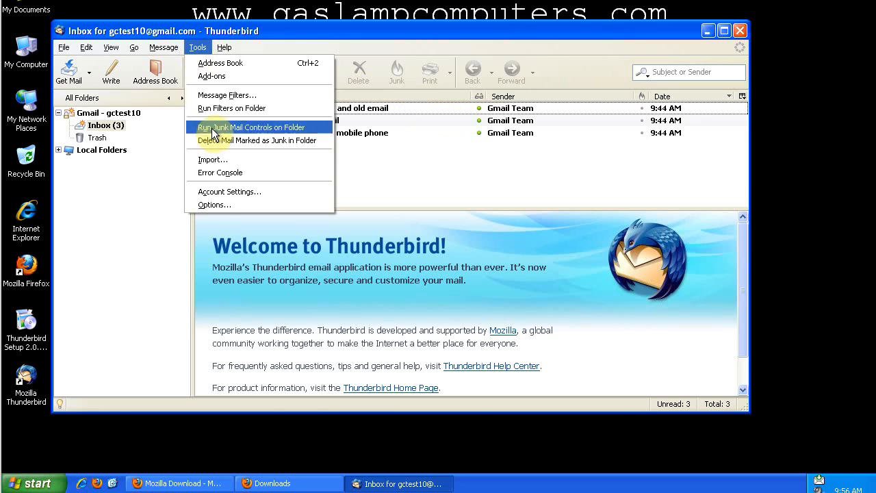
click(214, 204)
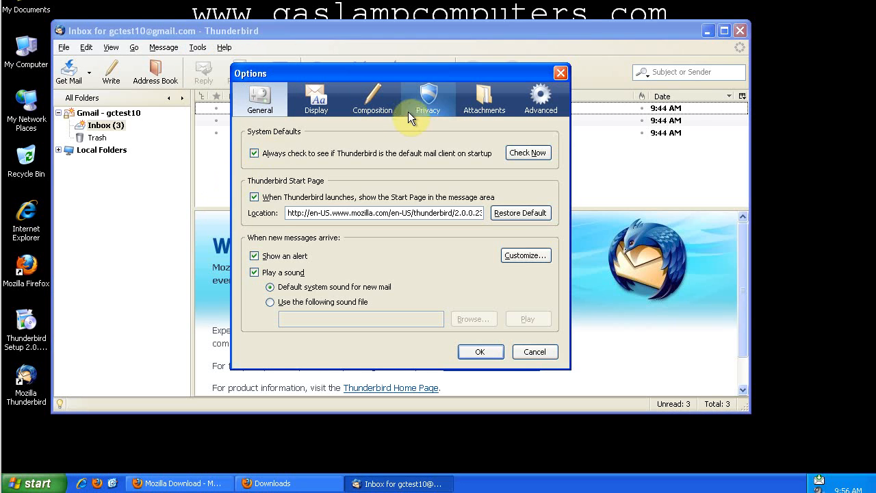
click(428, 98)
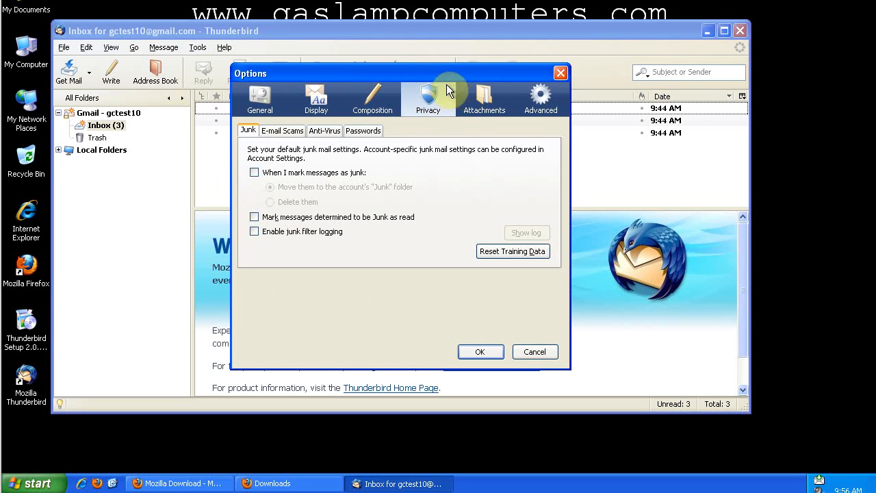
click(363, 130)
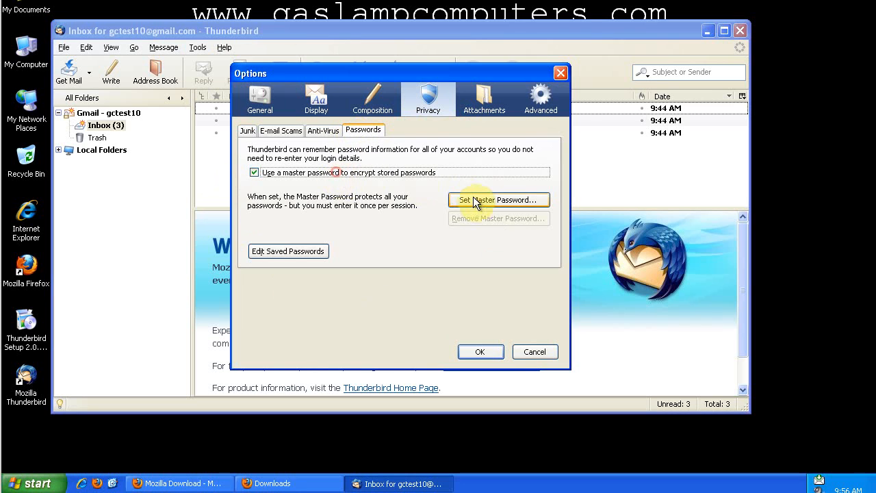
mouse_move(479, 206)
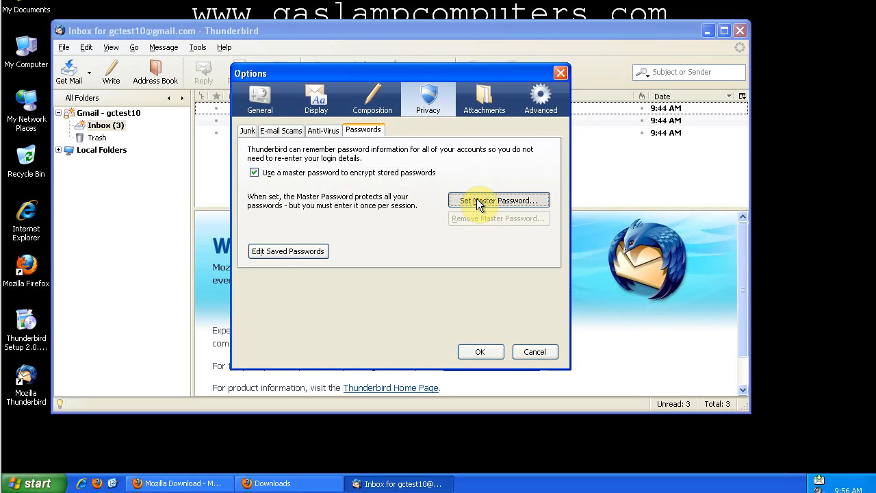
click(498, 200)
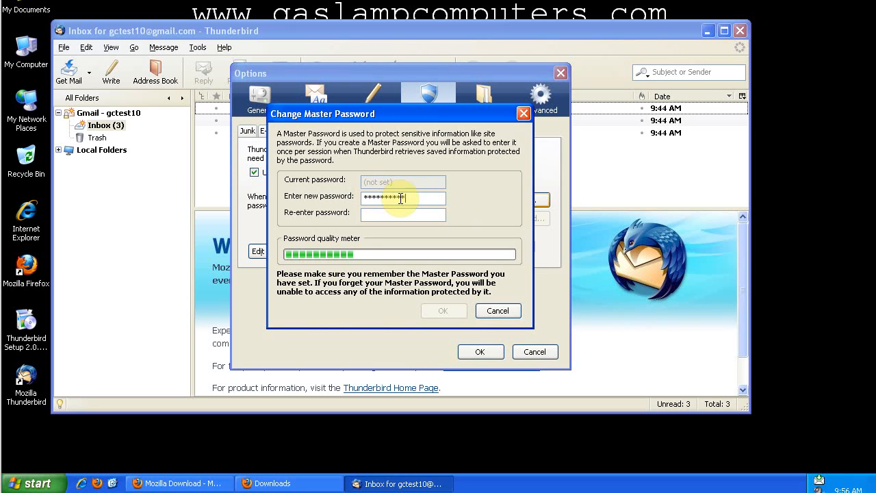
text(***)
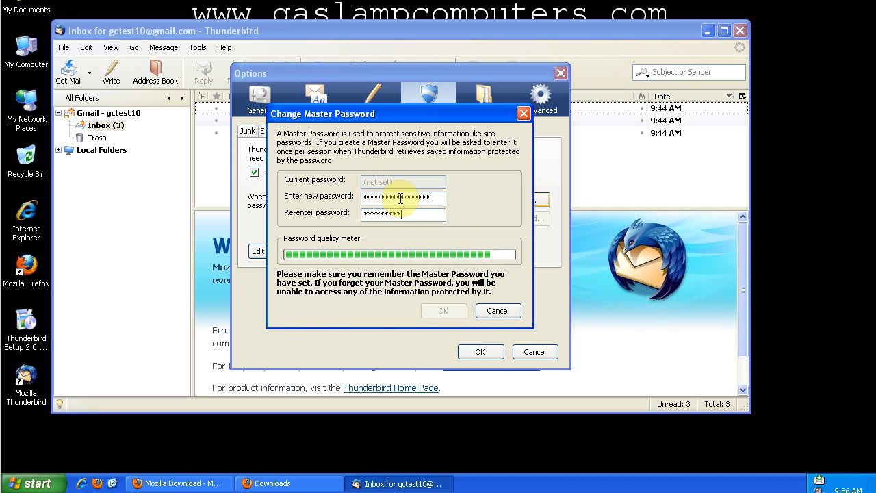
text(******)
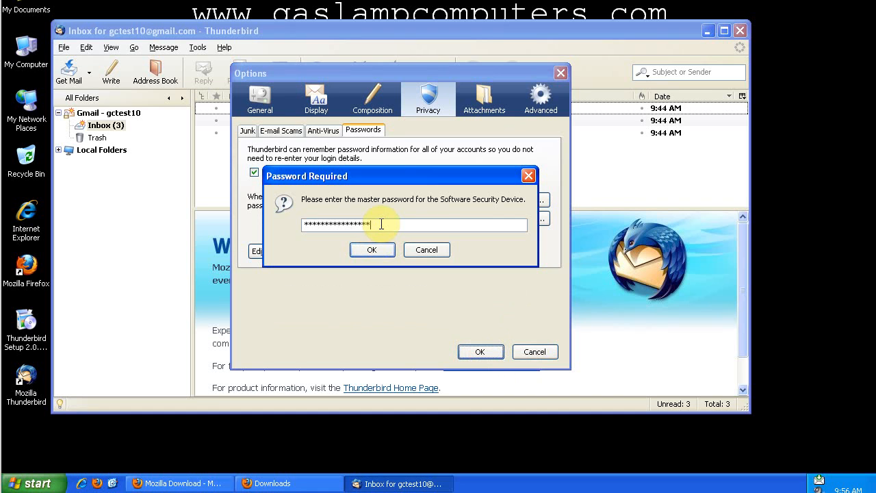
click(372, 249)
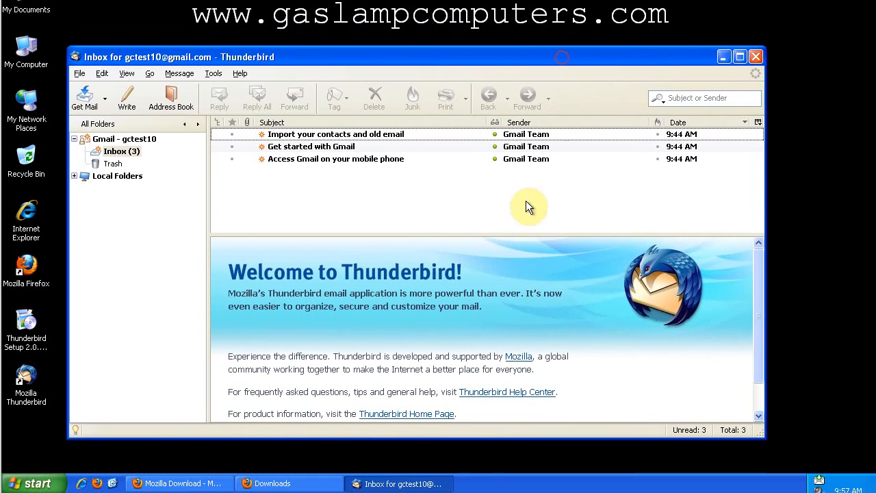
mouse_move(696, 67)
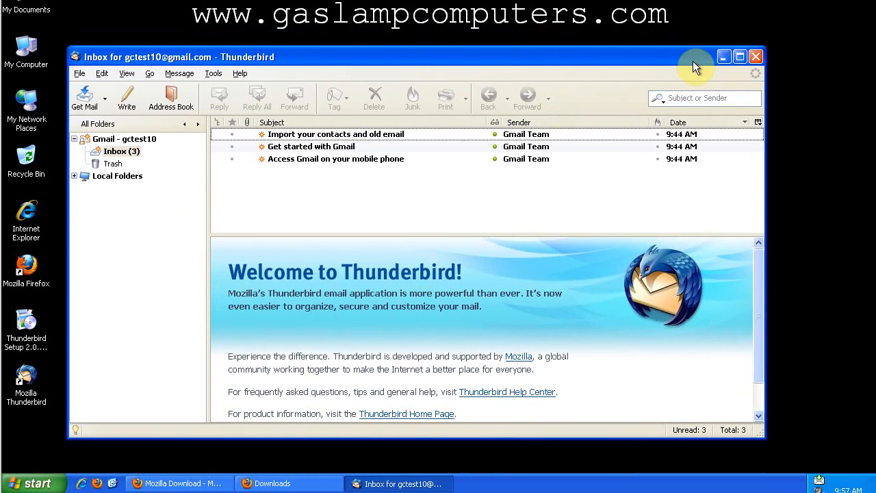
mouse_move(664, 77)
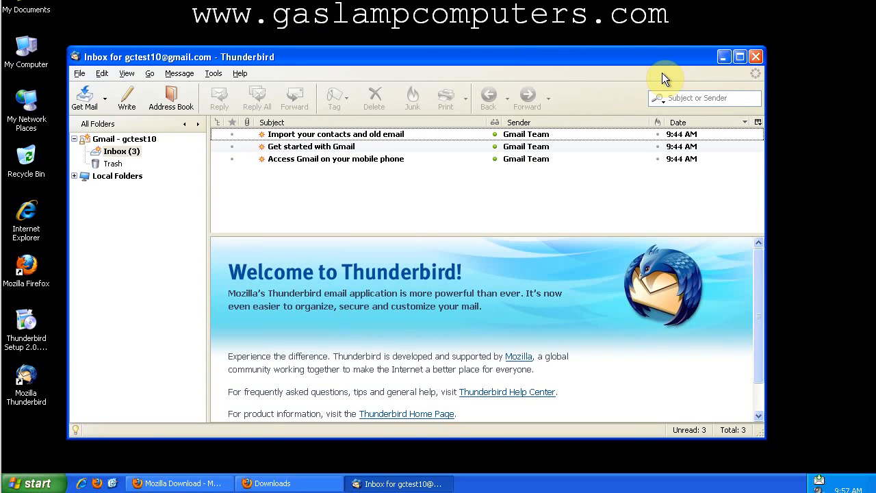
mouse_move(616, 69)
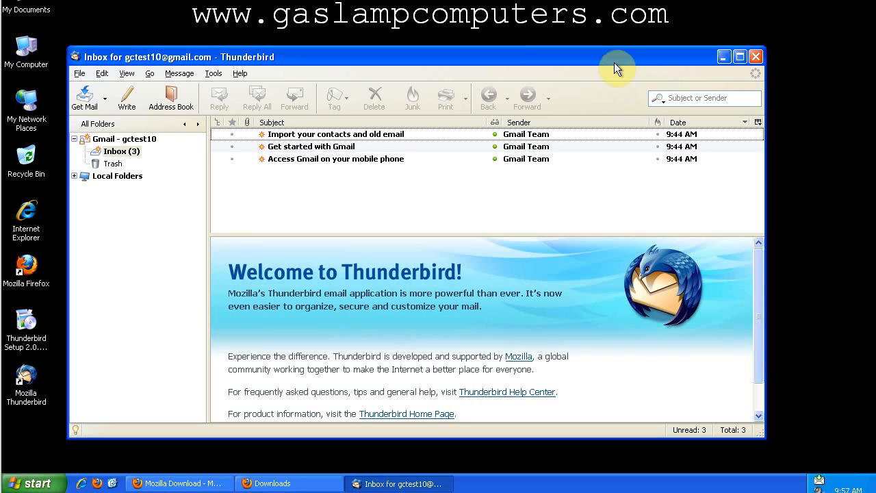
mouse_move(590, 56)
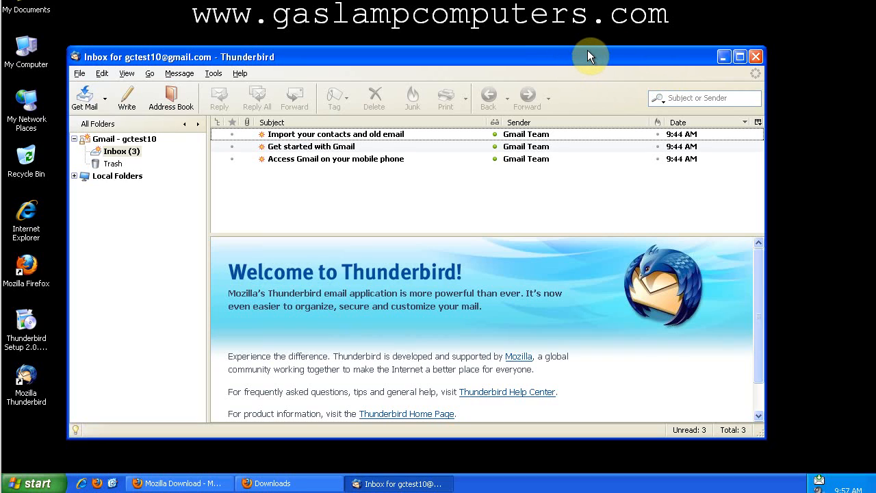
mouse_move(595, 54)
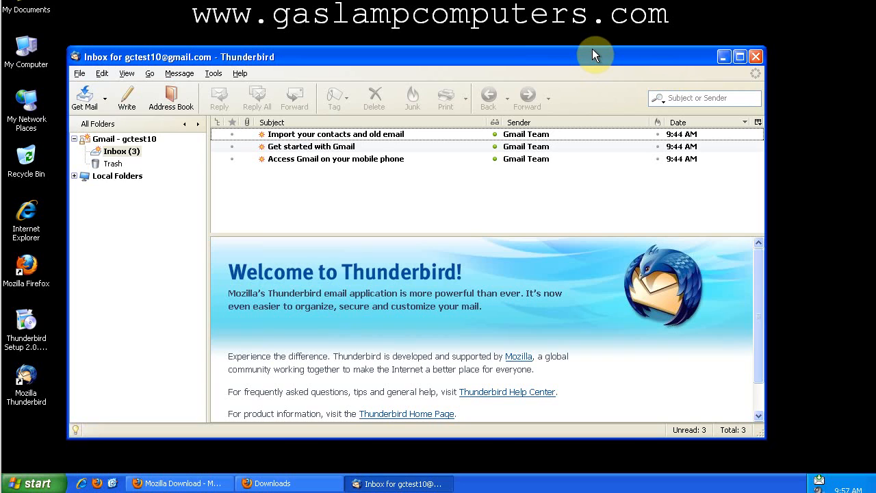
mouse_move(604, 56)
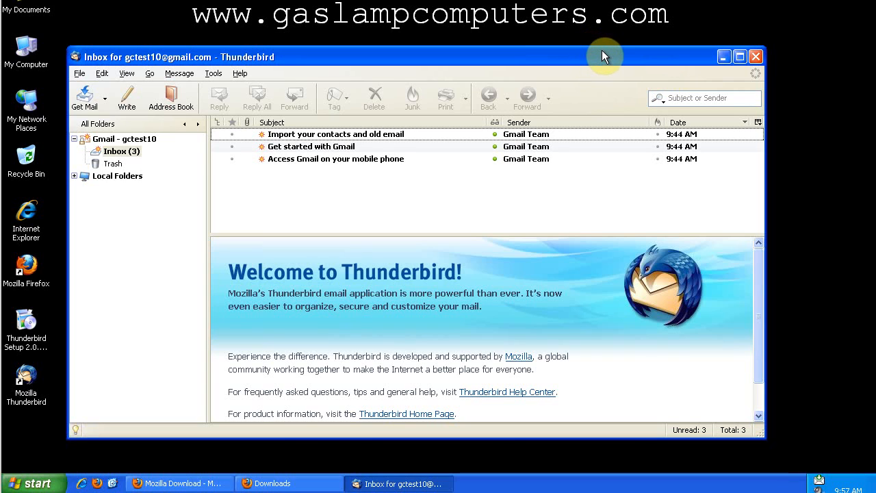
mouse_move(596, 47)
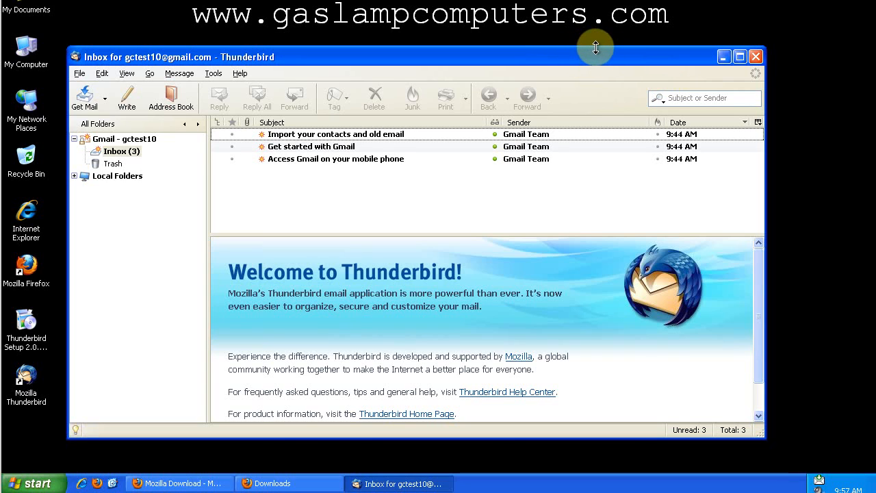
mouse_move(663, 58)
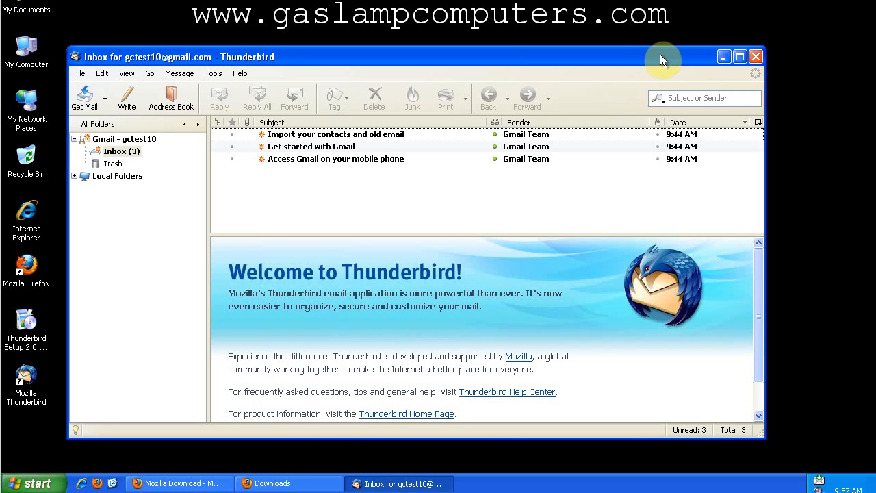
mouse_move(660, 50)
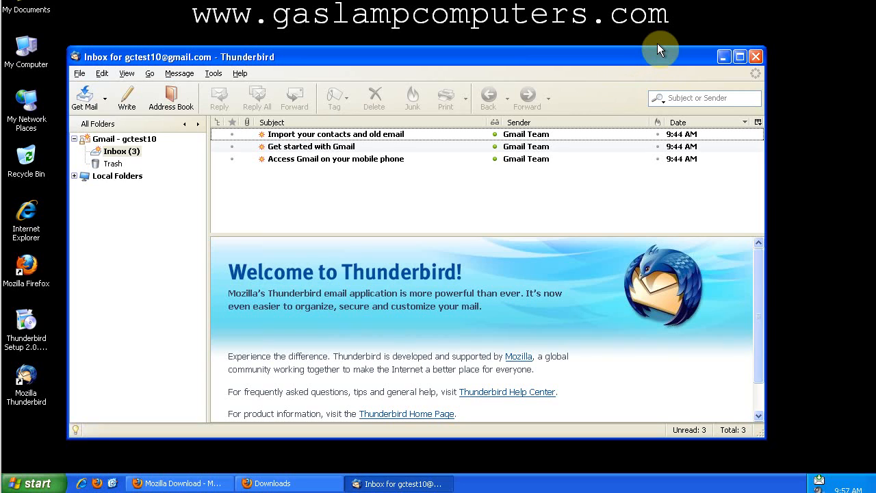
mouse_move(656, 48)
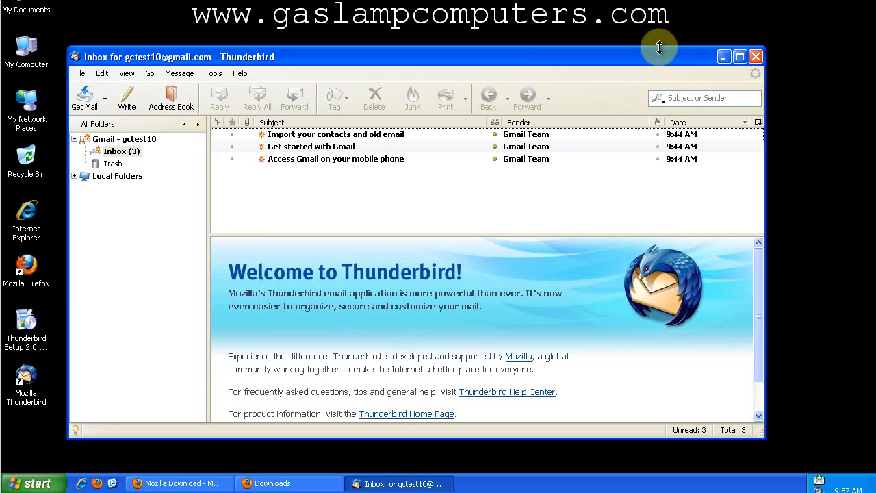
mouse_move(687, 81)
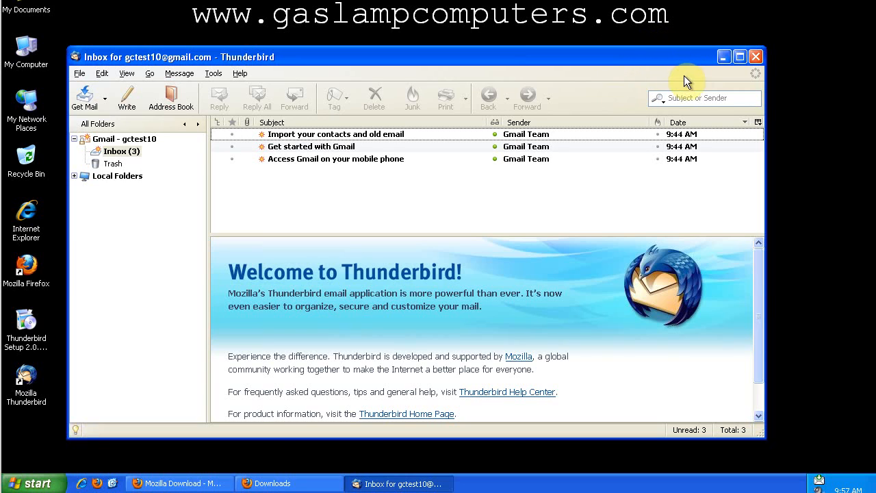
mouse_move(657, 56)
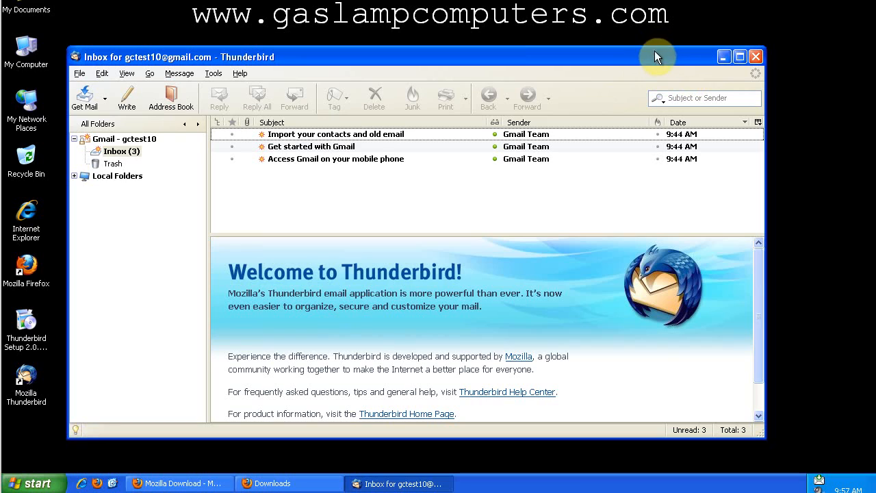